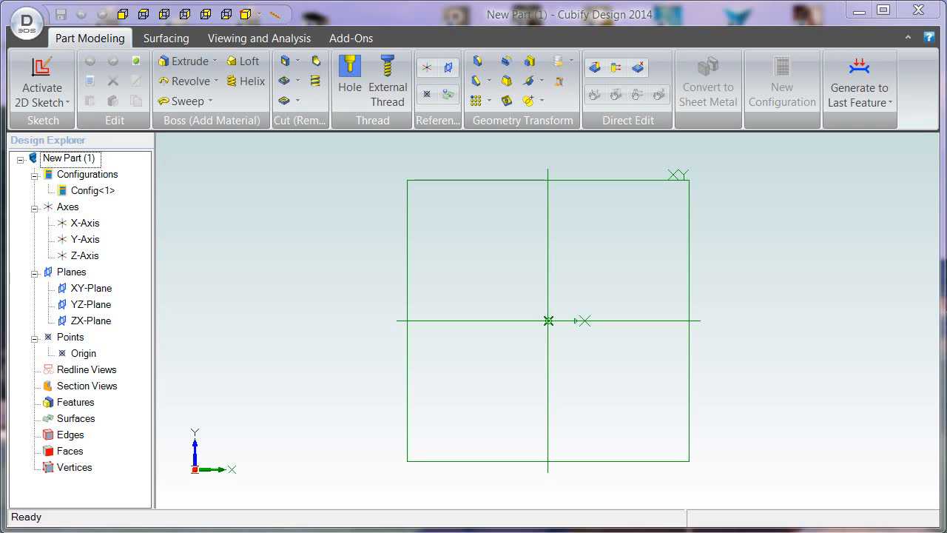
mouse_move(235, 429)
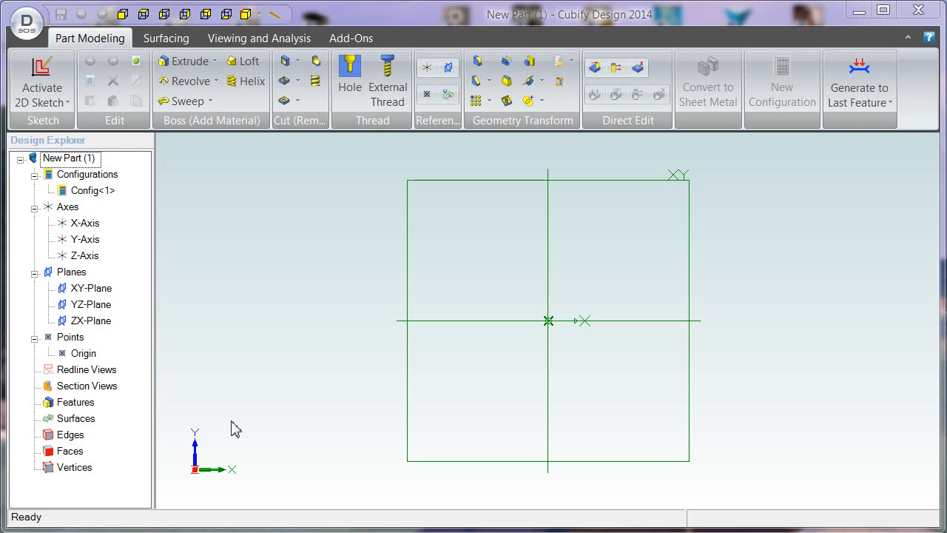
mouse_move(318, 412)
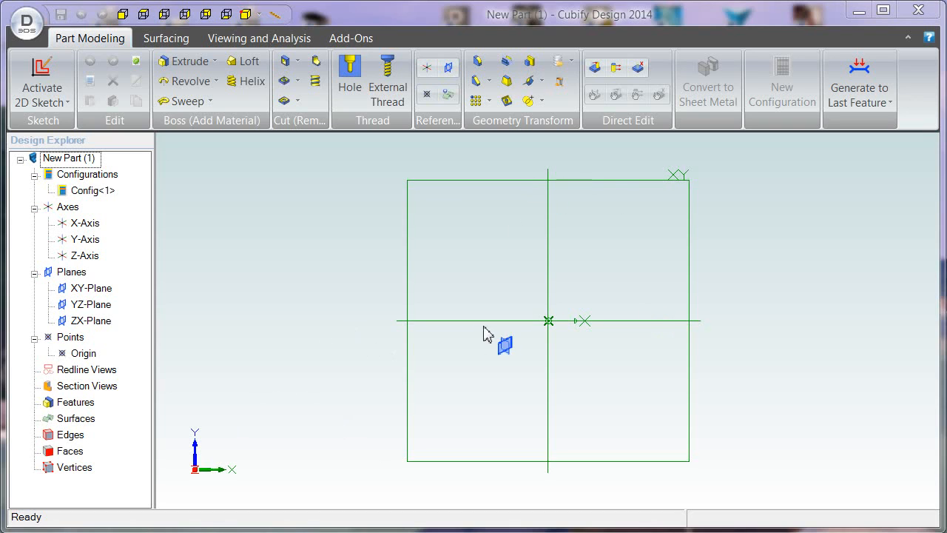
mouse_move(318, 367)
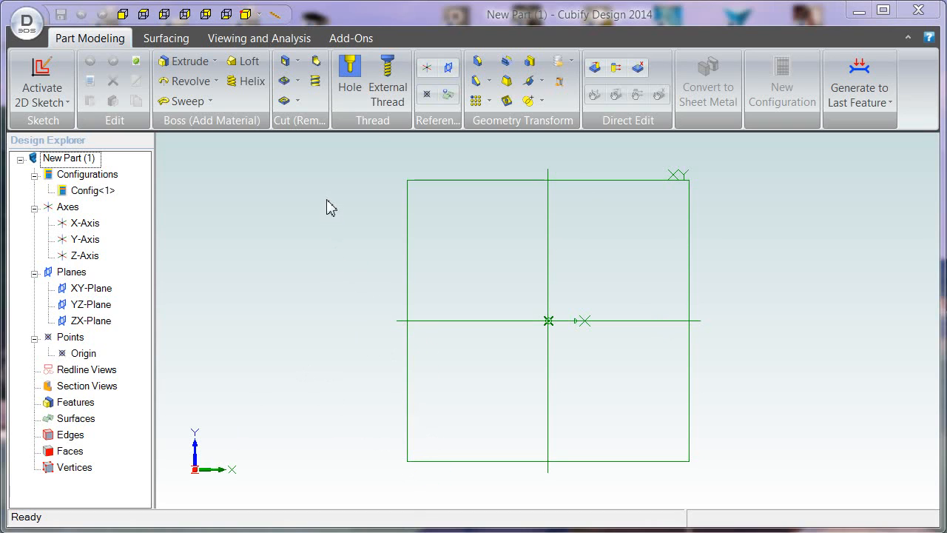
mouse_move(625, 166)
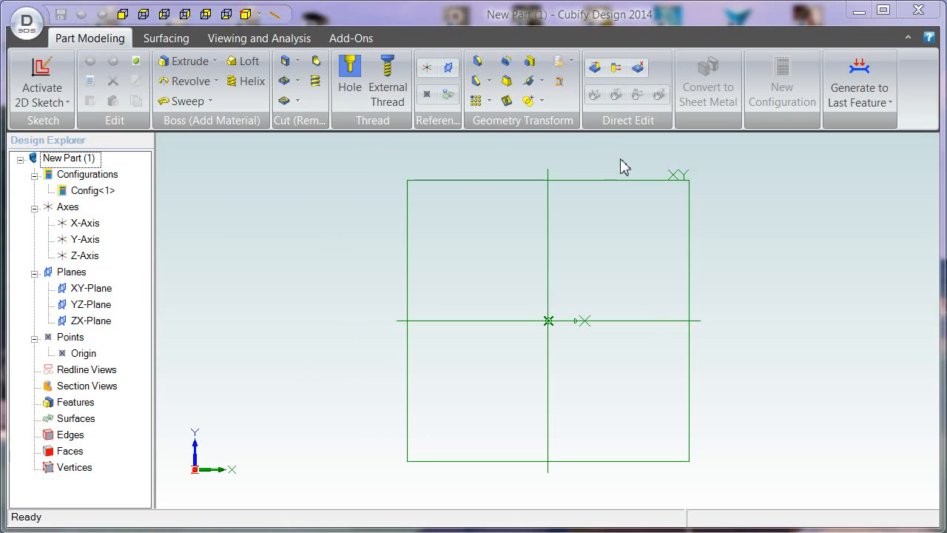
mouse_move(680, 160)
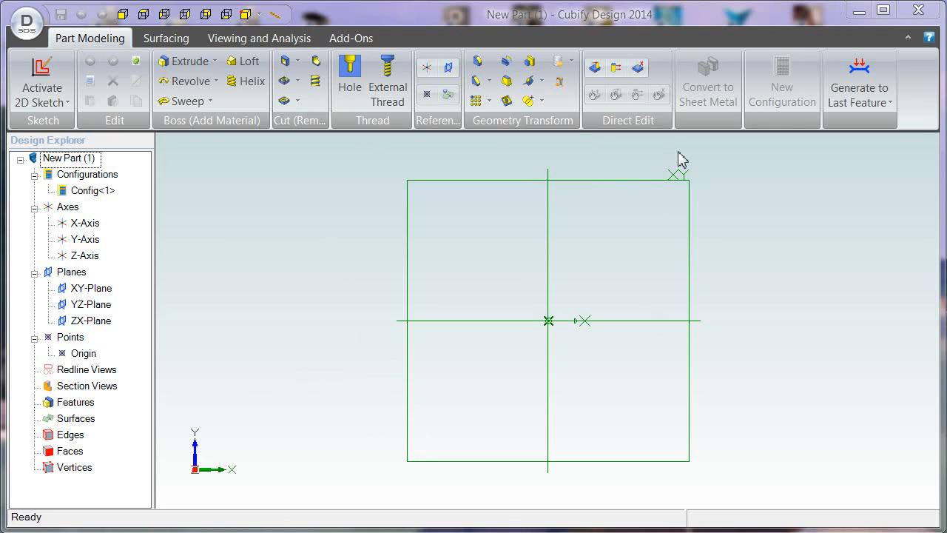
mouse_move(684, 170)
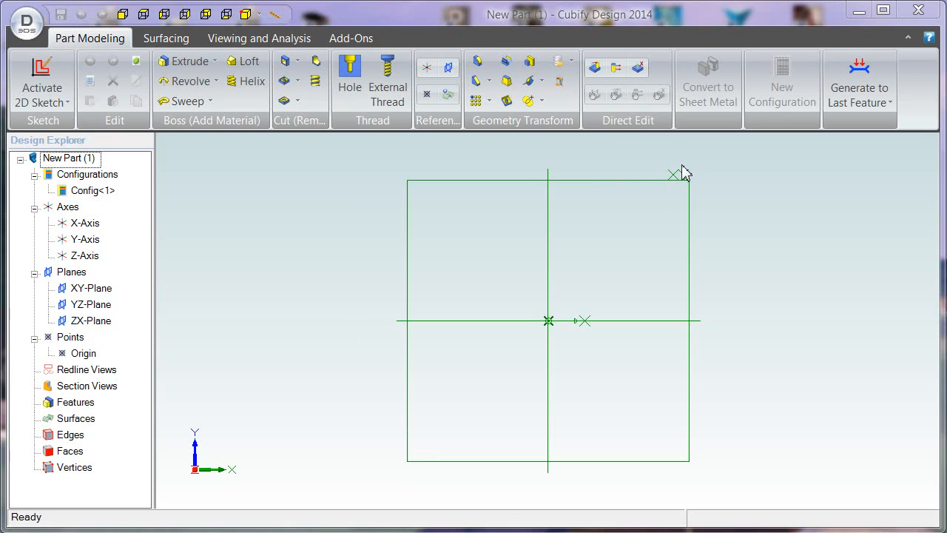
mouse_move(691, 163)
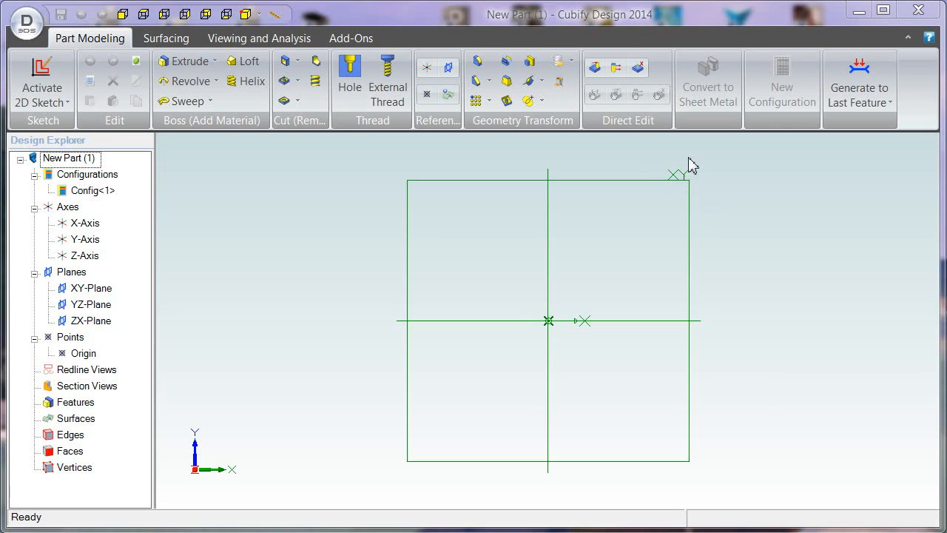
mouse_move(396, 169)
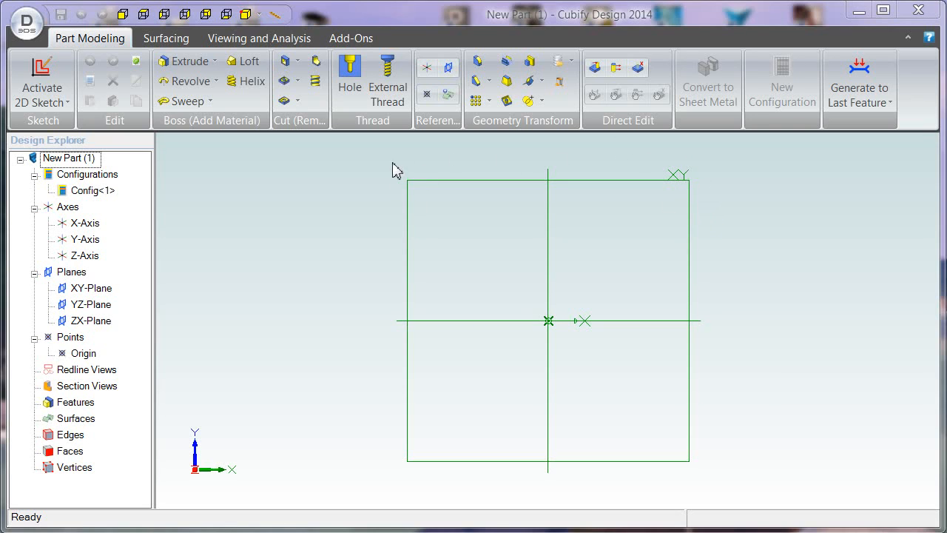
mouse_move(370, 295)
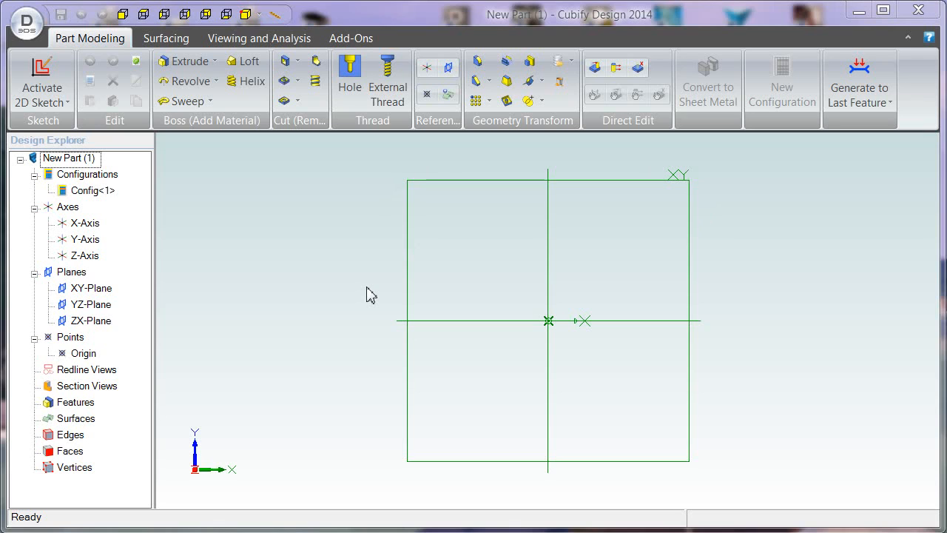
mouse_move(376, 328)
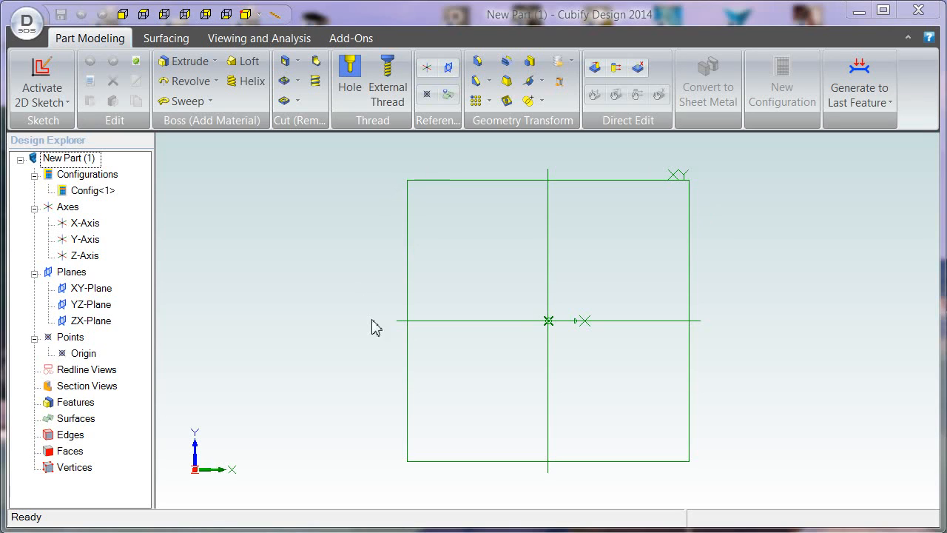
mouse_move(352, 333)
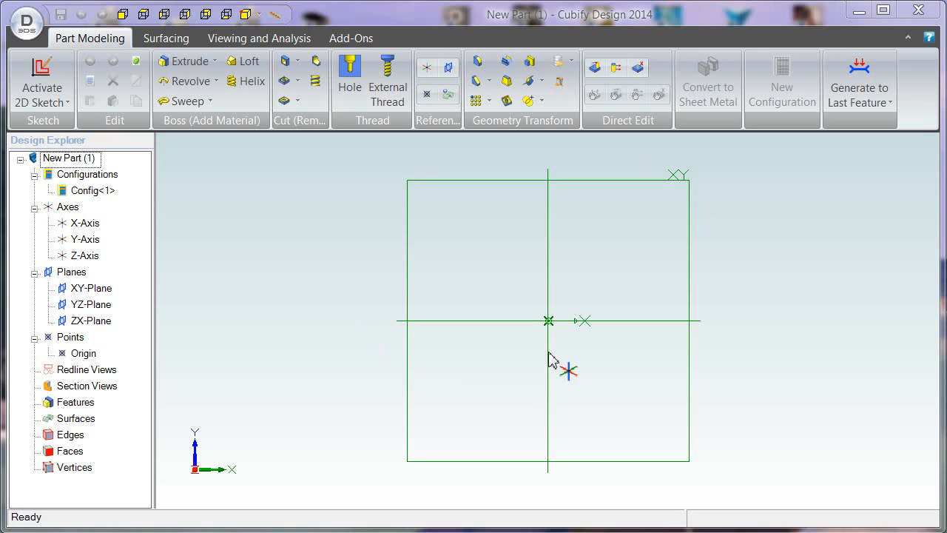
mouse_move(542, 283)
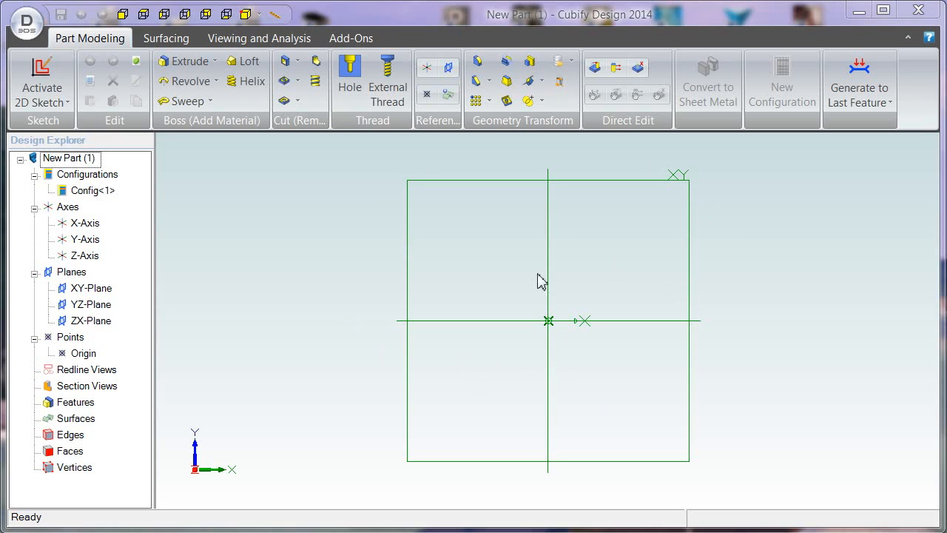
mouse_move(678, 162)
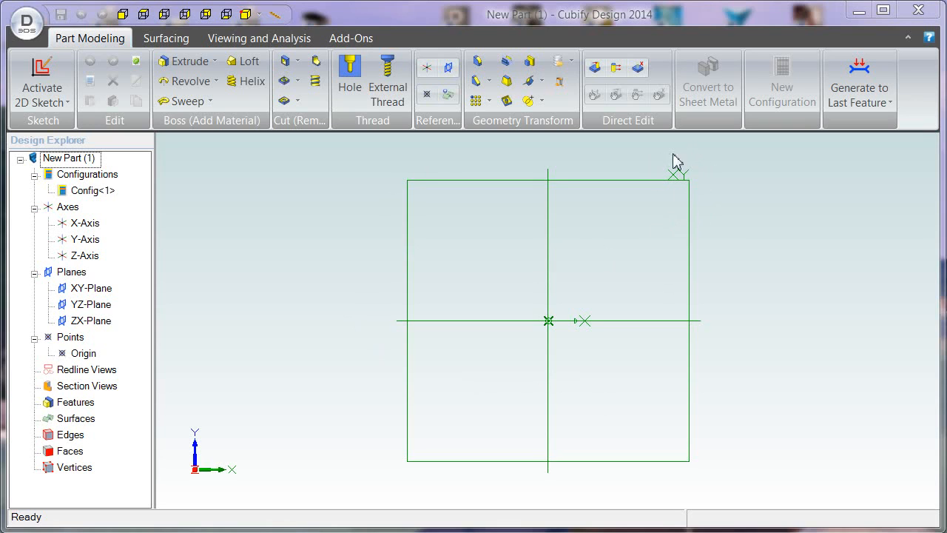
mouse_move(694, 184)
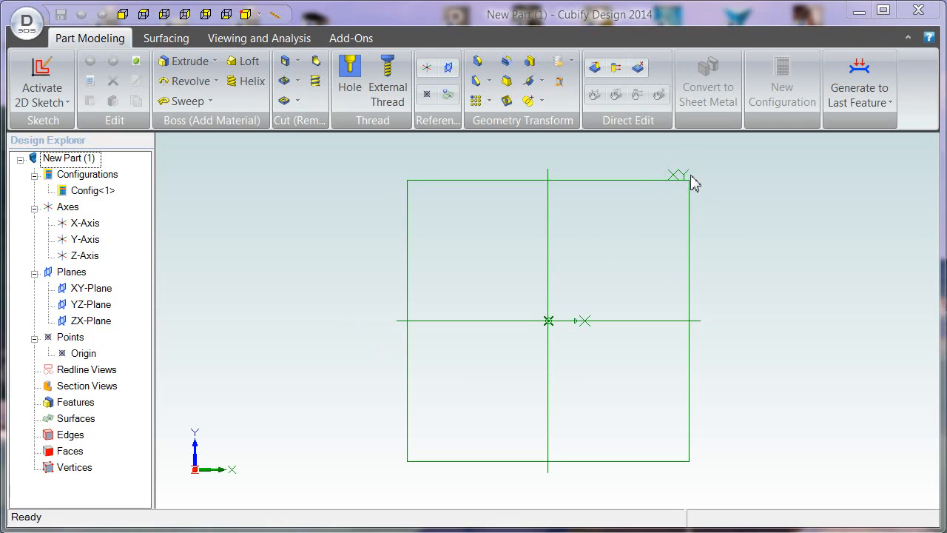
mouse_move(633, 266)
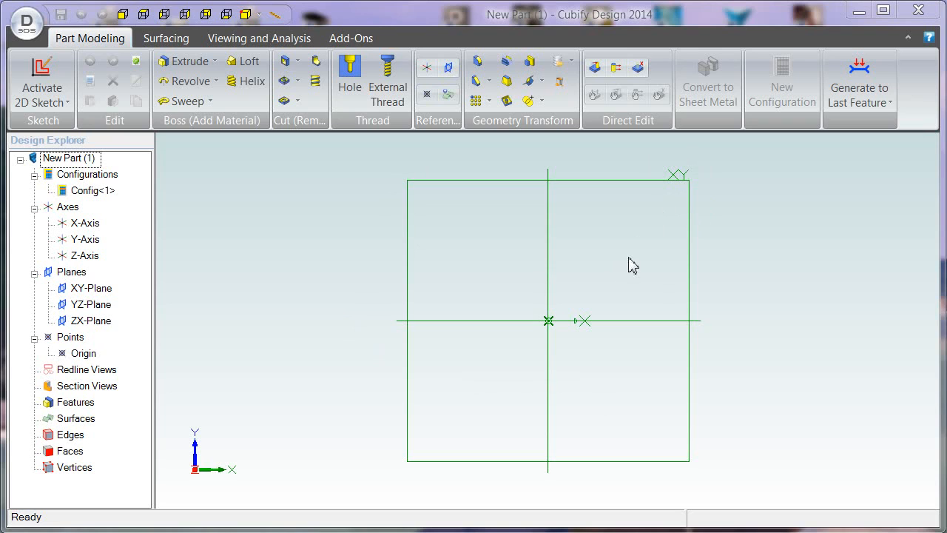
mouse_move(337, 281)
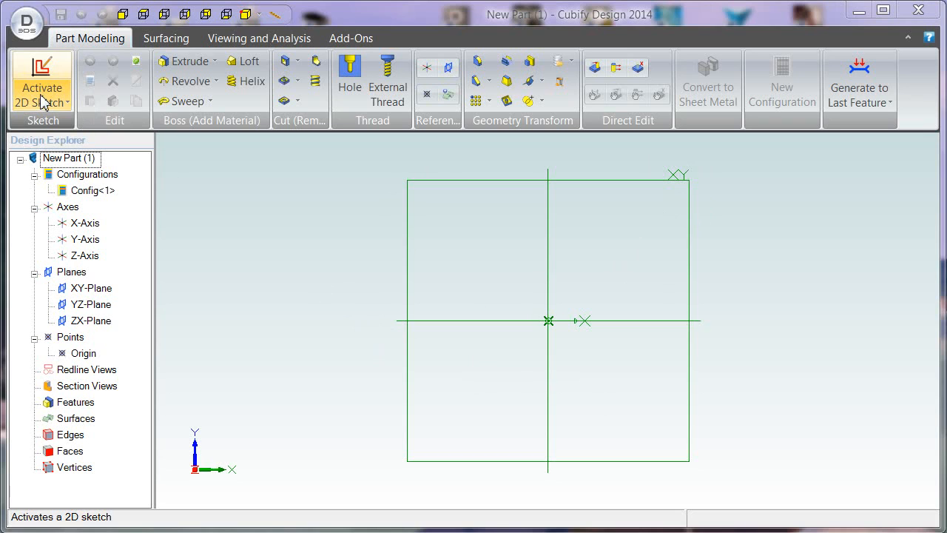
Activate 2D Sketch on the new part from the Part Modeling ribbon.
click(42, 102)
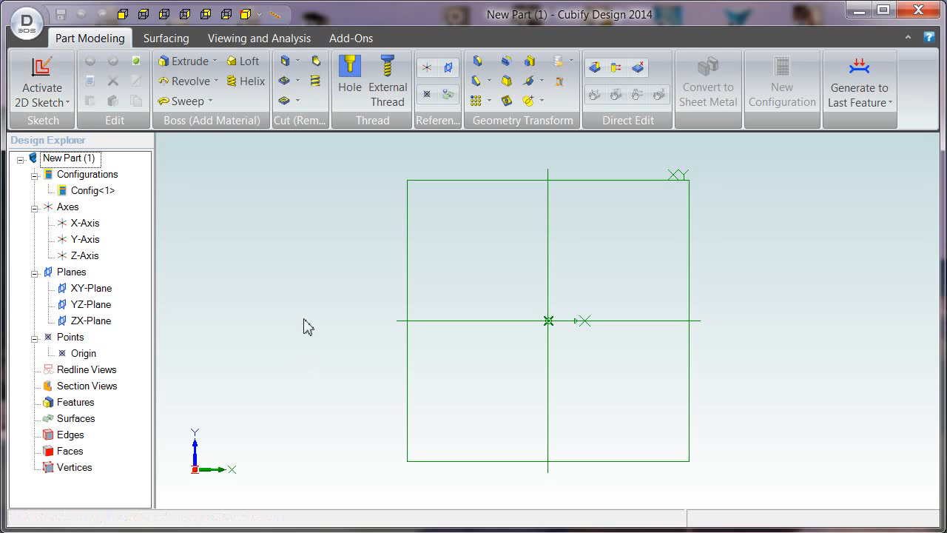
mouse_move(383, 292)
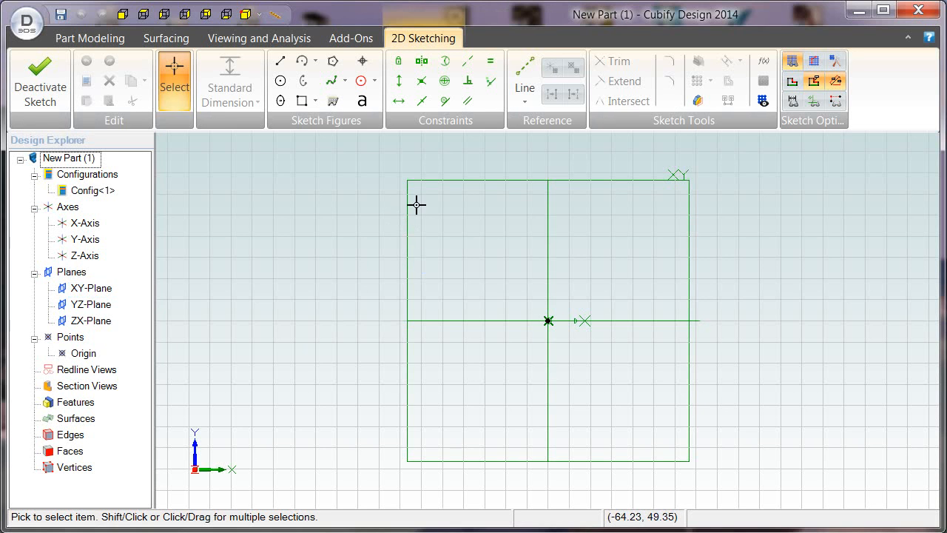
mouse_move(370, 328)
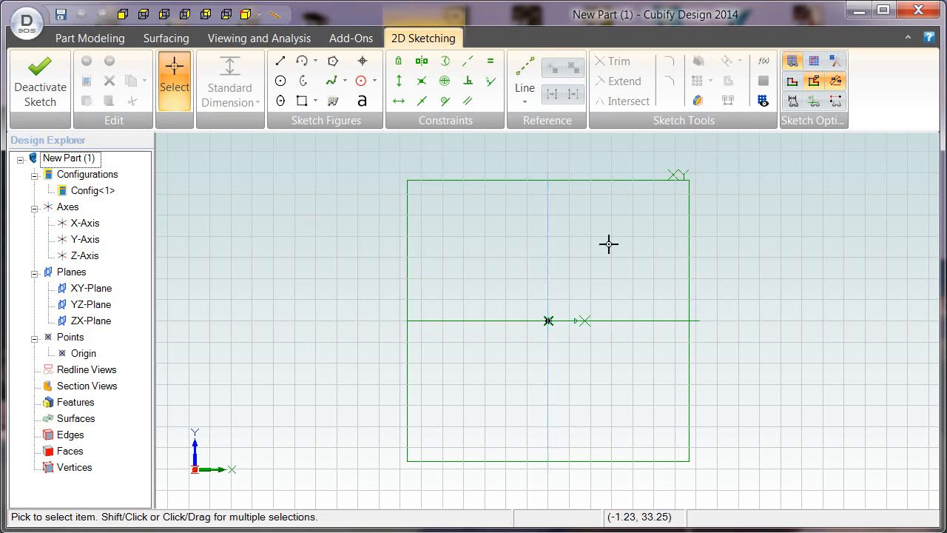
Toggle the sketch grid off and back on so it shows over the active sketch.
click(793, 60)
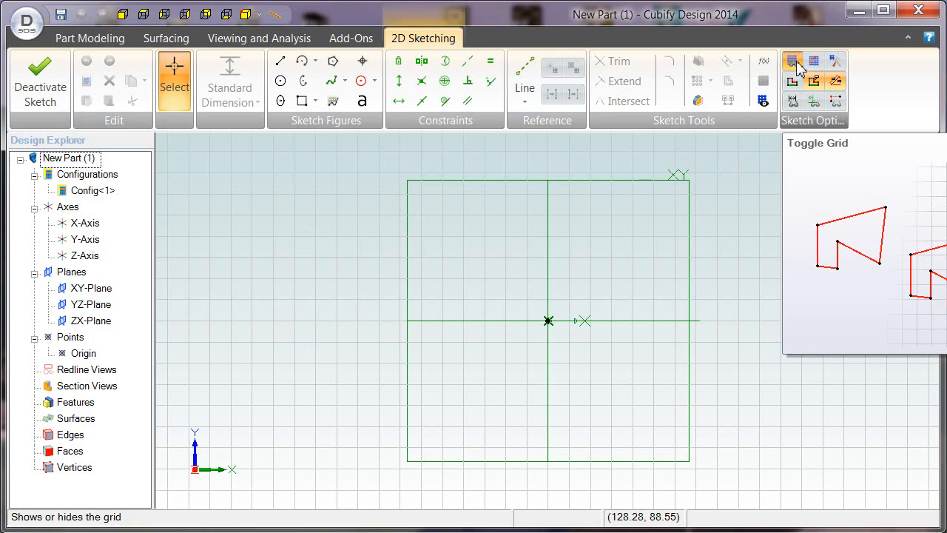
click(793, 61)
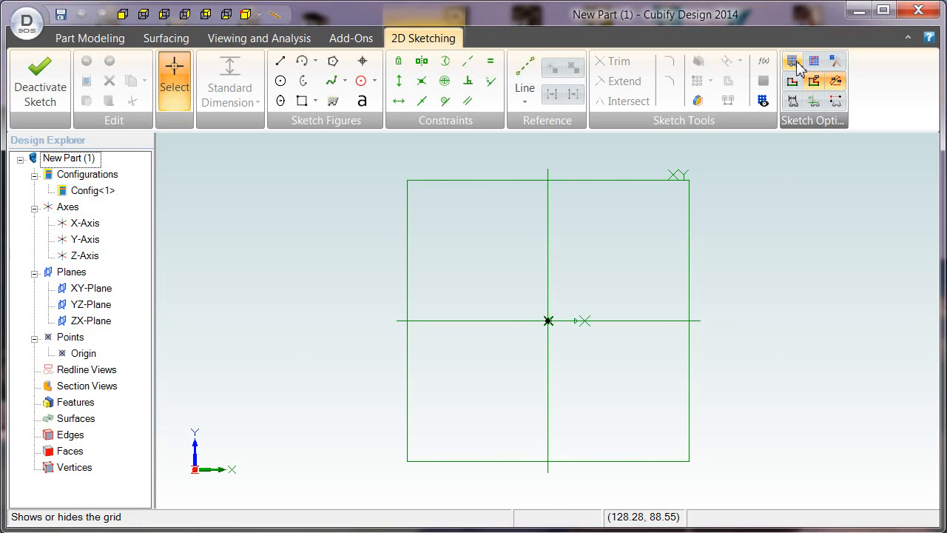
click(792, 61)
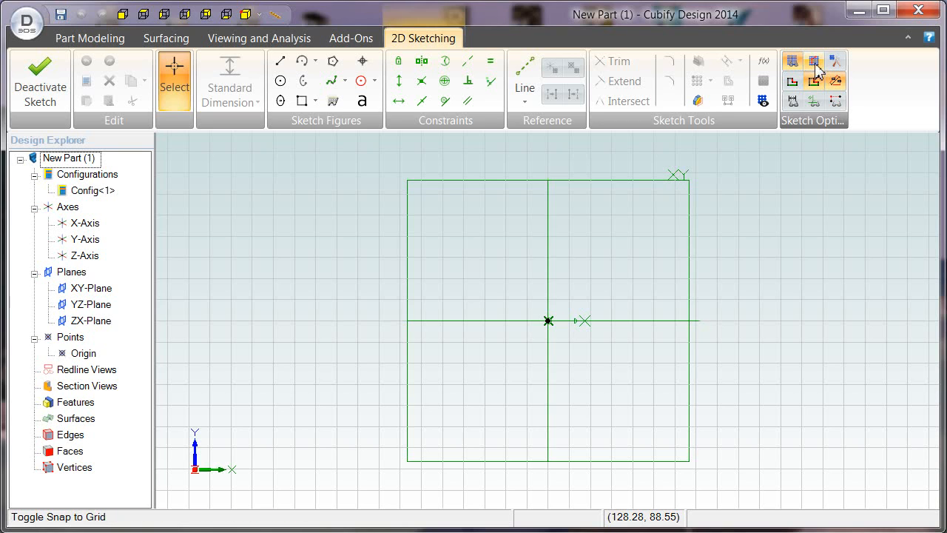
mouse_move(814, 68)
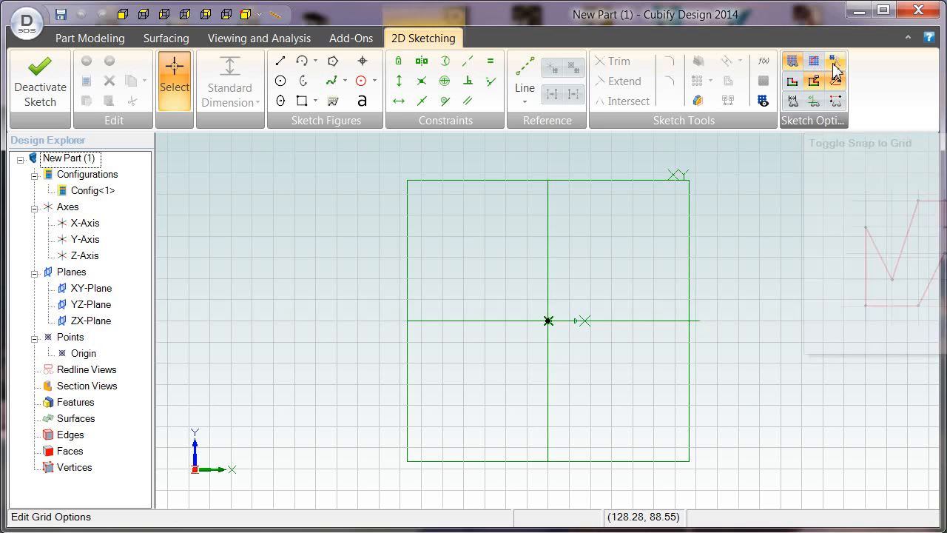
mouse_move(834, 67)
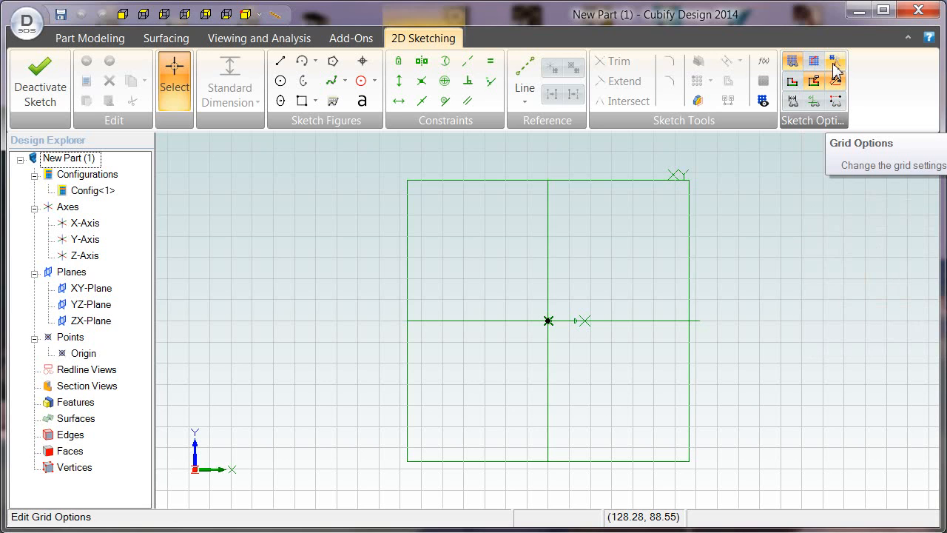
mouse_move(793, 81)
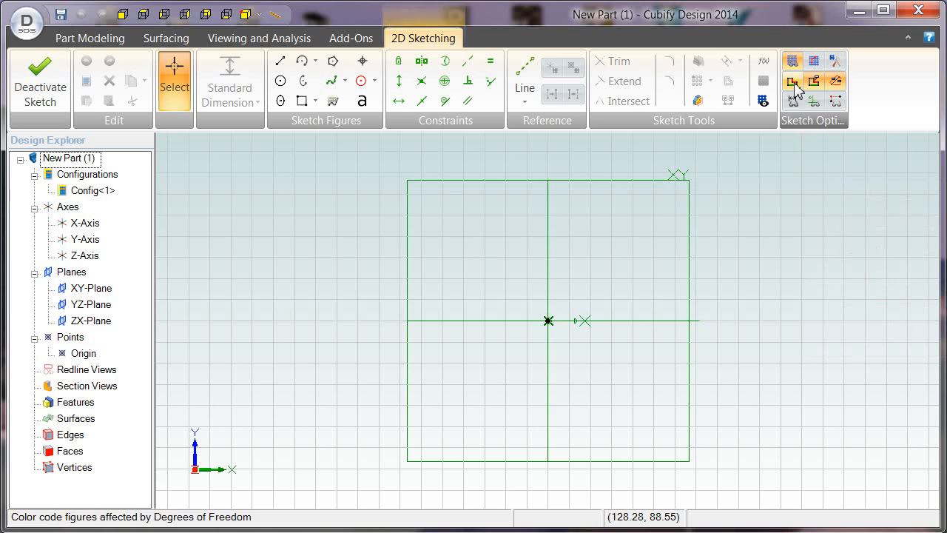
mouse_move(793, 81)
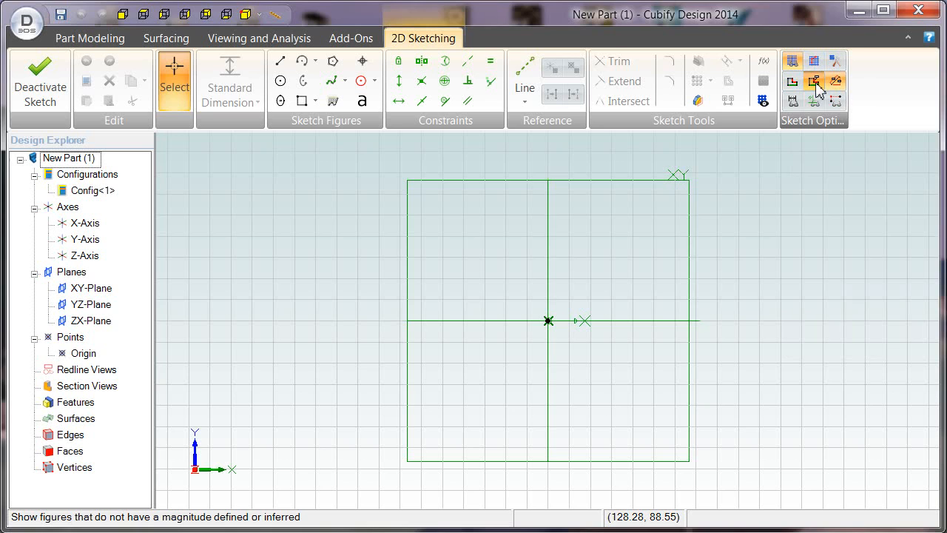
mouse_move(814, 81)
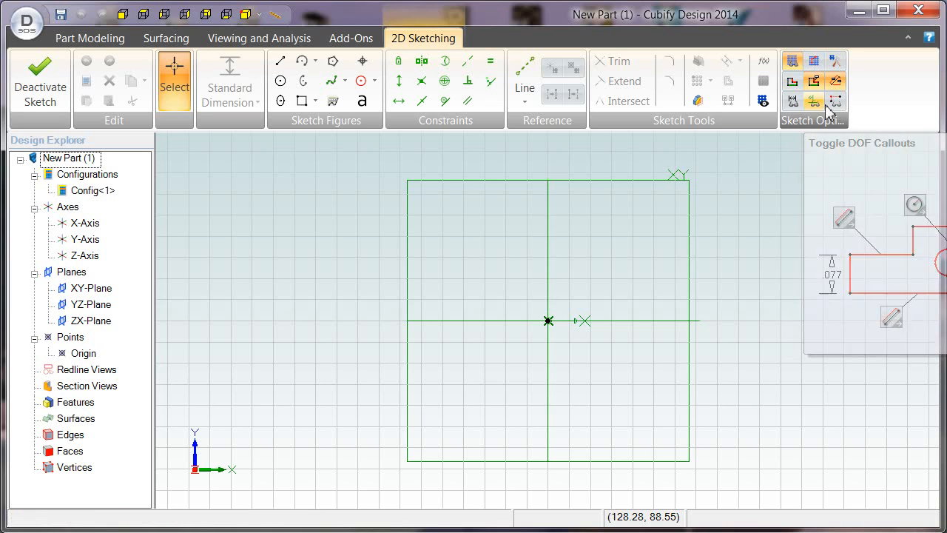
mouse_move(834, 83)
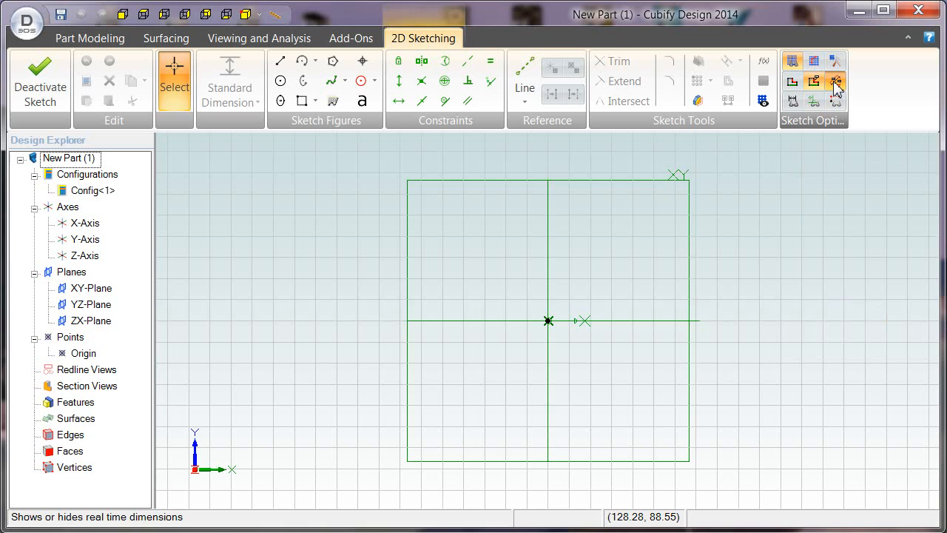
mouse_move(834, 81)
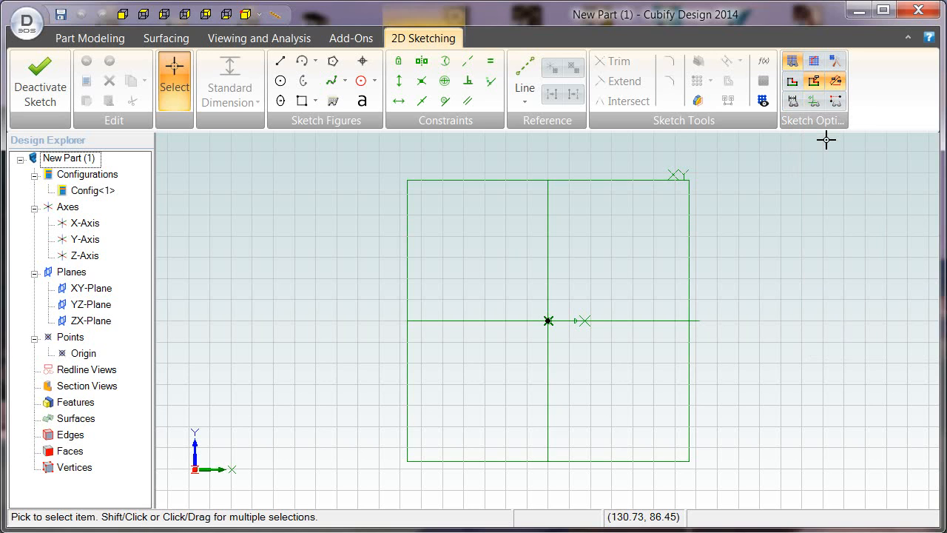
mouse_move(834, 101)
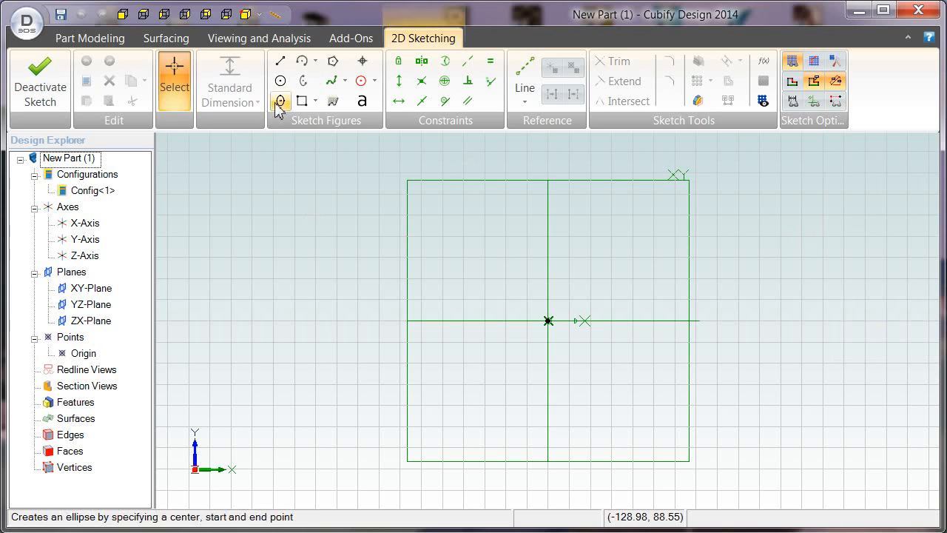
Draw a line from a start point with length 75 mm and angle 15 degrees.
click(281, 61)
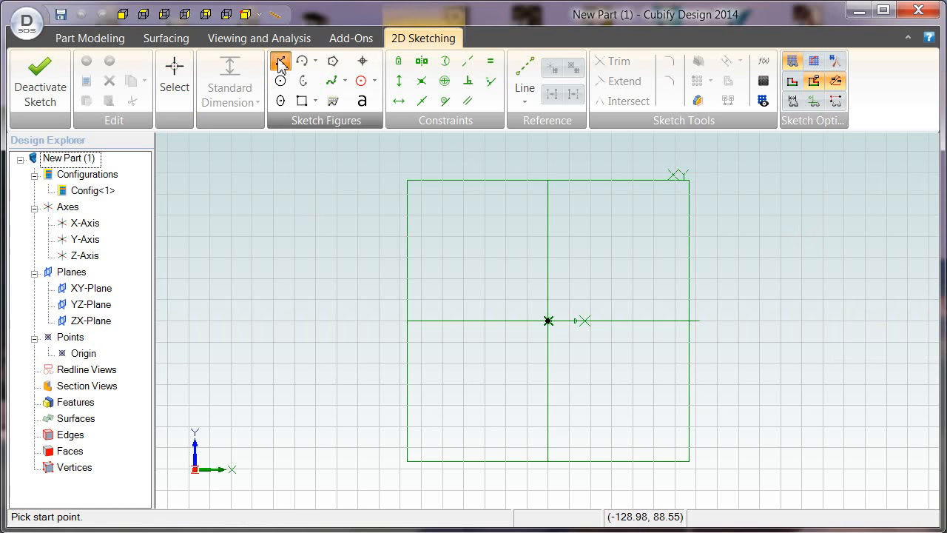
click(280, 61)
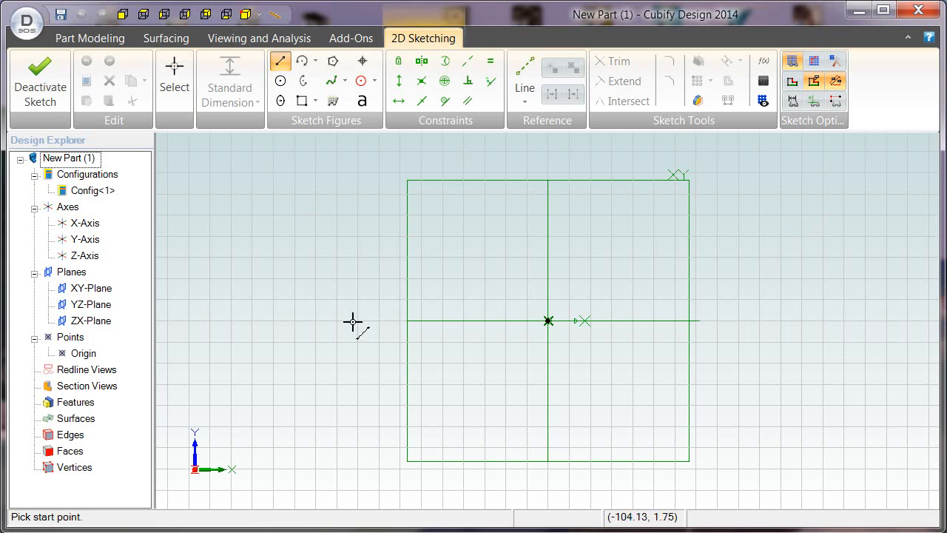
mouse_move(447, 257)
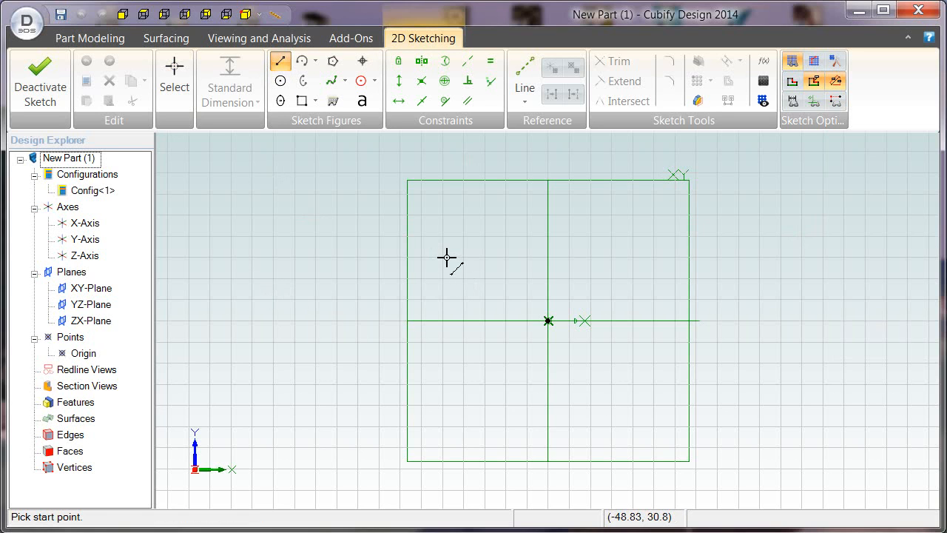
click(447, 257)
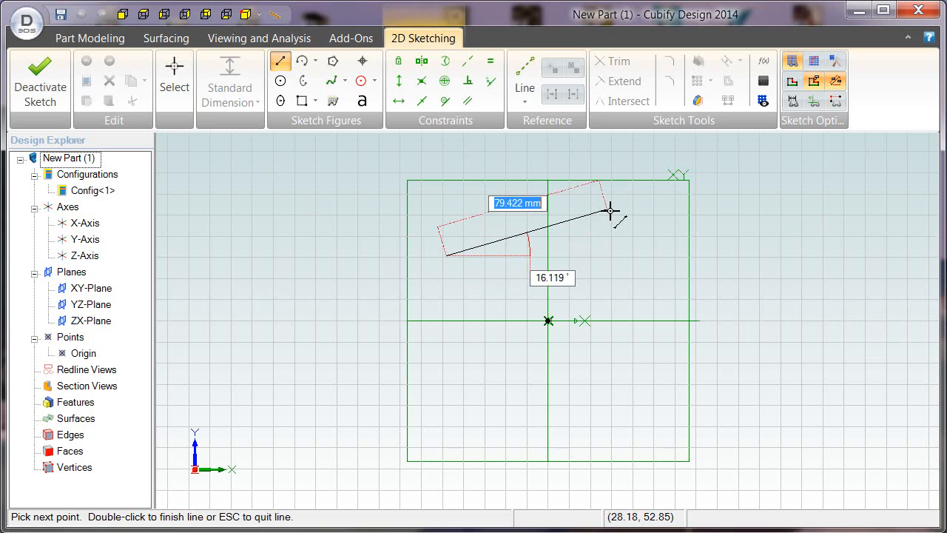
mouse_move(600, 210)
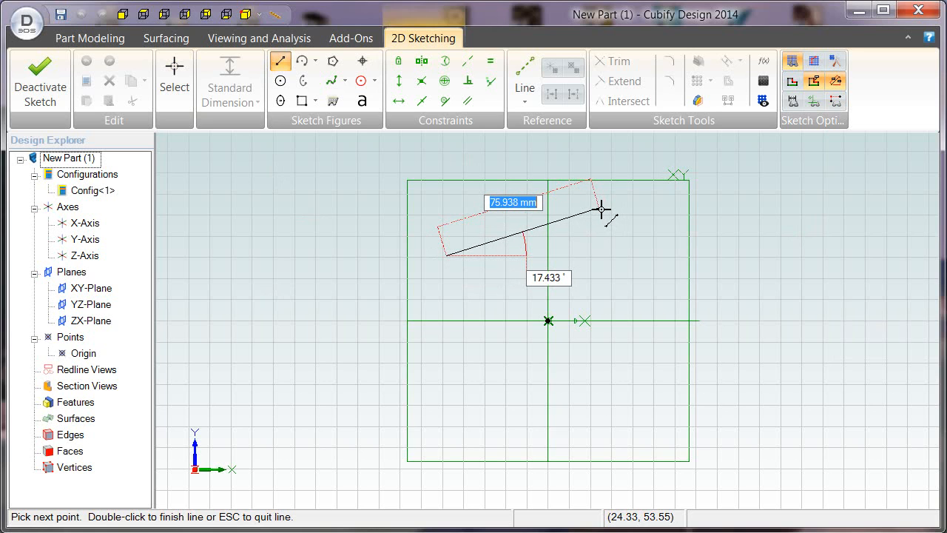
mouse_move(600, 210)
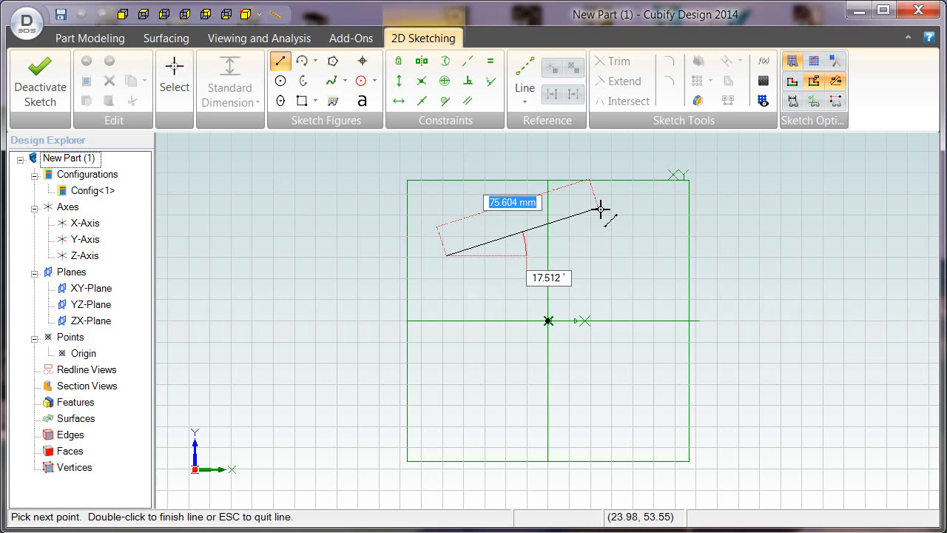
text(75)
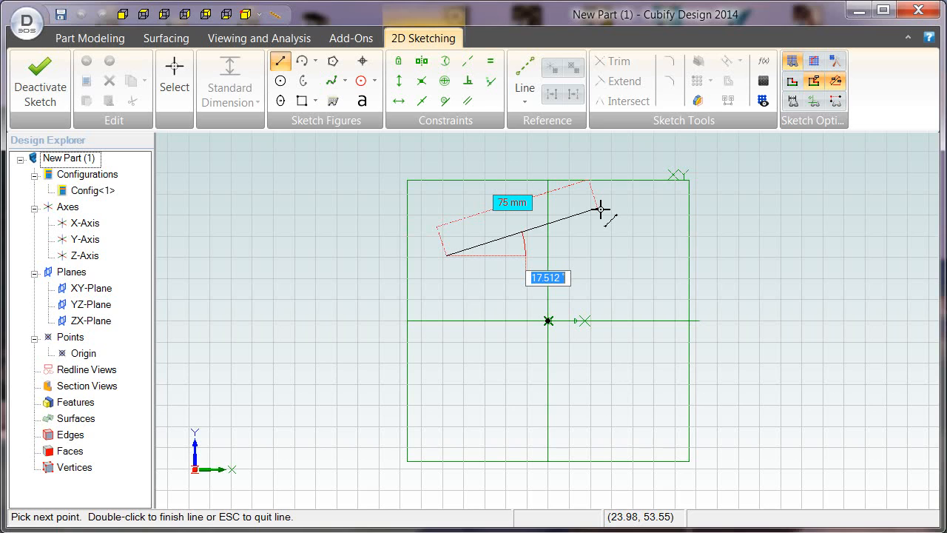
text(1)
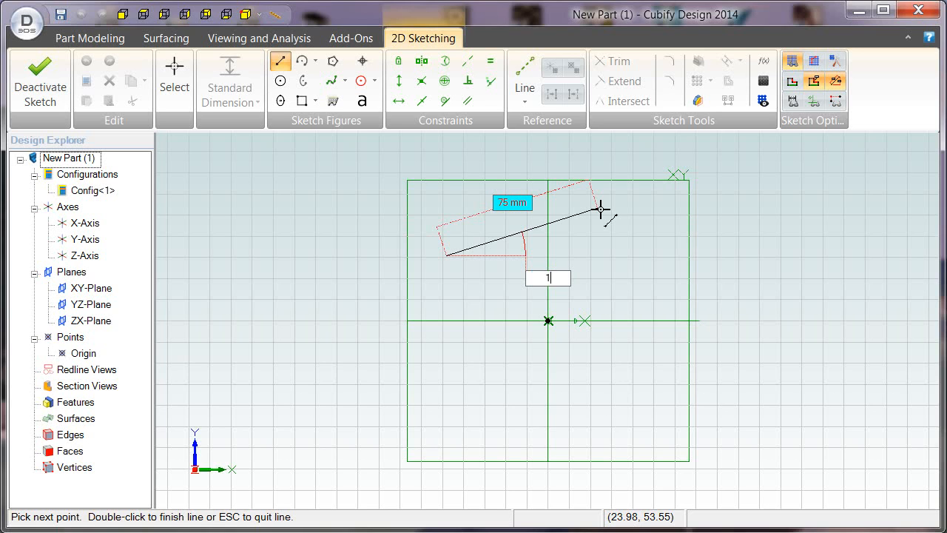
text(5)
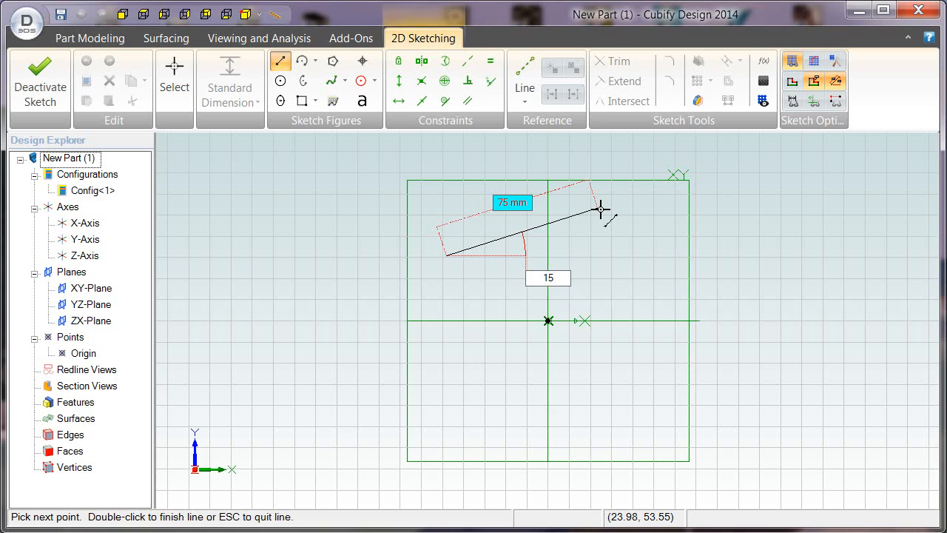
click(595, 213)
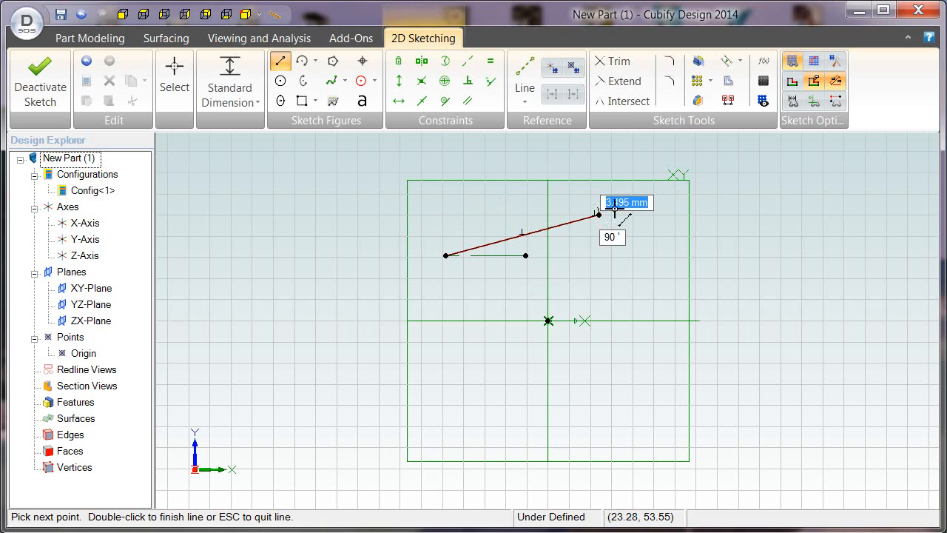
mouse_move(639, 234)
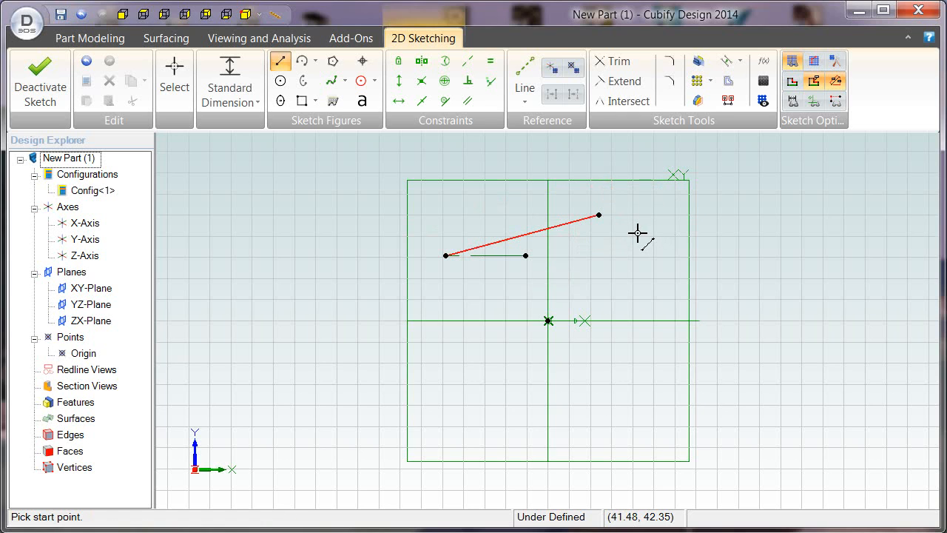
mouse_move(595, 287)
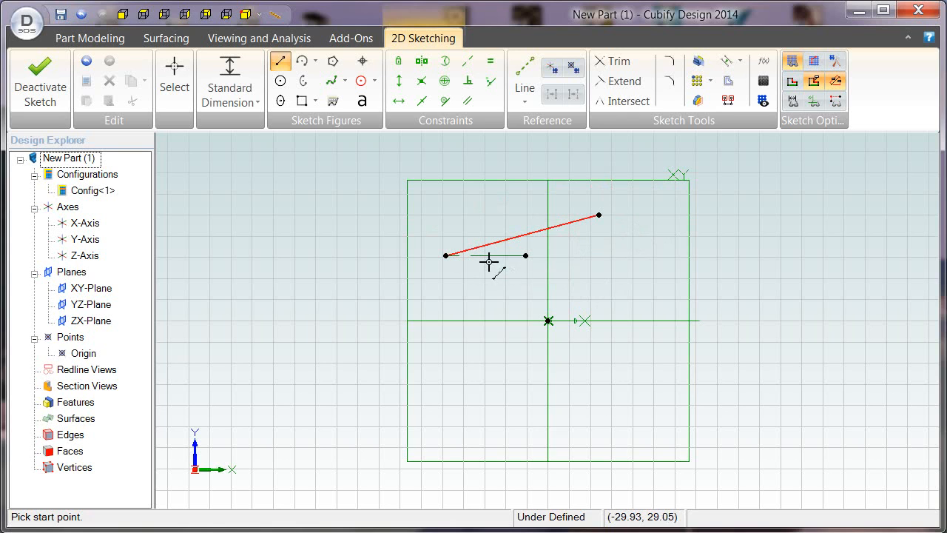
mouse_move(508, 269)
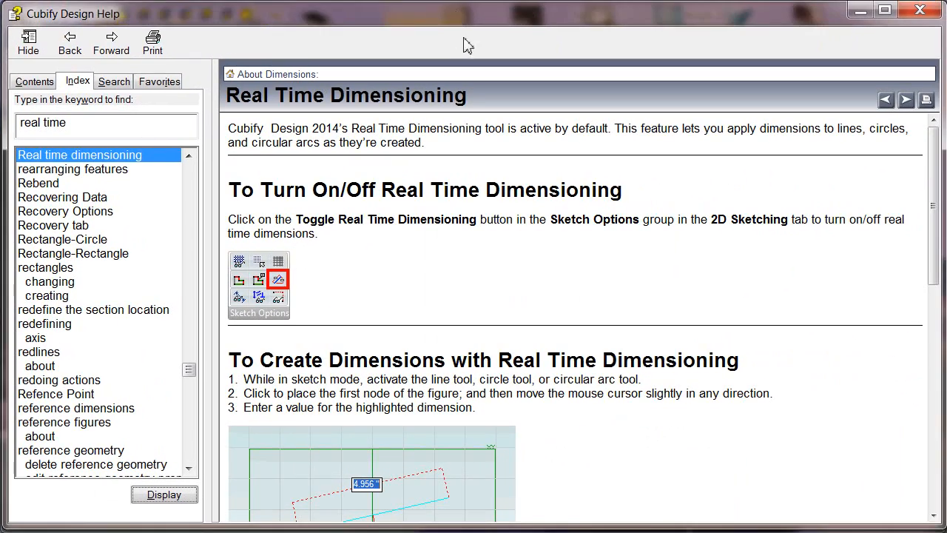
mouse_move(689, 269)
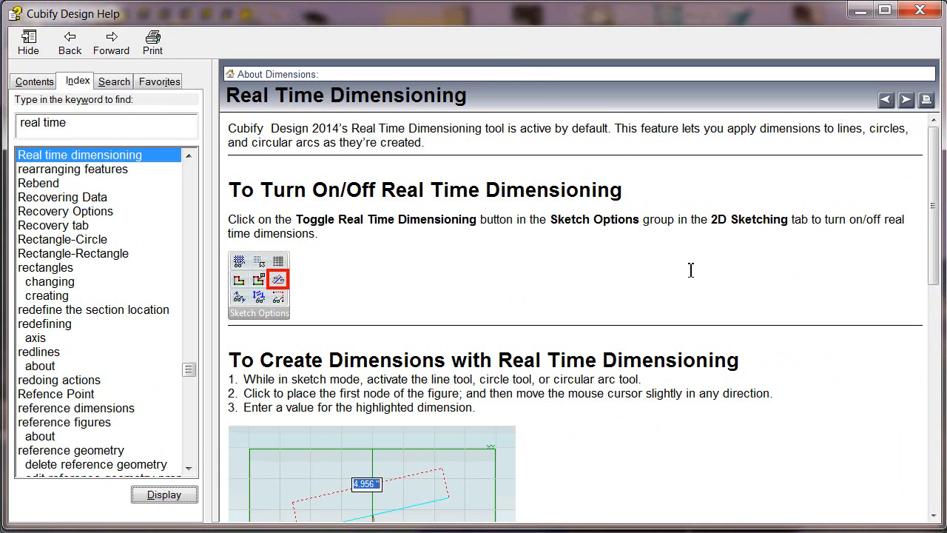
mouse_move(802, 481)
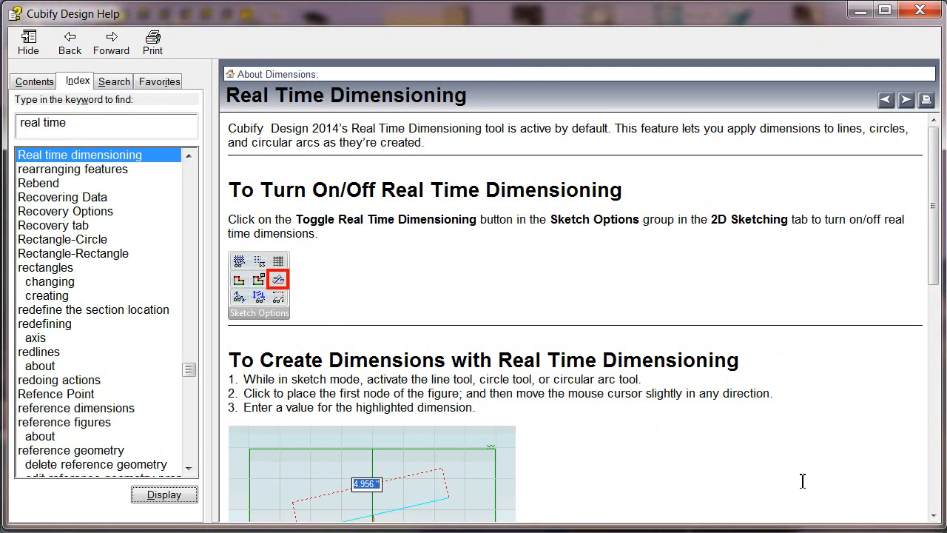
mouse_move(268, 389)
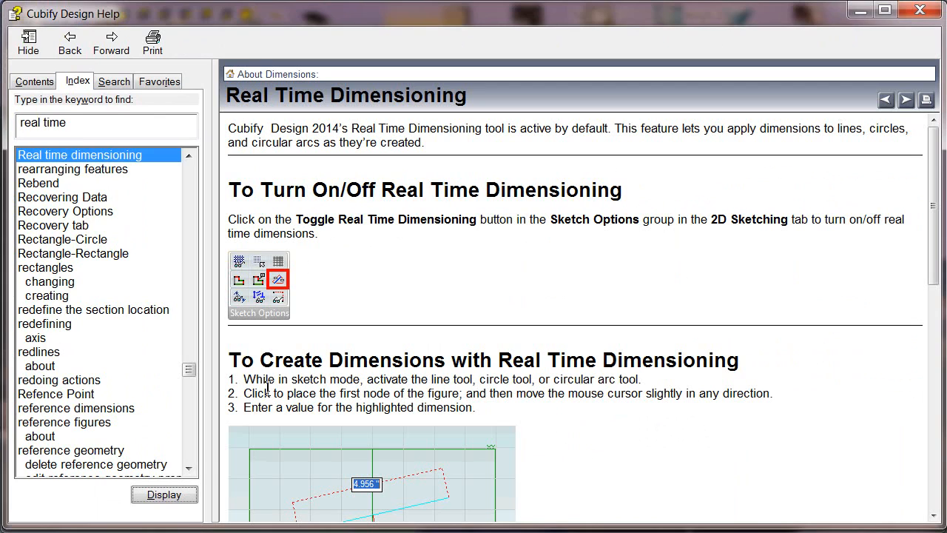
mouse_move(270, 388)
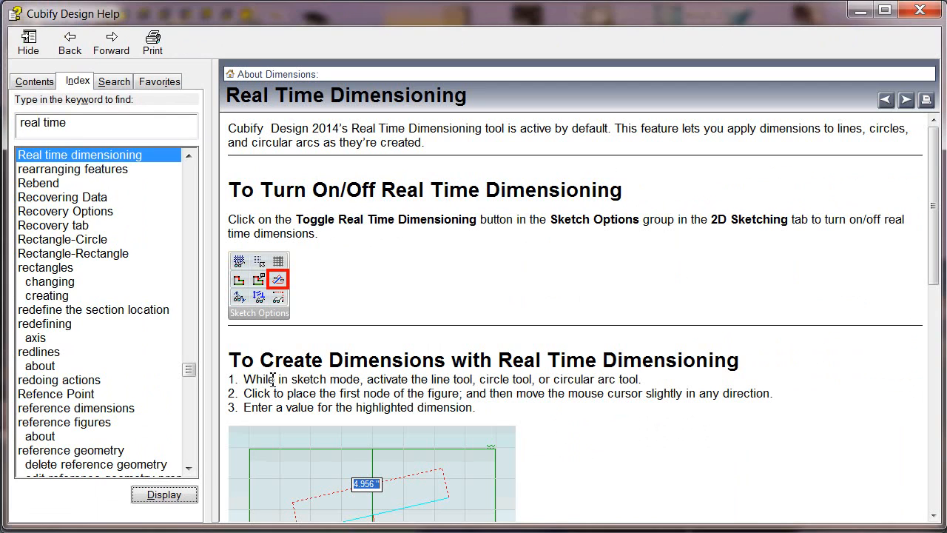
mouse_move(429, 384)
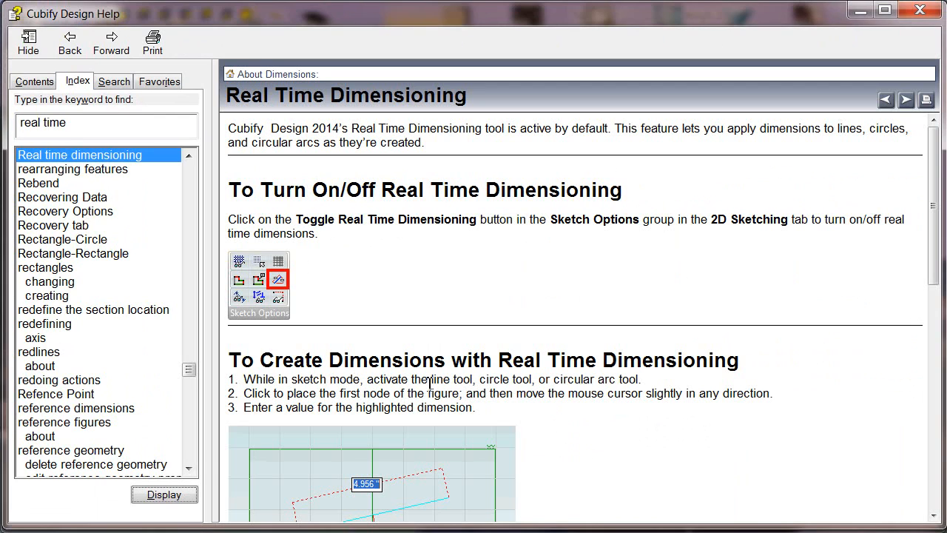
mouse_move(614, 381)
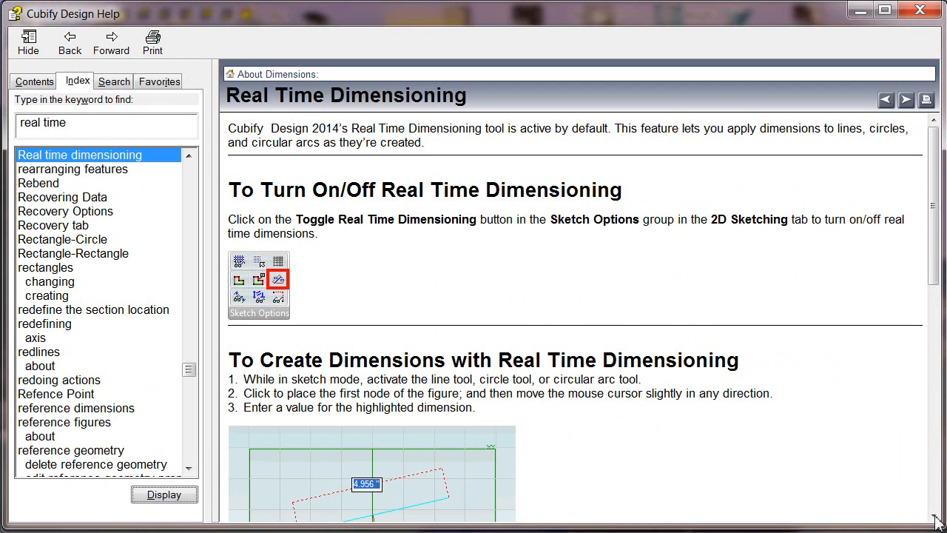
Scroll down through the Real Time Dimensioning help article to its final steps.
scroll(down, 3)
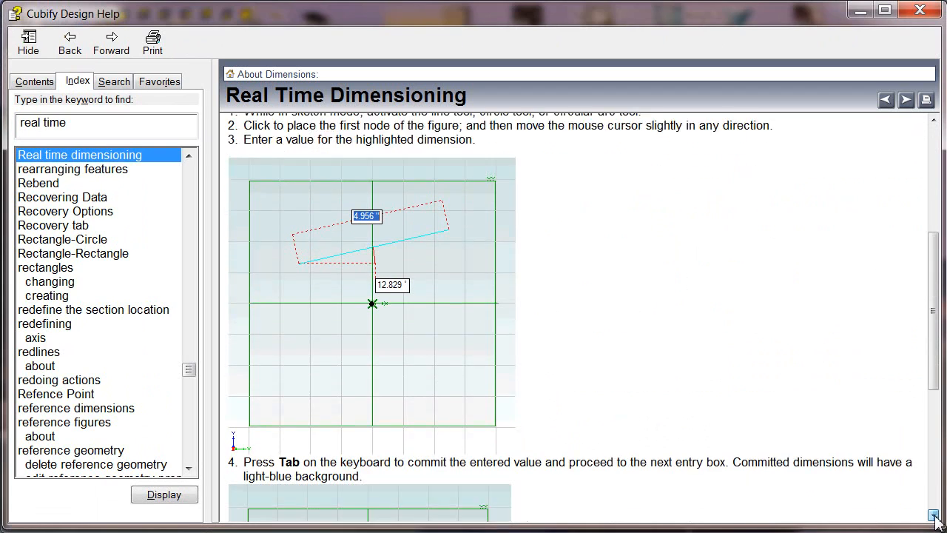
scroll(down, 3)
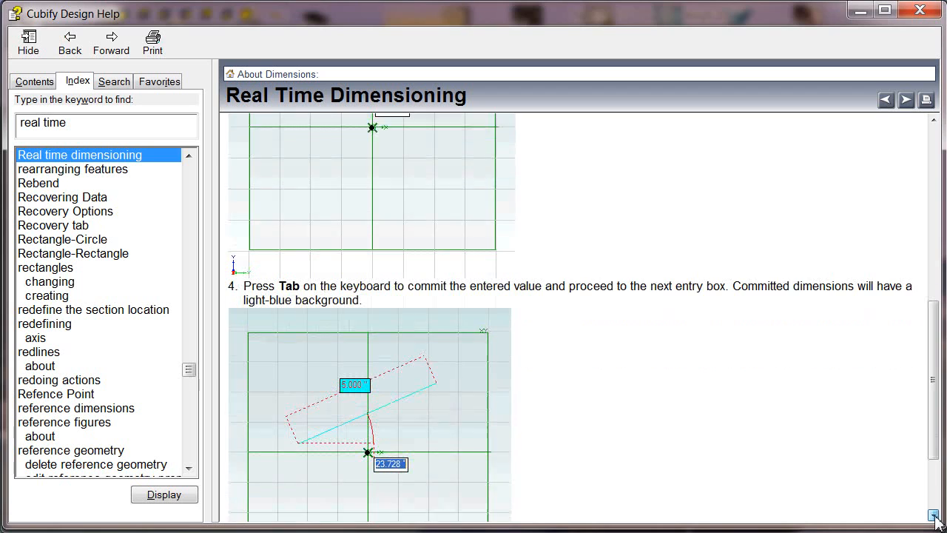
scroll(down, 3)
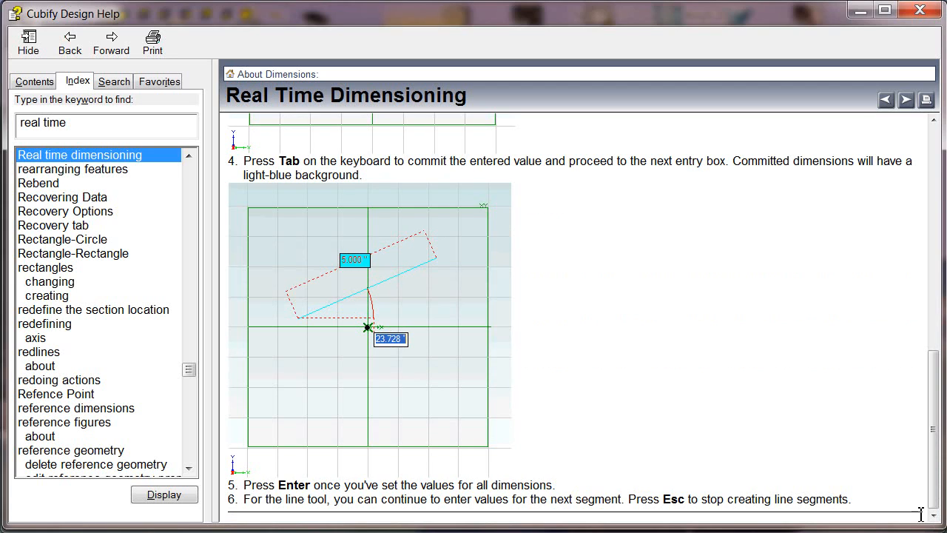
mouse_move(340, 327)
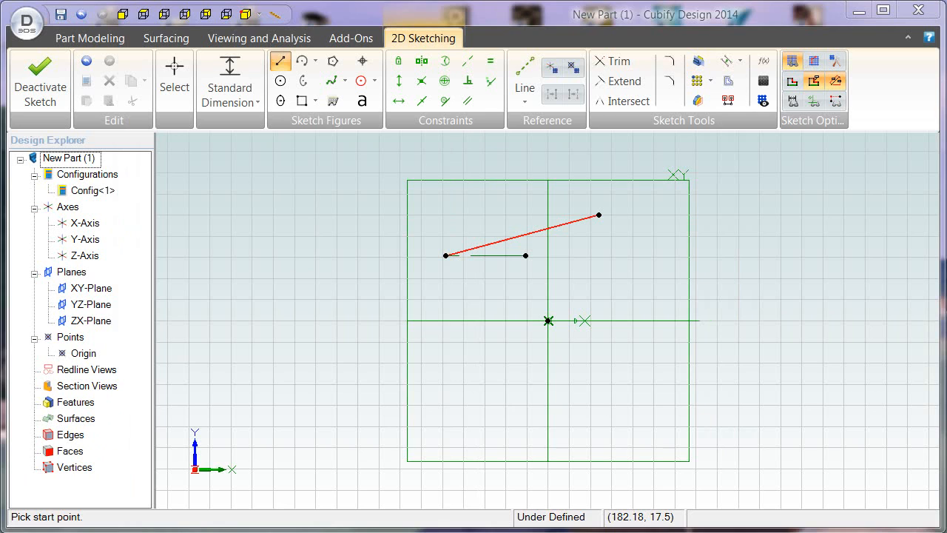
mouse_move(506, 258)
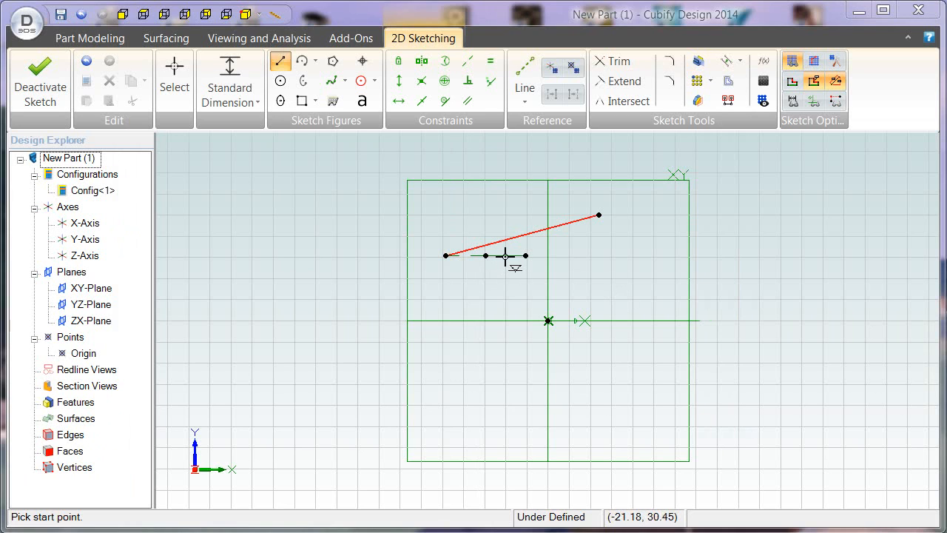
mouse_move(503, 302)
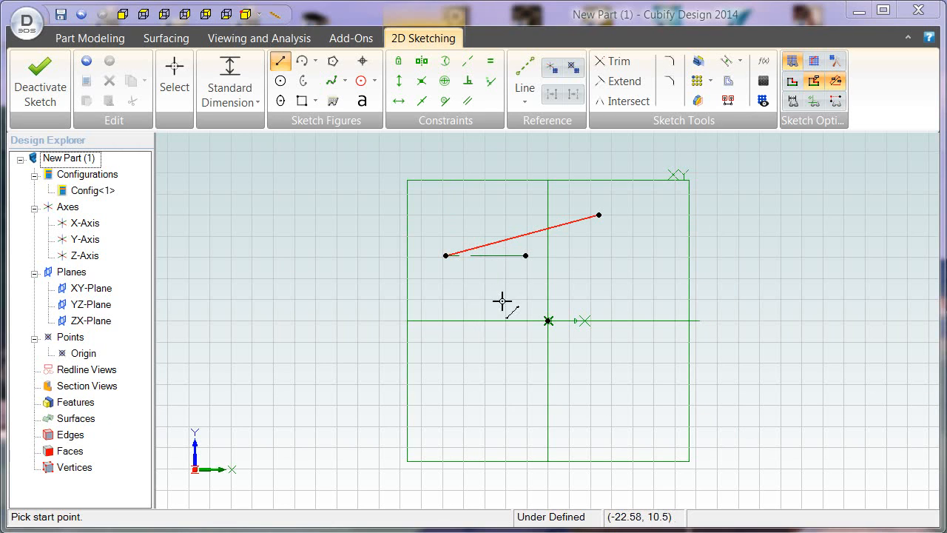
mouse_move(408, 277)
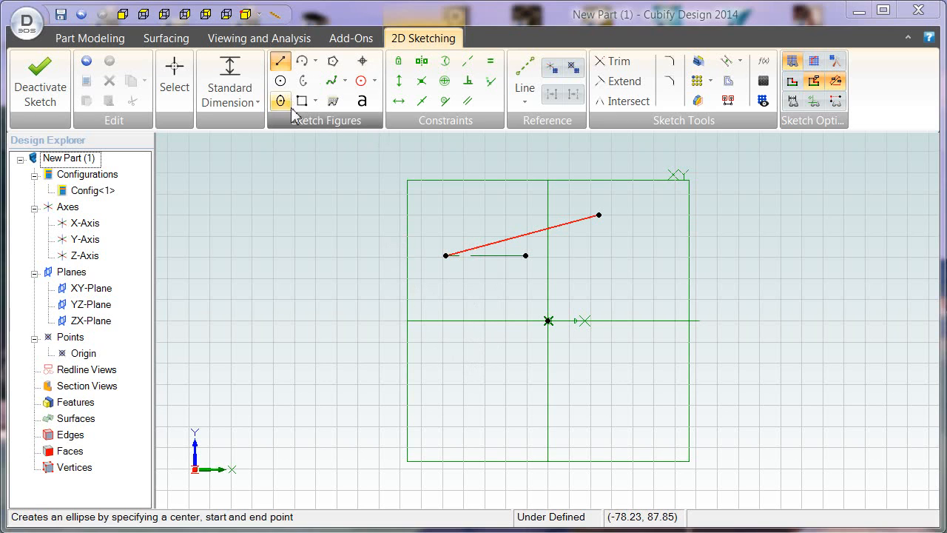
Draw a circle right of the line with a typed radius of 2.
click(280, 80)
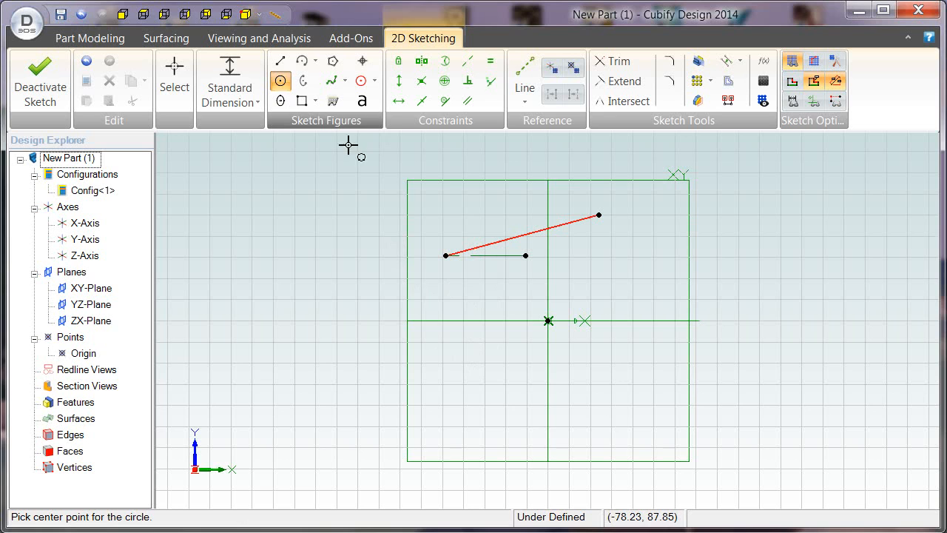
click(589, 261)
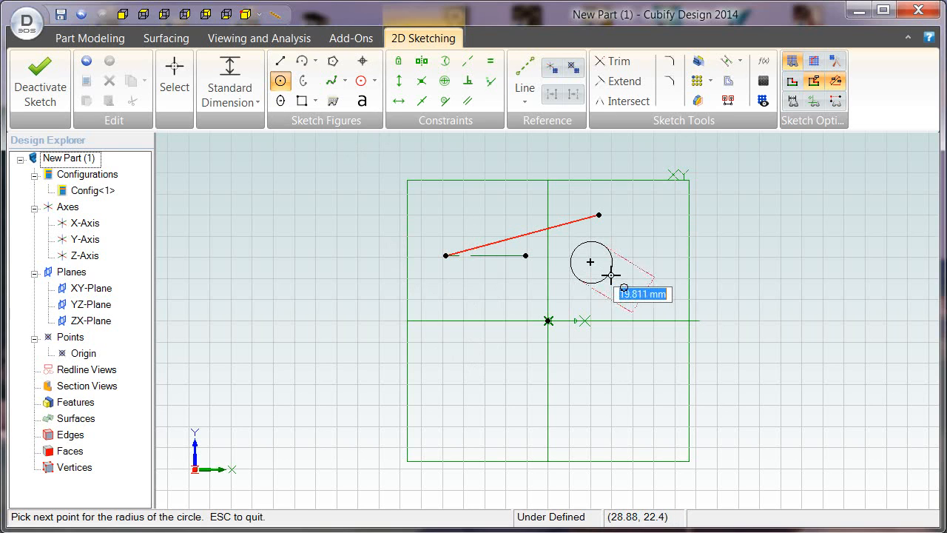
mouse_move(614, 275)
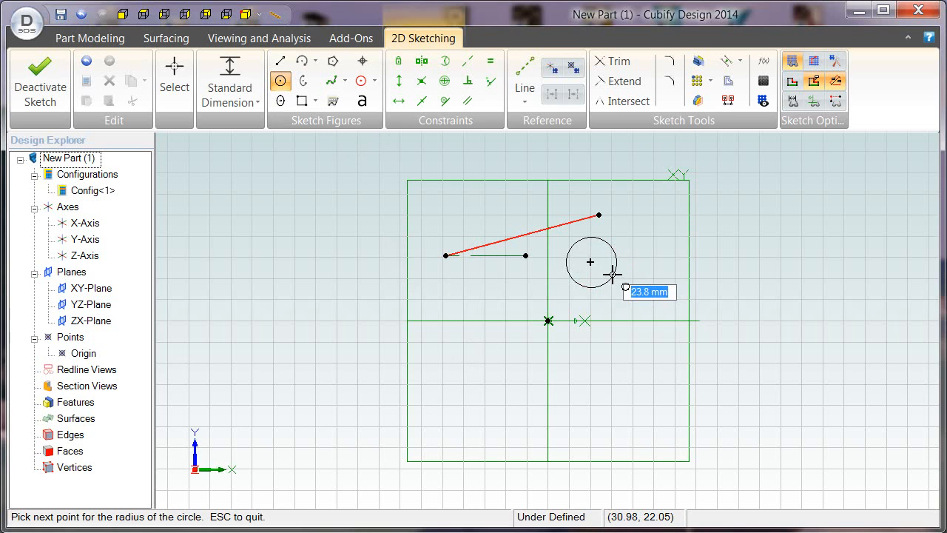
mouse_move(615, 278)
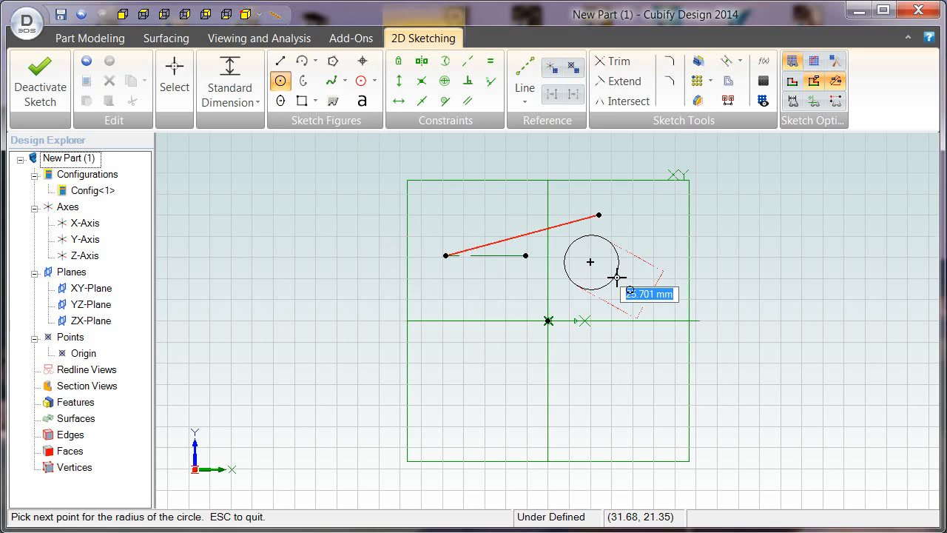
text(2)
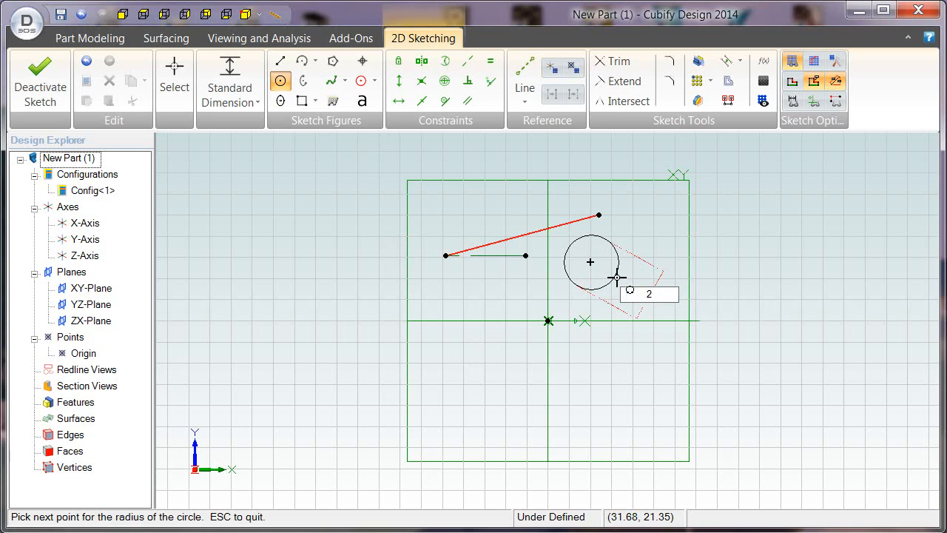
click(591, 262)
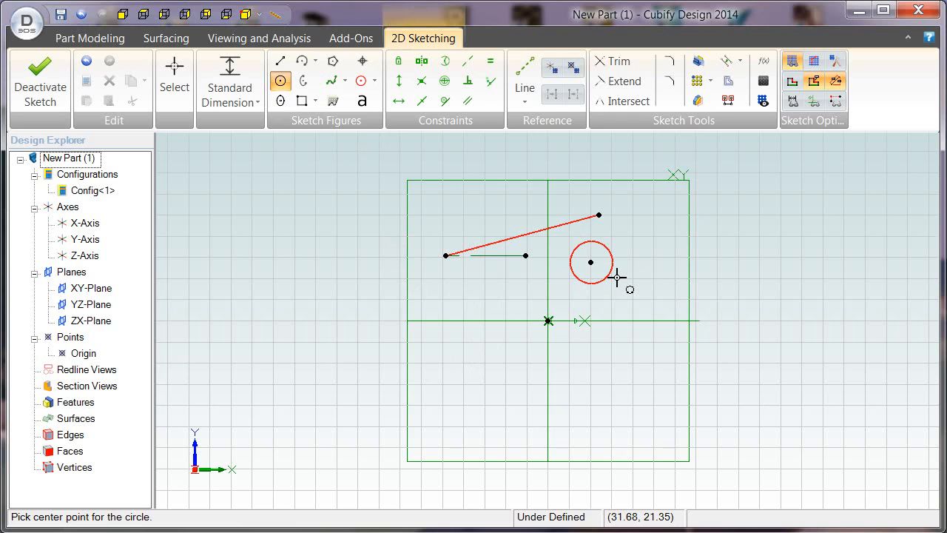
mouse_move(500, 271)
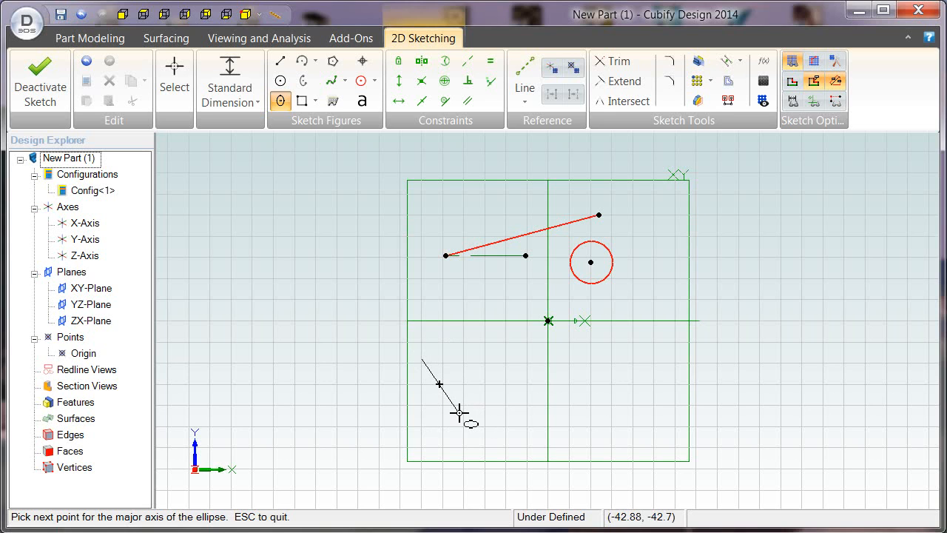
mouse_move(464, 420)
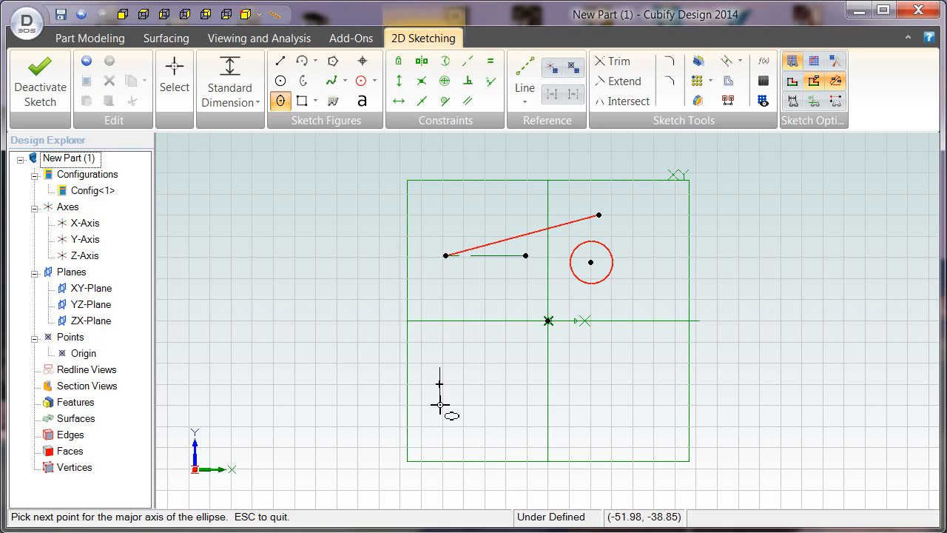
Set the end of the ellipse's first axis in the lower-left area.
click(439, 385)
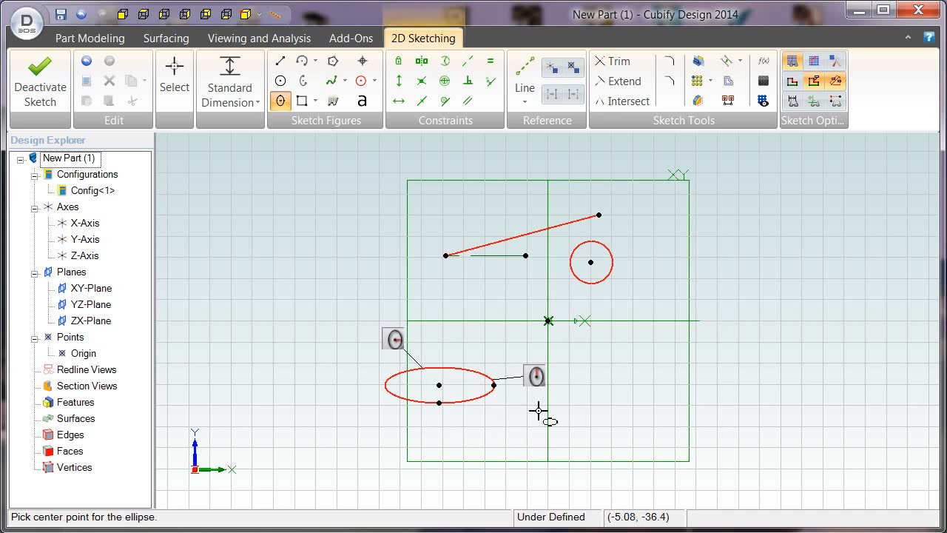
mouse_move(523, 426)
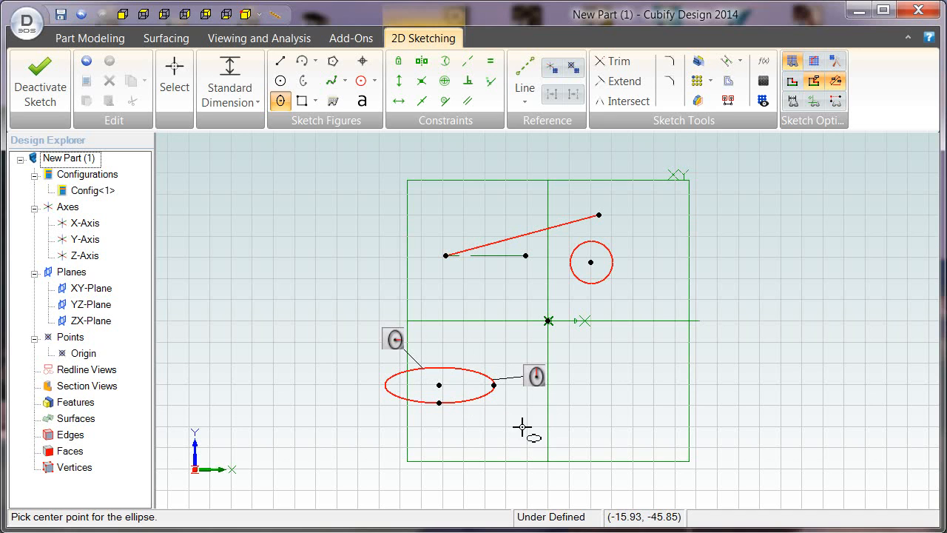
mouse_move(526, 446)
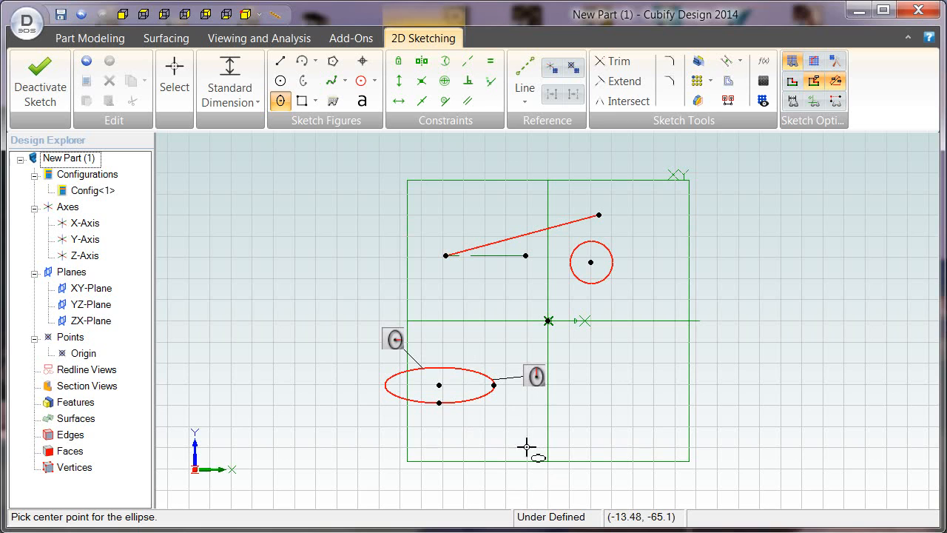
mouse_move(503, 449)
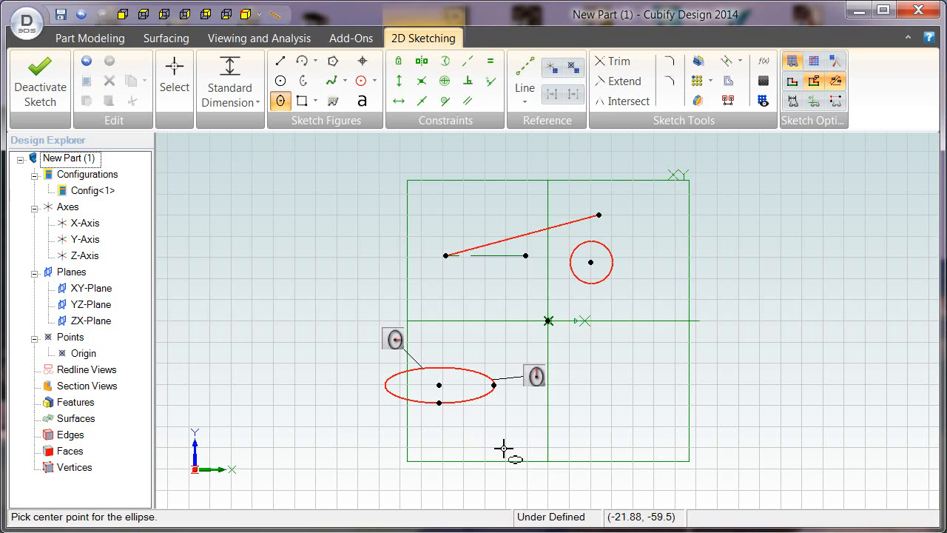
mouse_move(358, 222)
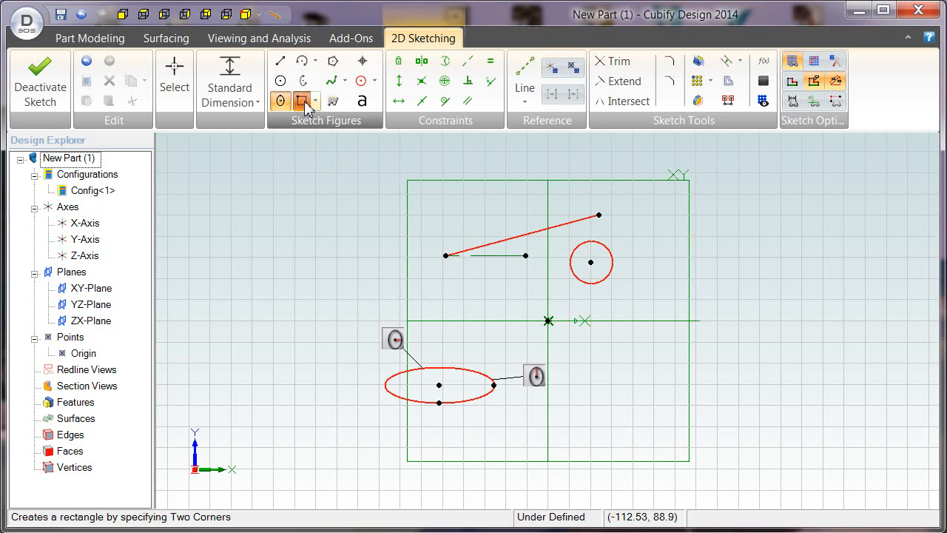
Start a two-corner rectangle by placing its first corner near the origin.
click(302, 101)
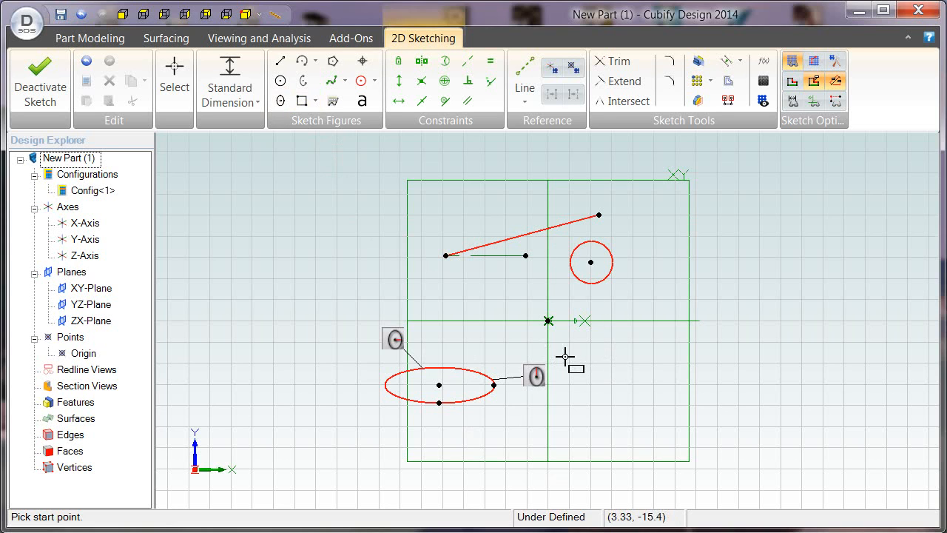
click(547, 322)
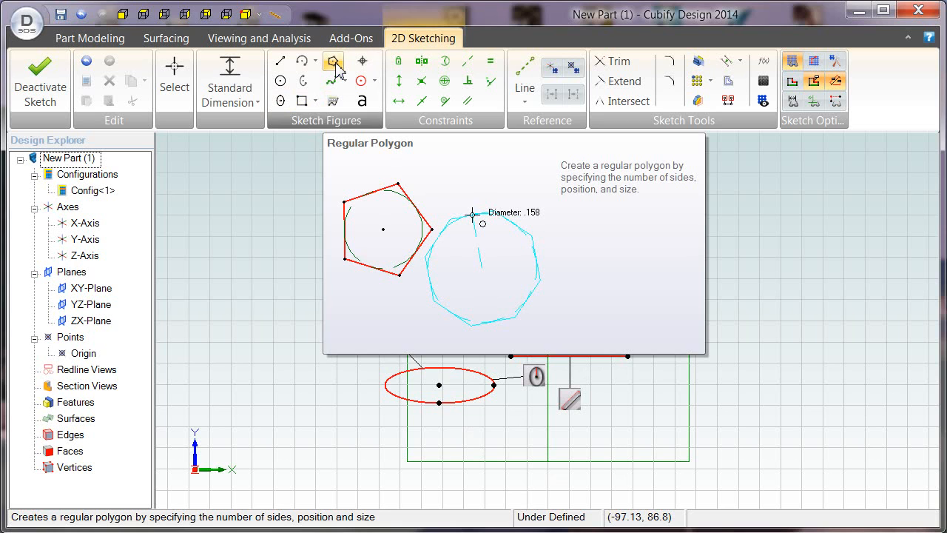
Place a regular polygon with 6 sides centred in the lower right.
click(333, 61)
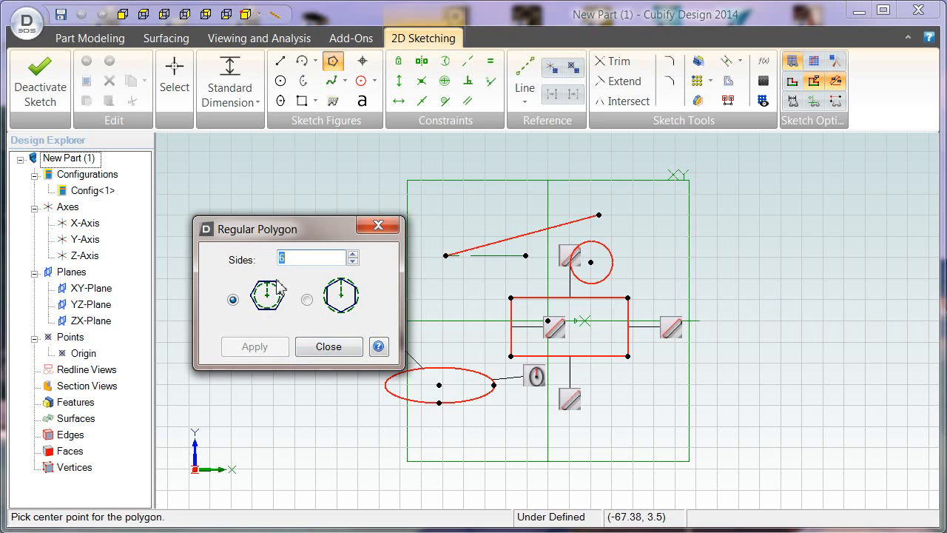
mouse_move(651, 426)
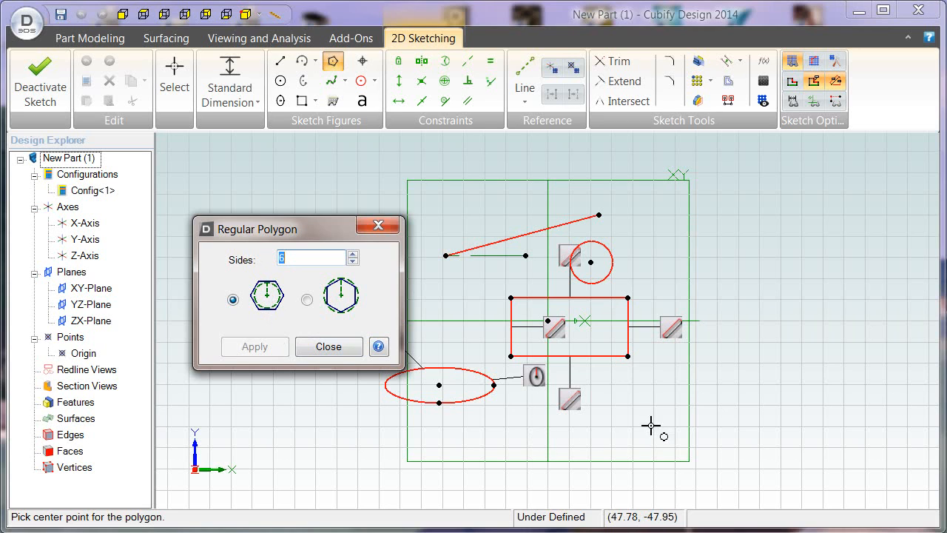
mouse_move(642, 423)
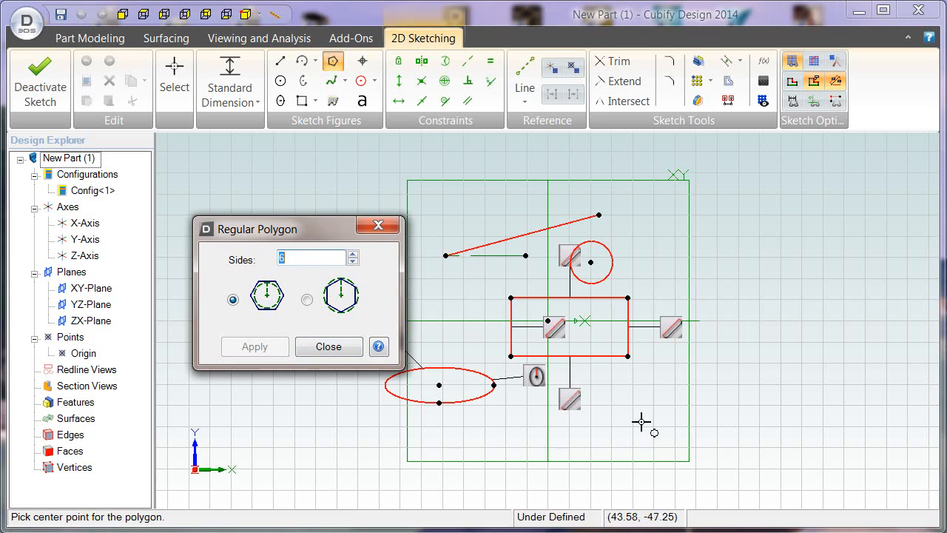
click(255, 346)
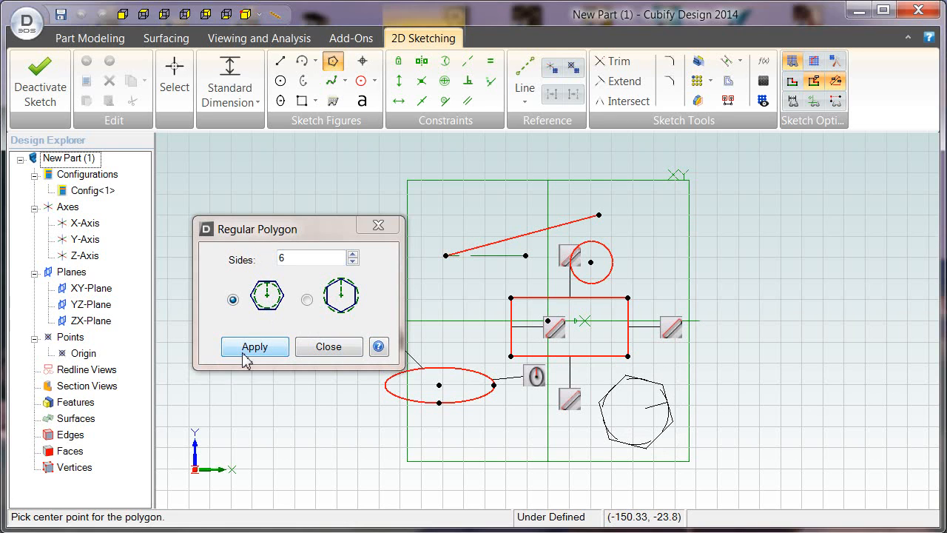
click(254, 346)
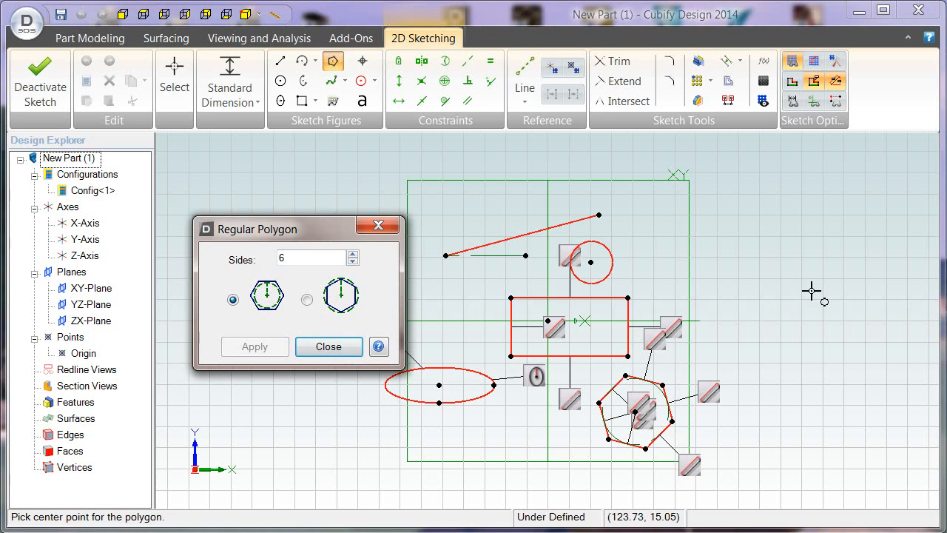
mouse_move(760, 252)
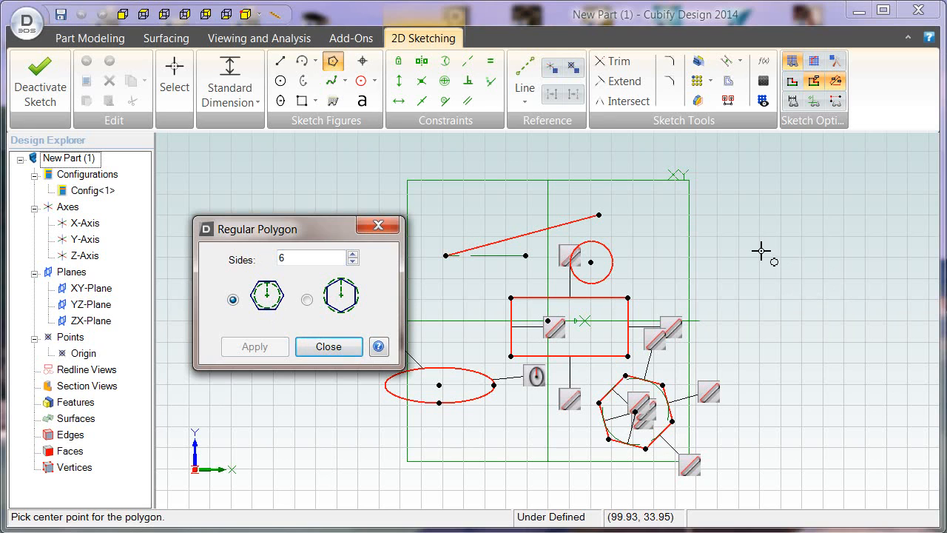
Close the Regular Polygon dialog, keeping the placed hexagon.
click(329, 346)
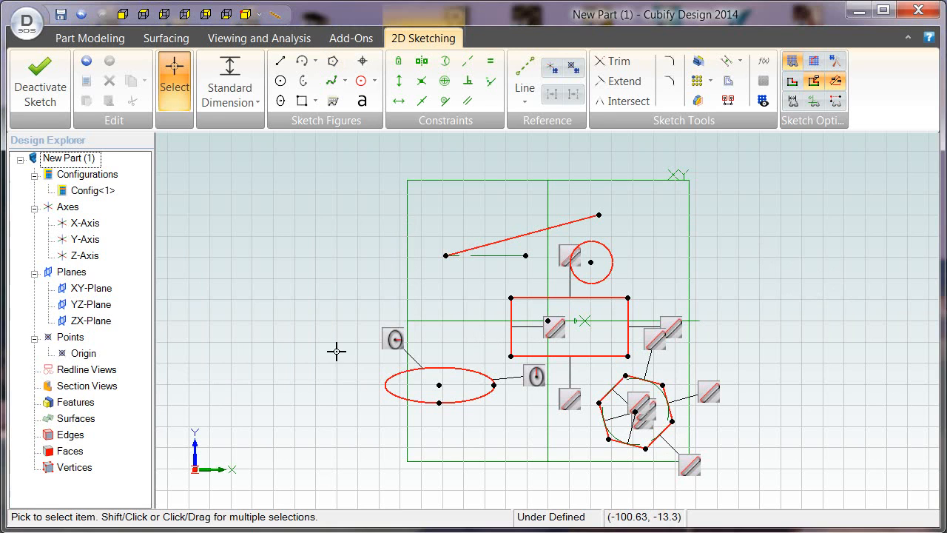
mouse_move(320, 358)
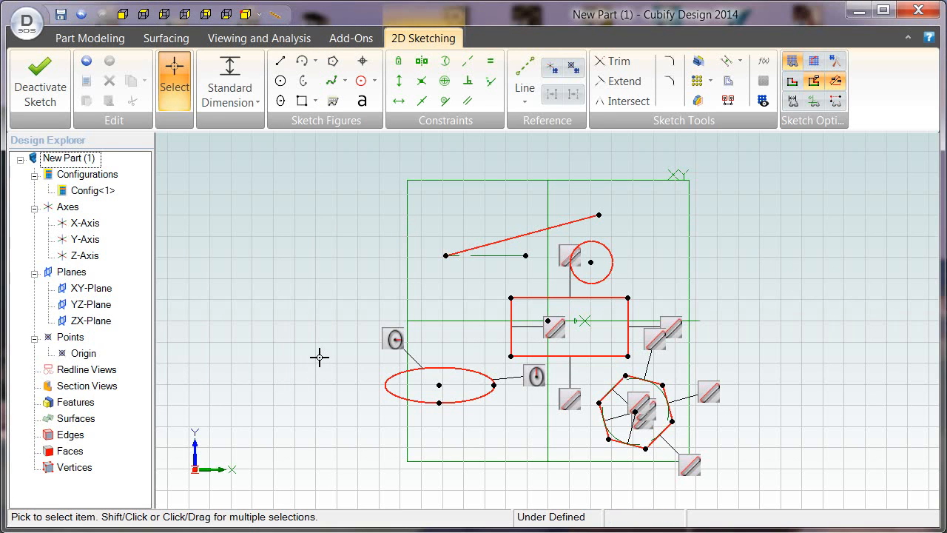
mouse_move(387, 231)
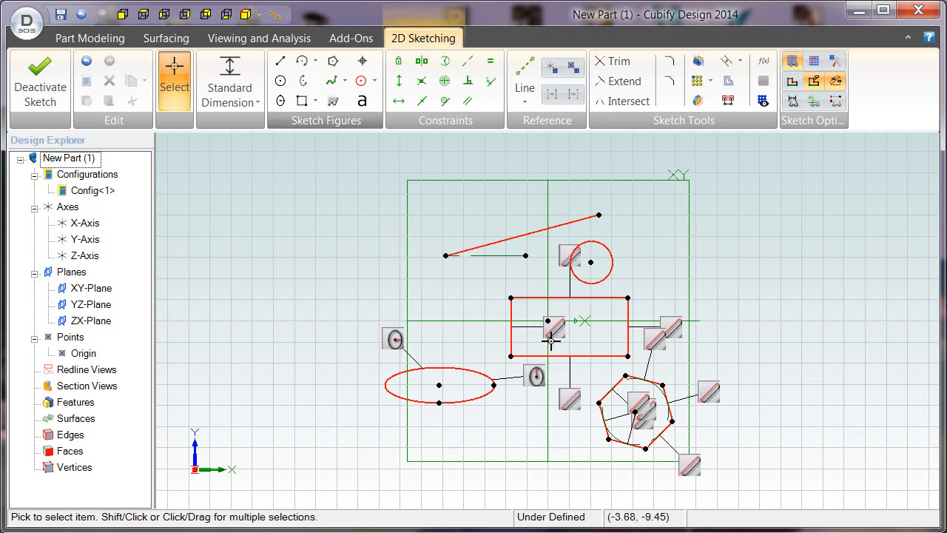
mouse_move(328, 126)
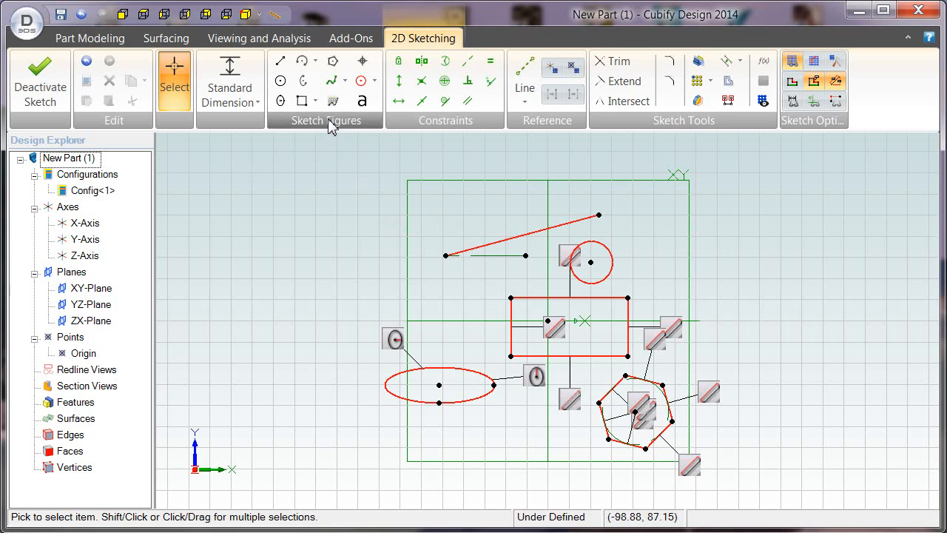
mouse_move(379, 156)
text(real time)
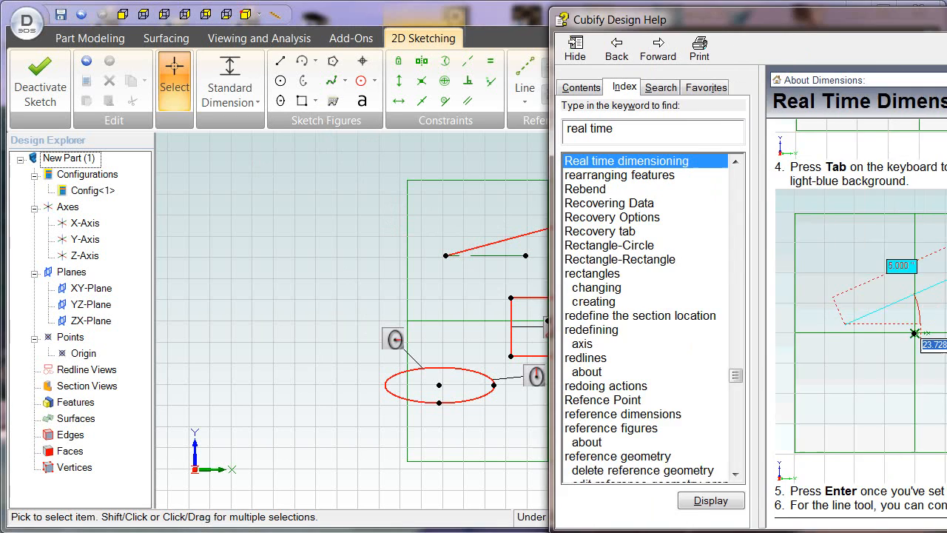
Enlarge the help window on the Real Time Dimensioning article.
click(881, 15)
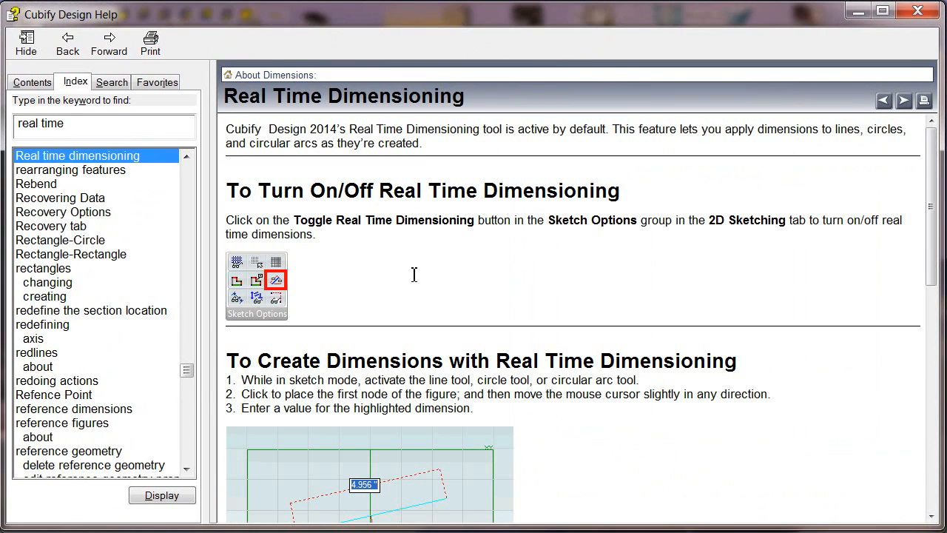
mouse_move(272, 225)
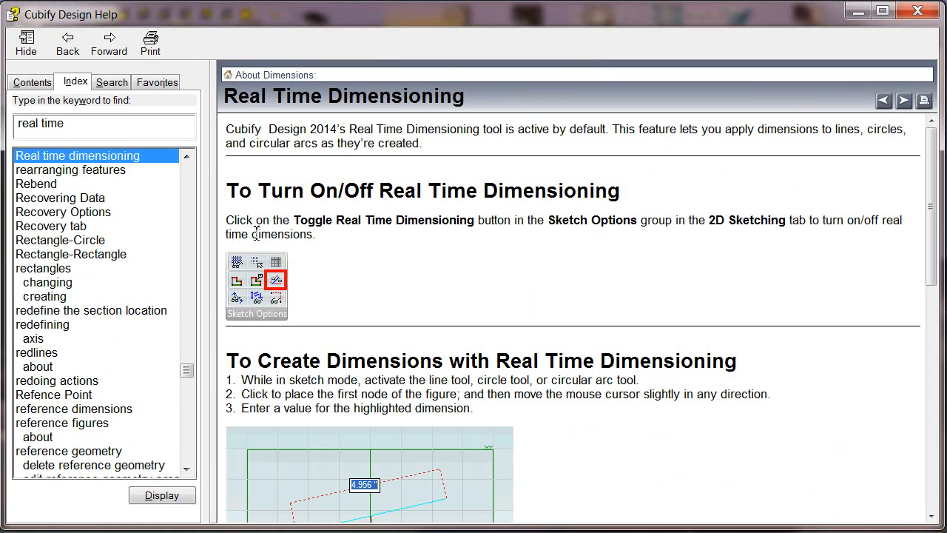
mouse_move(385, 234)
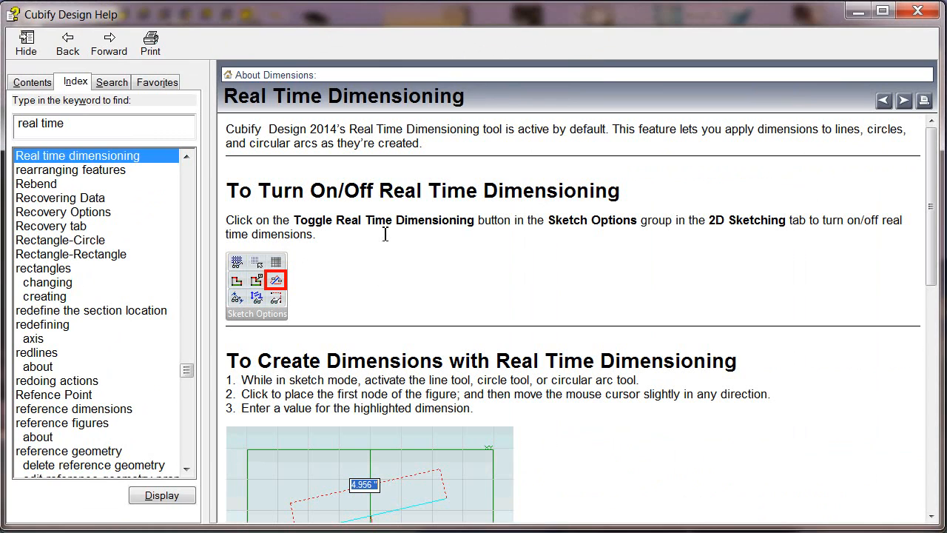
mouse_move(562, 234)
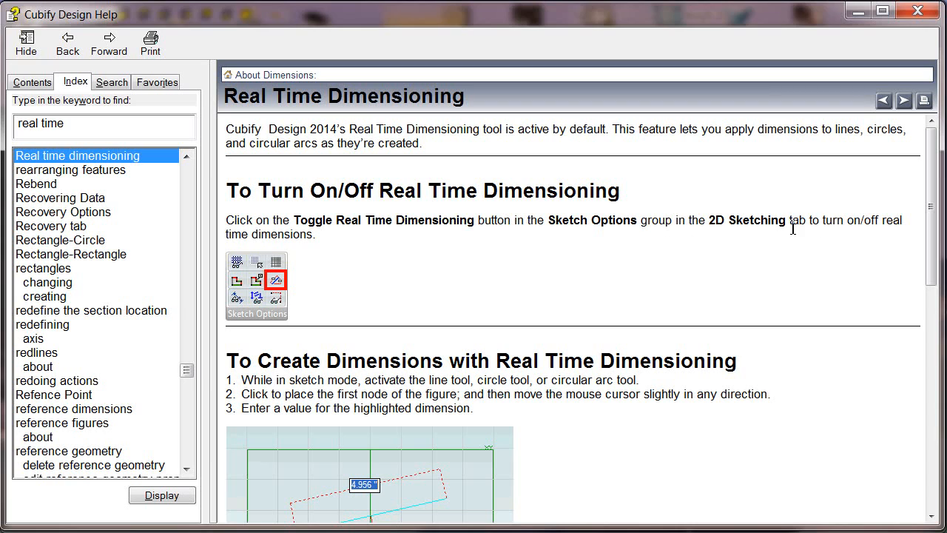
mouse_move(901, 227)
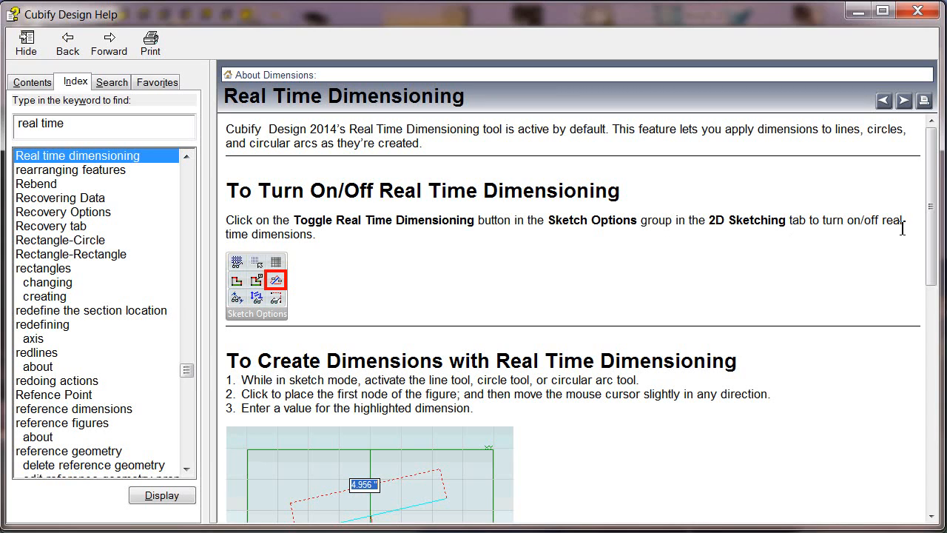
mouse_move(349, 260)
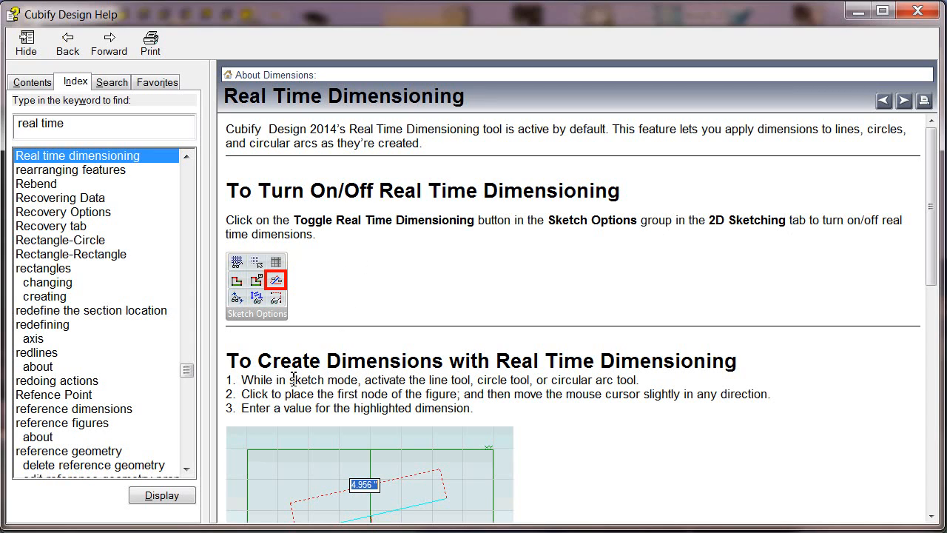
mouse_move(307, 387)
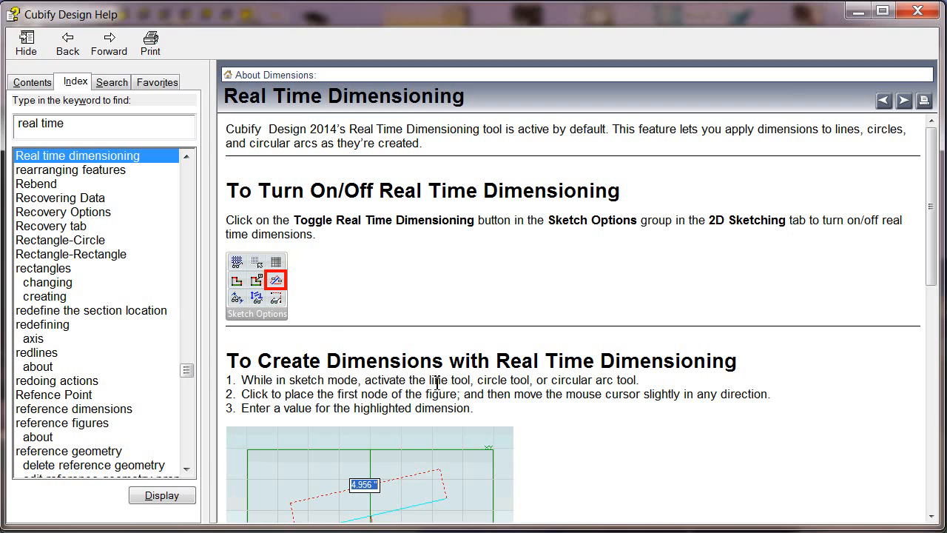
mouse_move(466, 382)
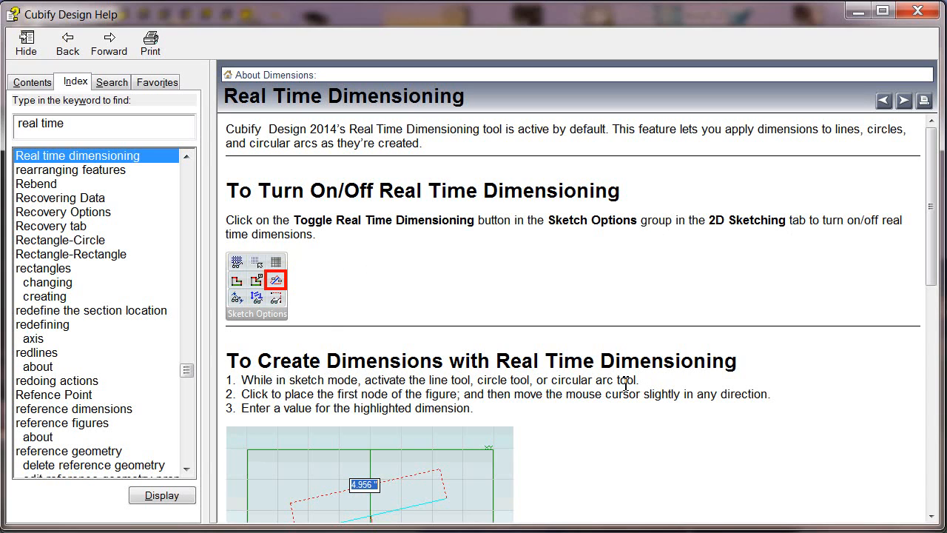
mouse_move(570, 391)
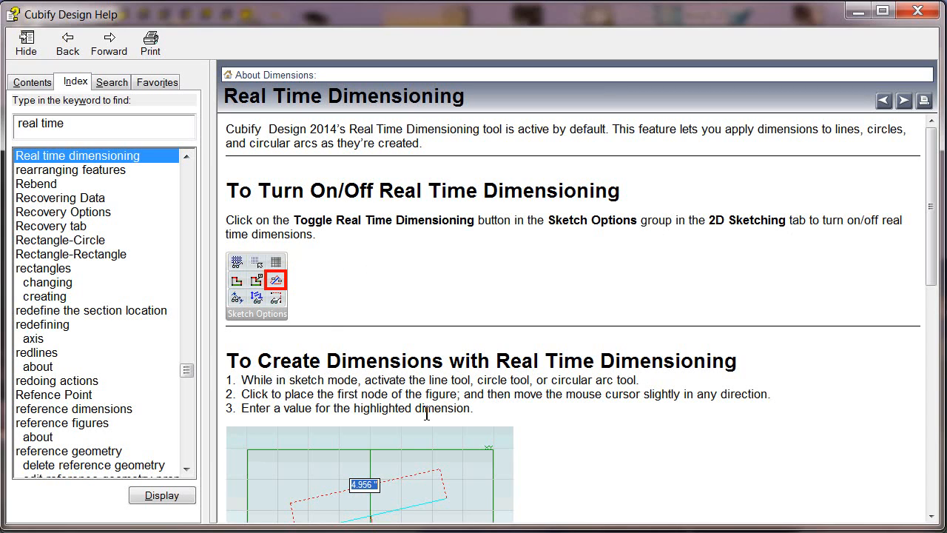
mouse_move(400, 174)
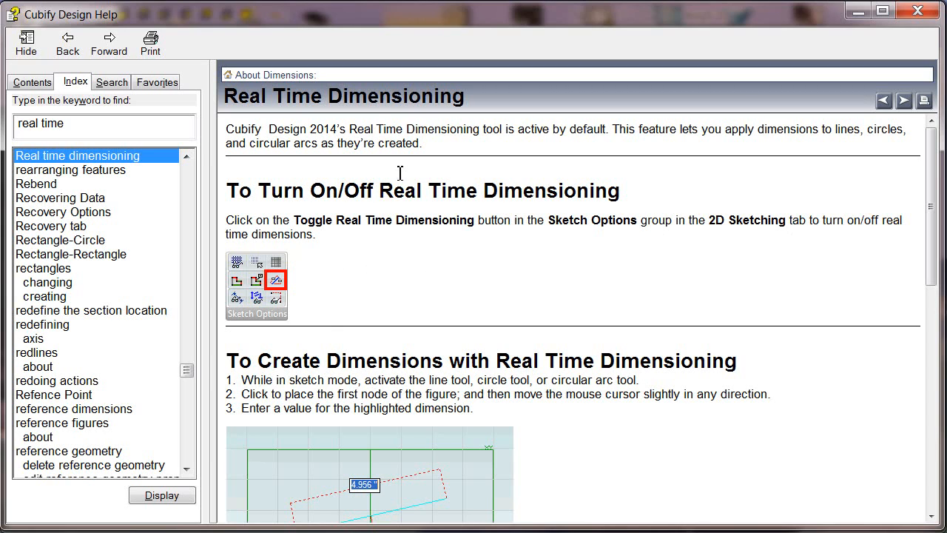
mouse_move(254, 18)
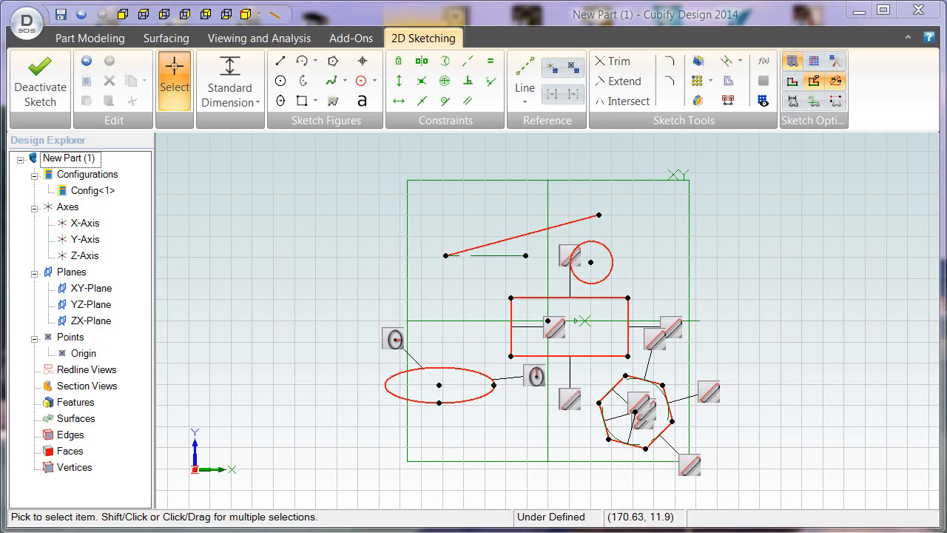
mouse_move(444, 316)
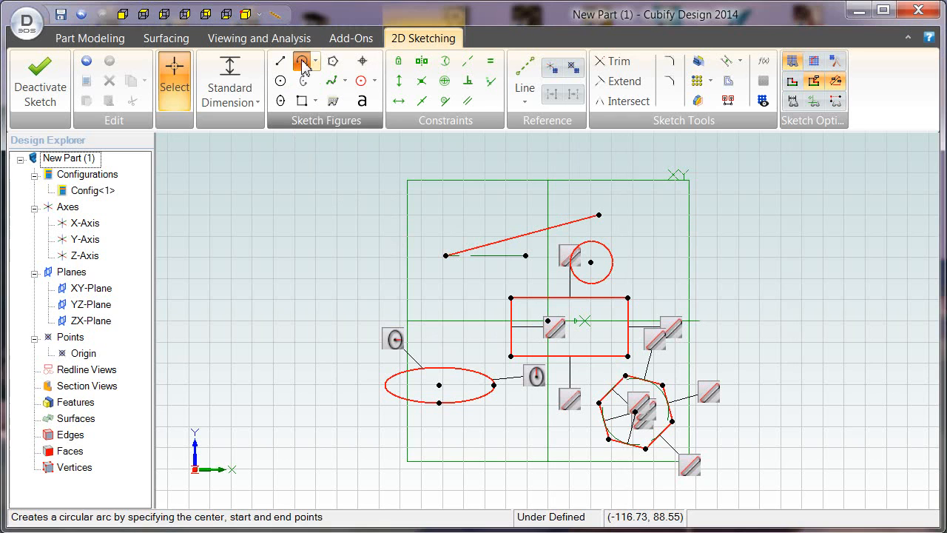
Start a centre-point arc of radius 30 near the frame's top-right corner.
click(301, 62)
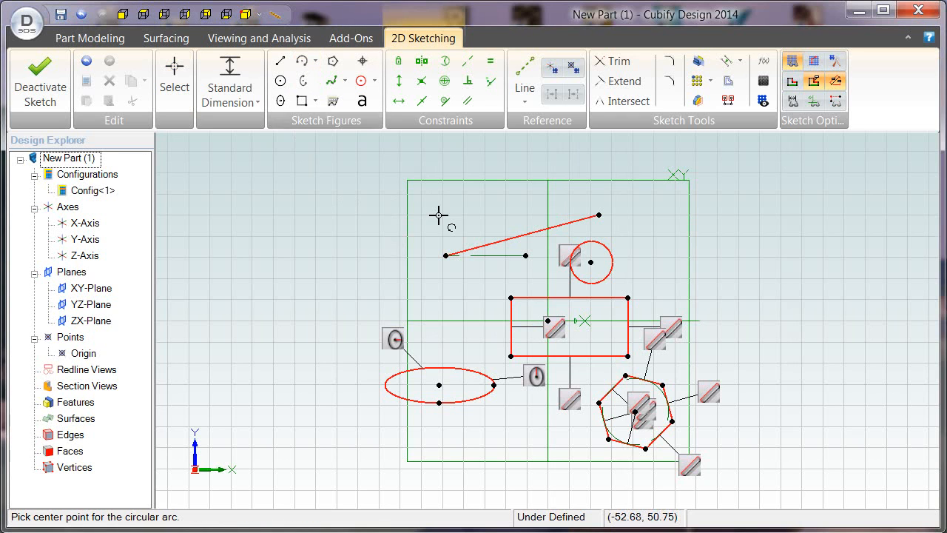
mouse_move(677, 234)
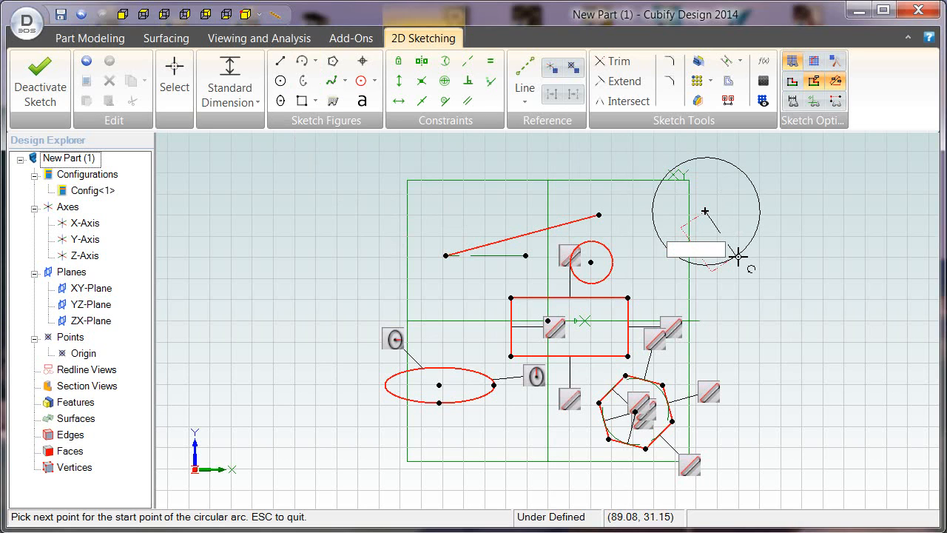
text(30)
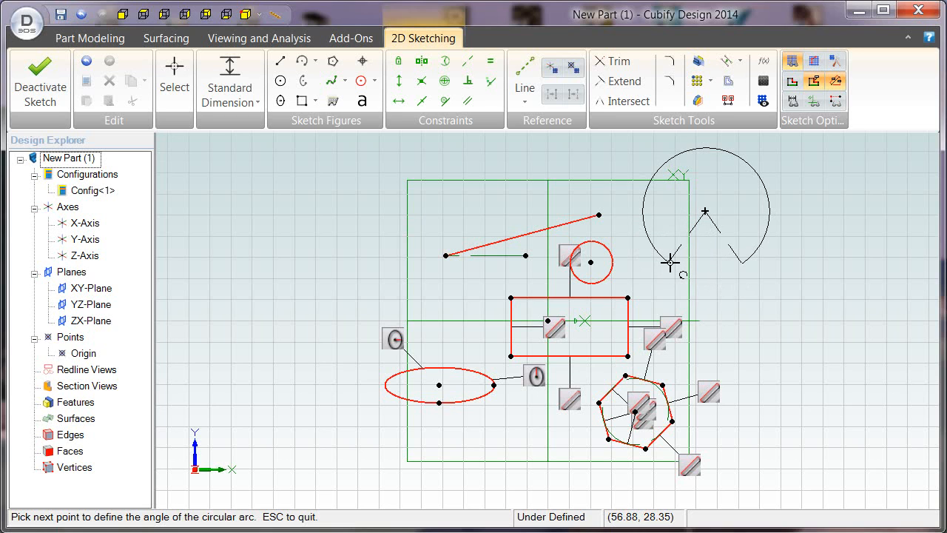
mouse_move(673, 257)
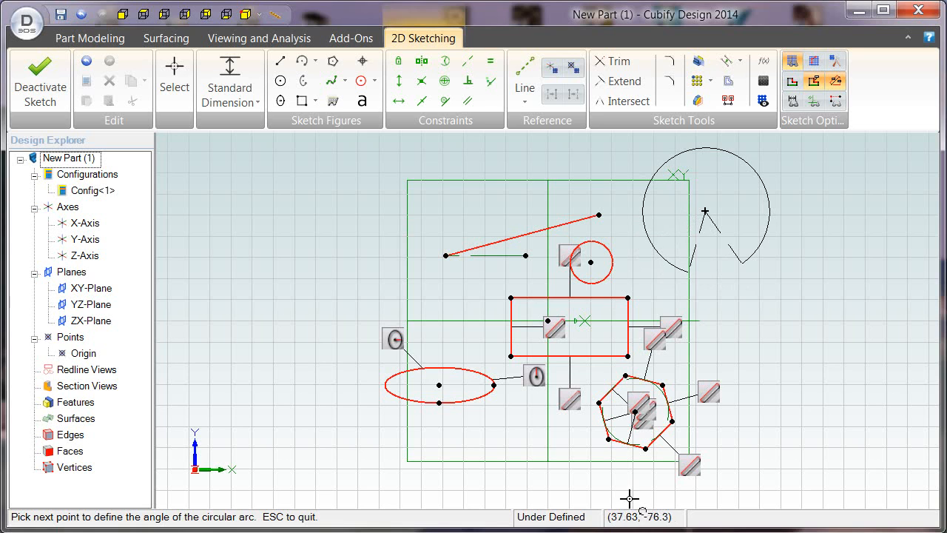
mouse_move(692, 284)
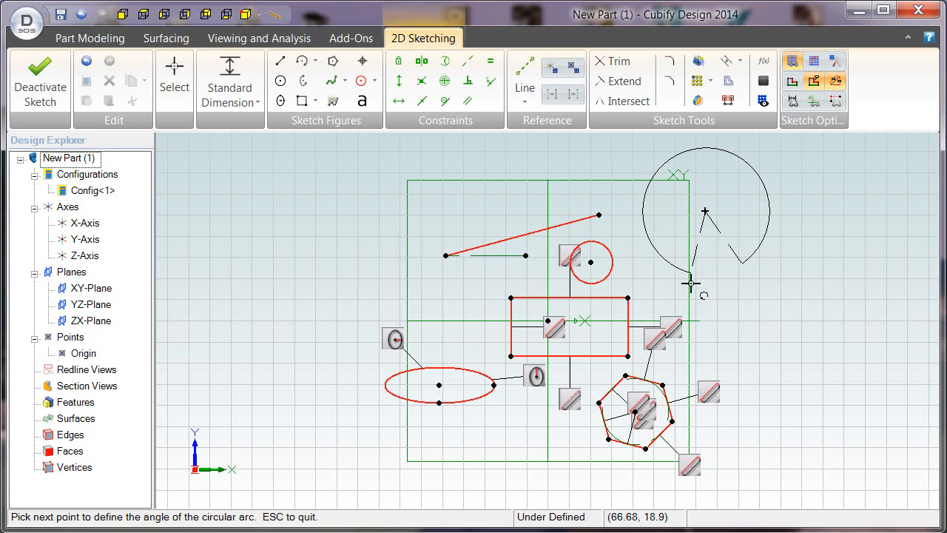
Set the arc's end angle so it sweeps about three quarters of a circle.
click(669, 261)
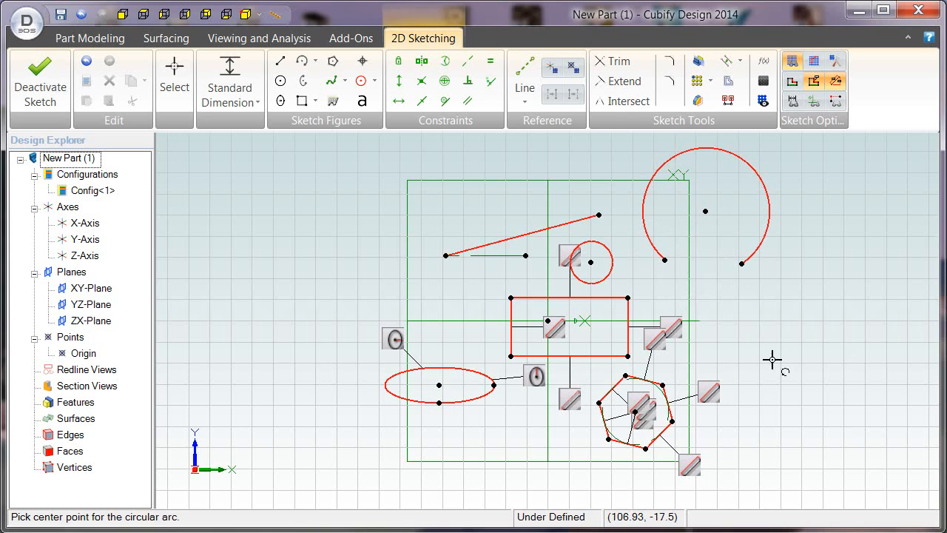
mouse_move(781, 320)
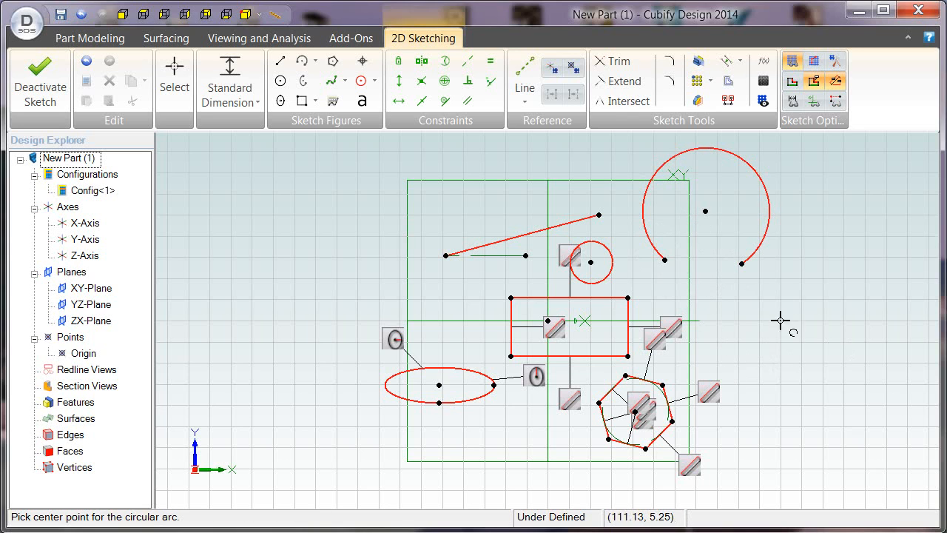
mouse_move(746, 266)
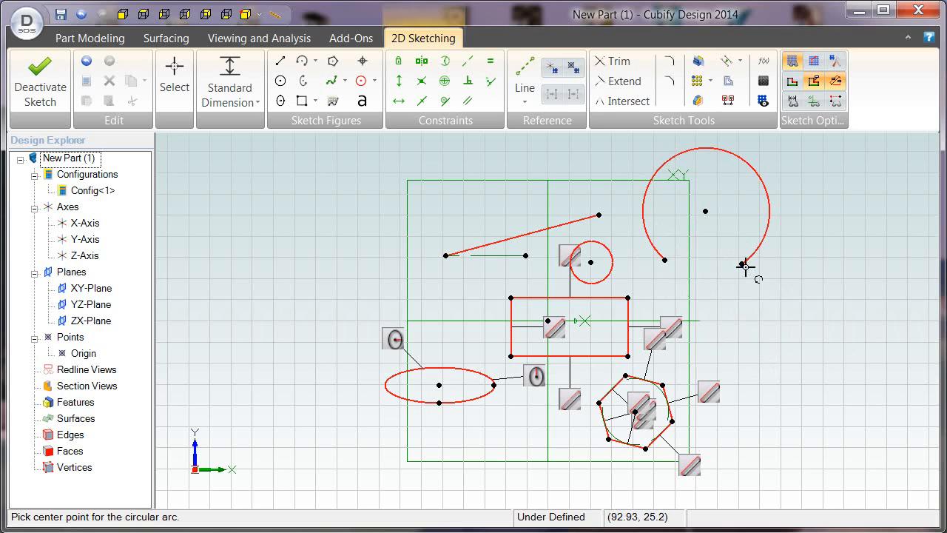
mouse_move(716, 204)
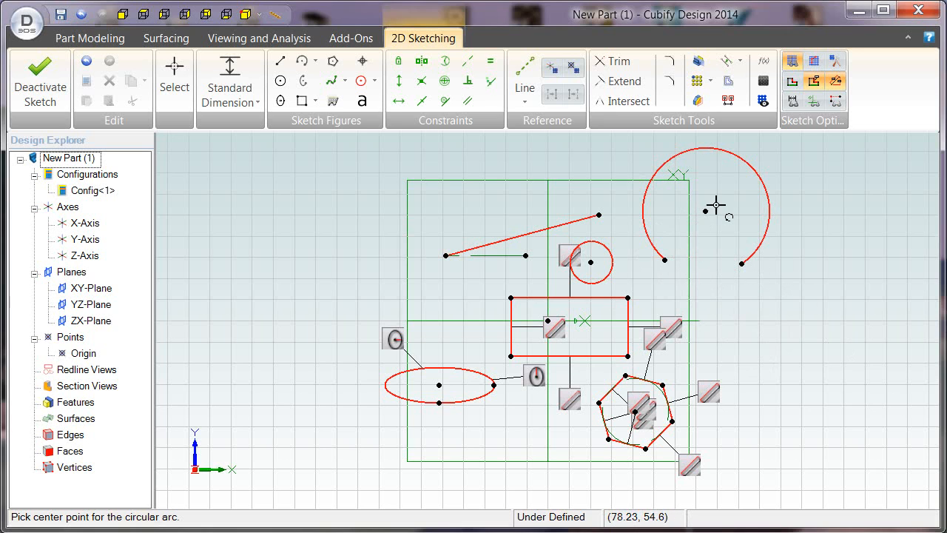
mouse_move(807, 408)
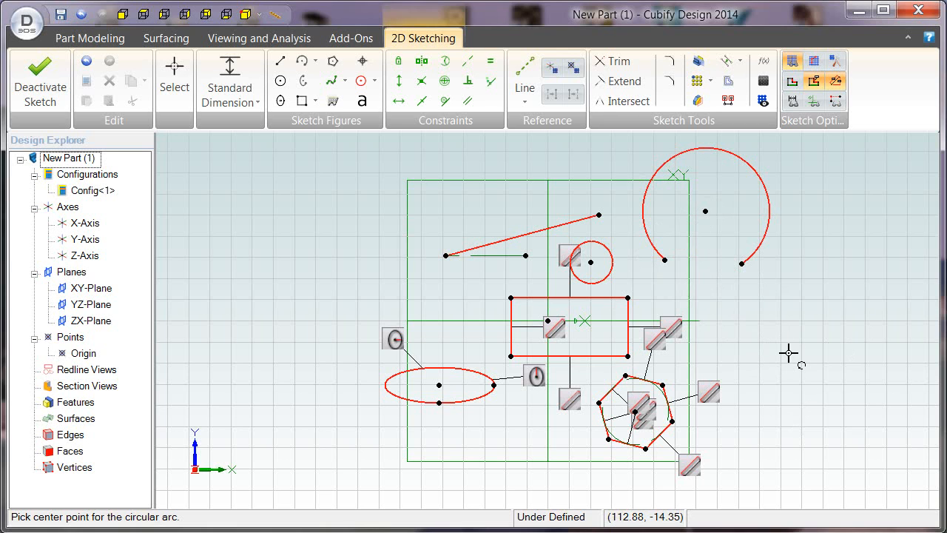
mouse_move(766, 390)
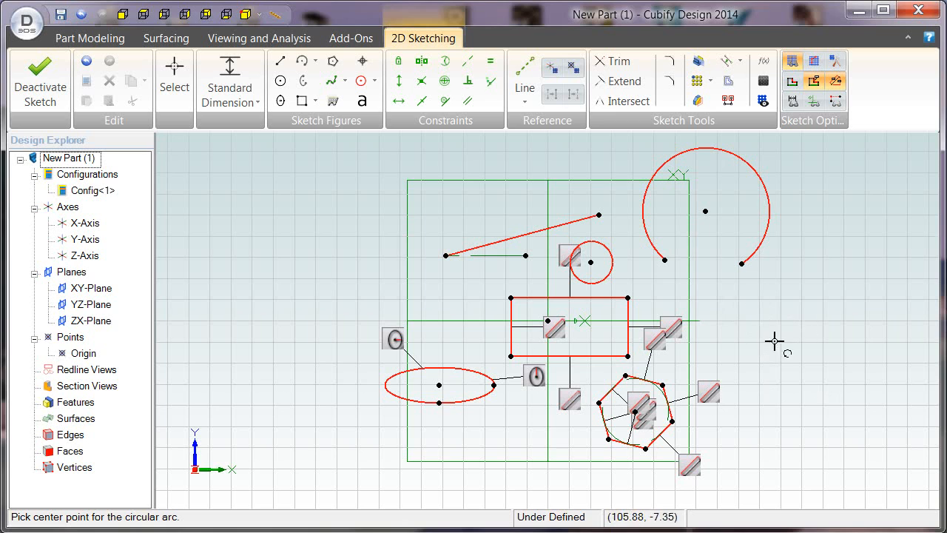
mouse_move(770, 320)
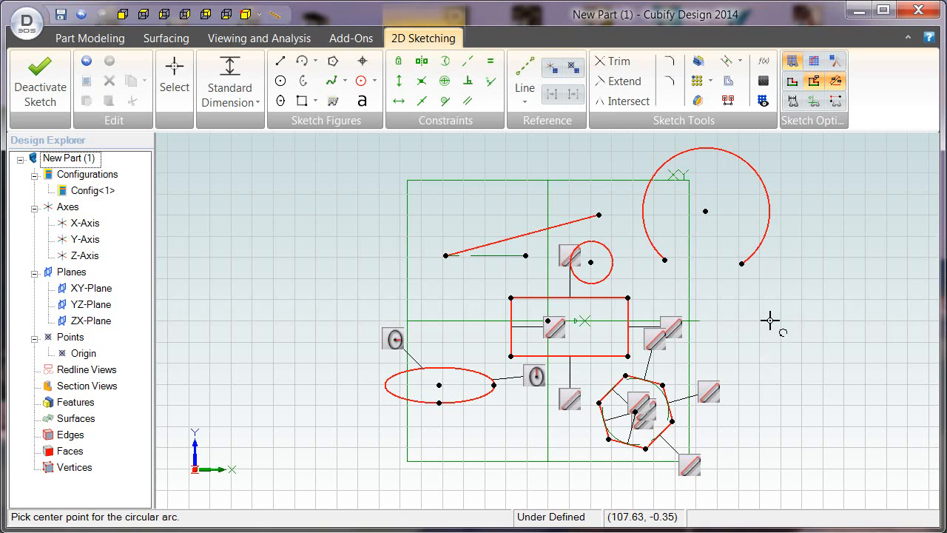
mouse_move(770, 333)
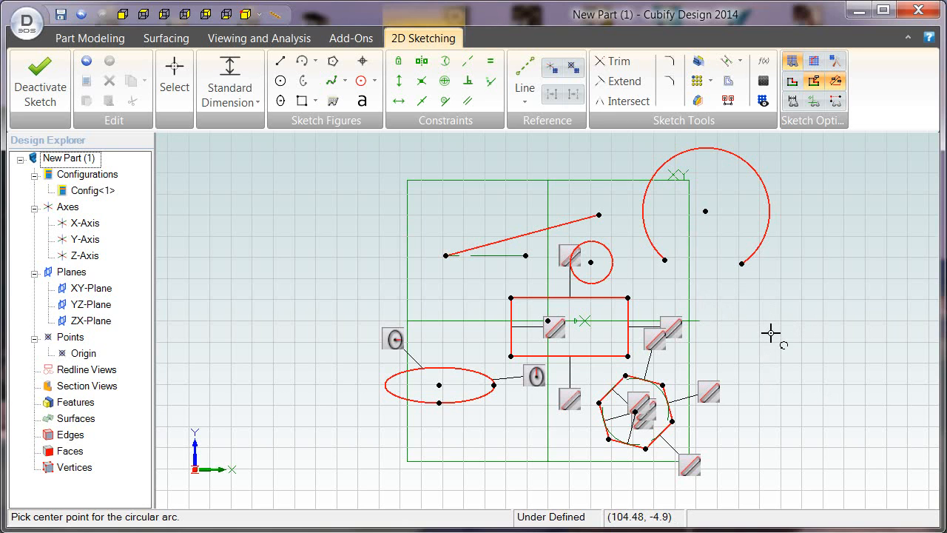
mouse_move(728, 305)
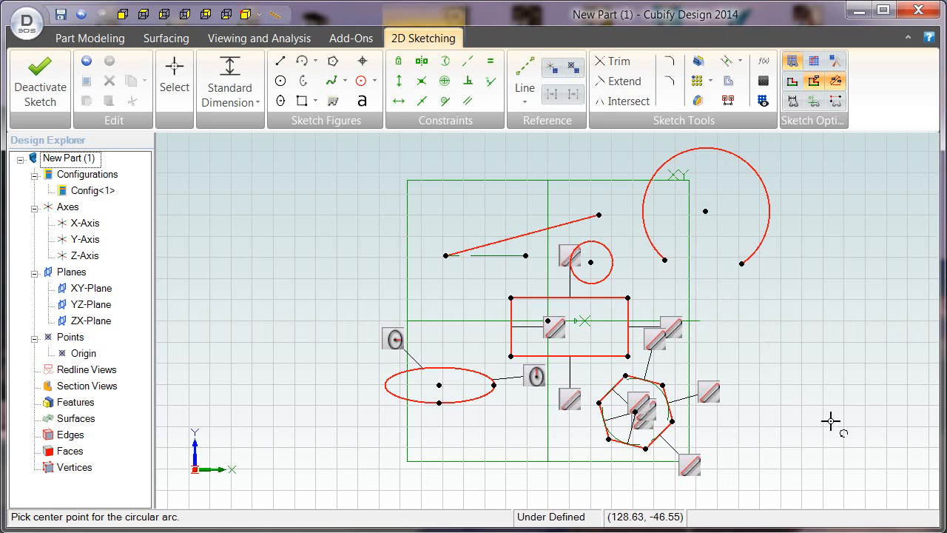
mouse_move(789, 329)
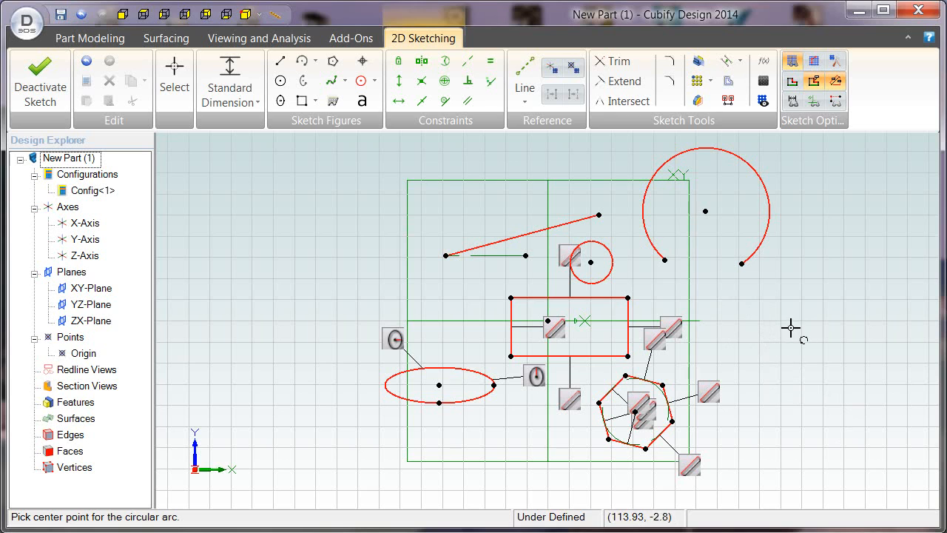
mouse_move(778, 340)
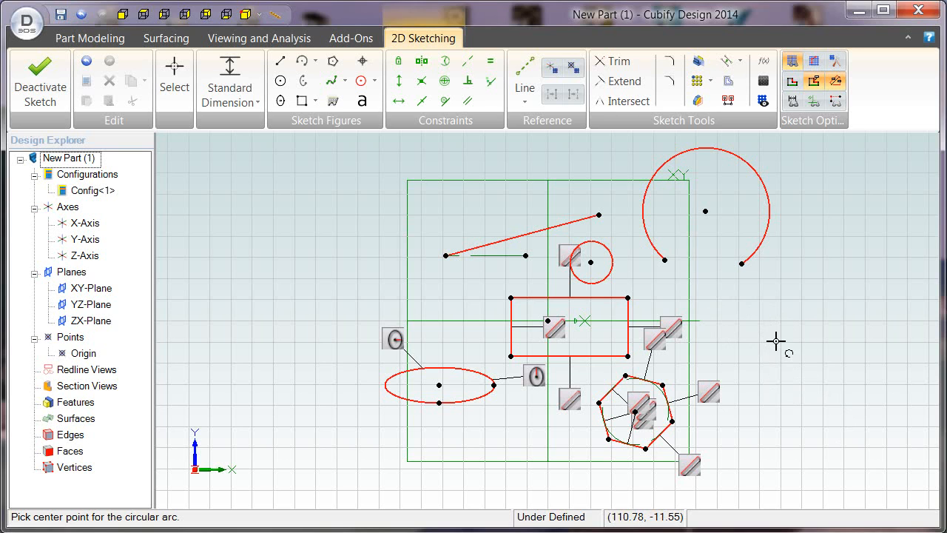
mouse_move(465, 217)
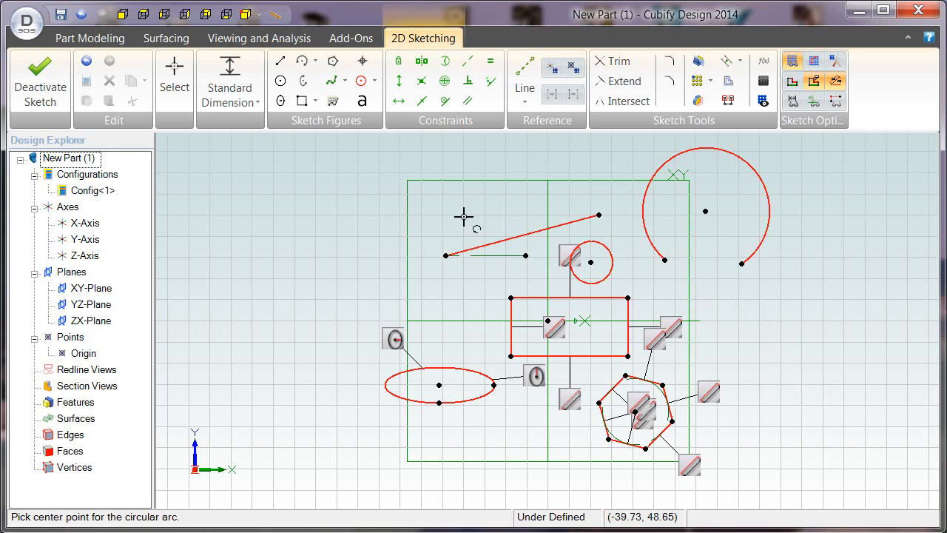
mouse_move(318, 137)
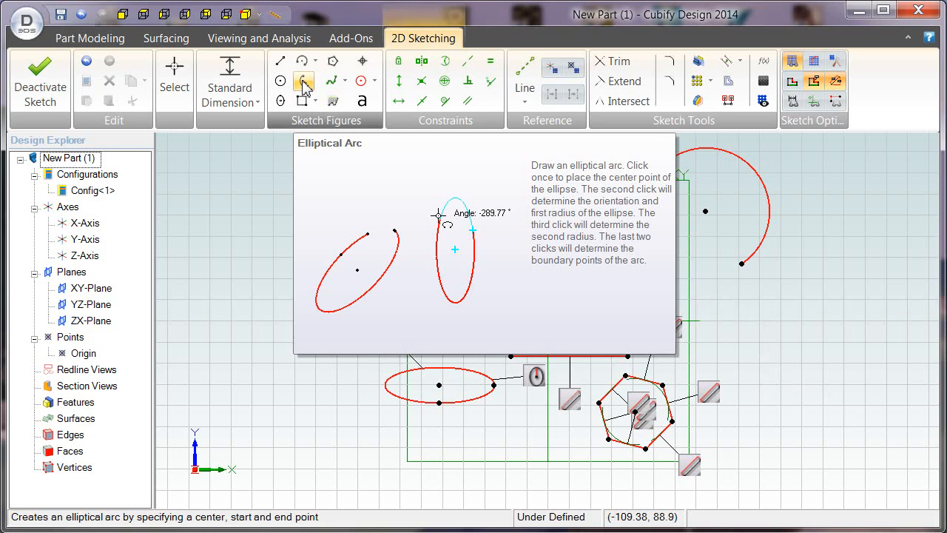
Draw an elliptical arc beside the tilted ellipse, then return to Select.
click(303, 80)
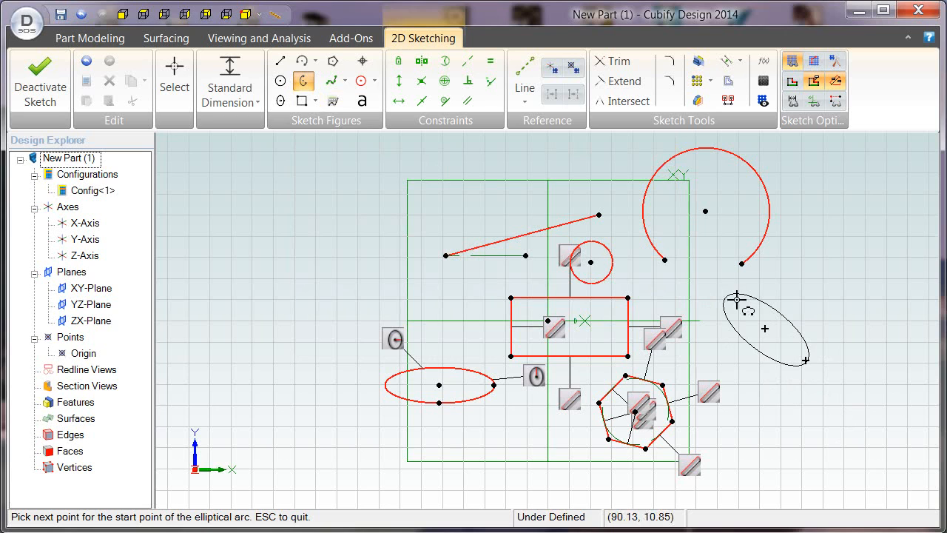
mouse_move(757, 301)
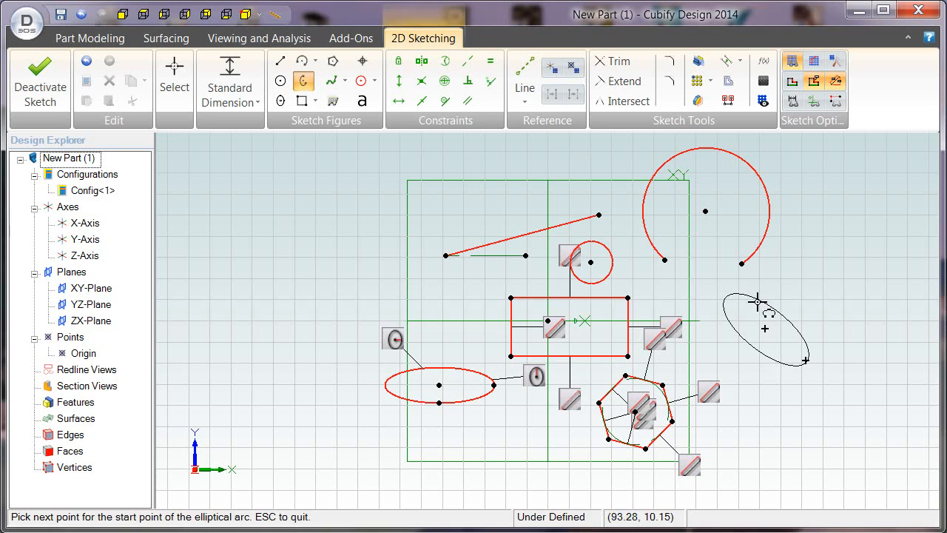
mouse_move(787, 320)
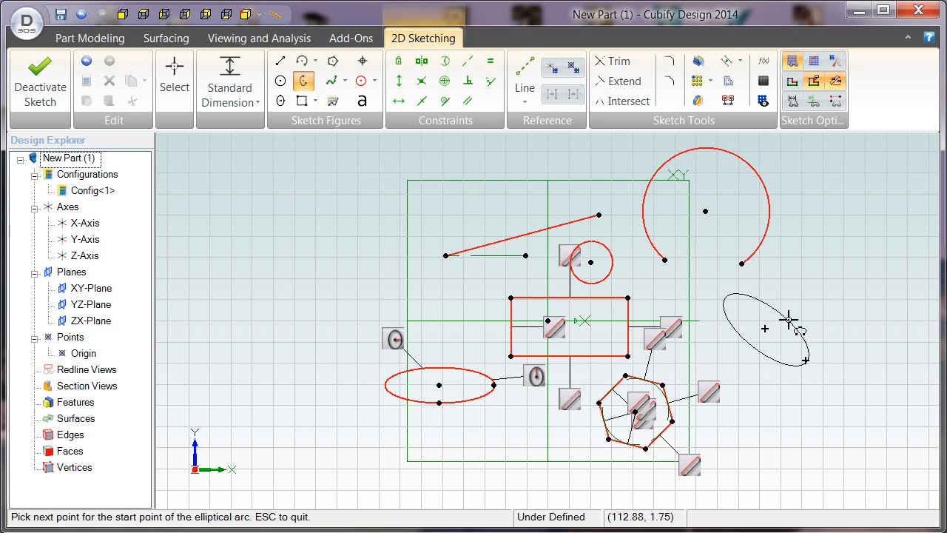
click(790, 319)
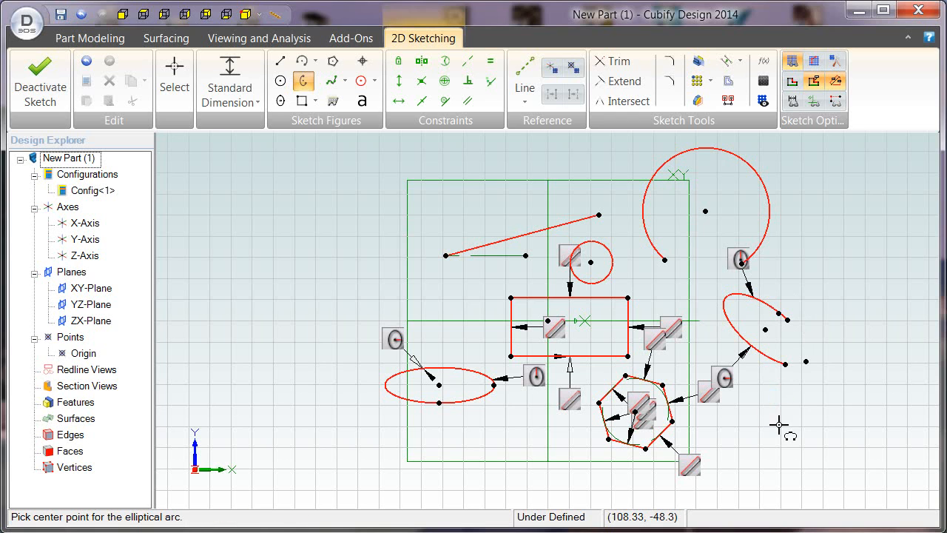
mouse_move(749, 423)
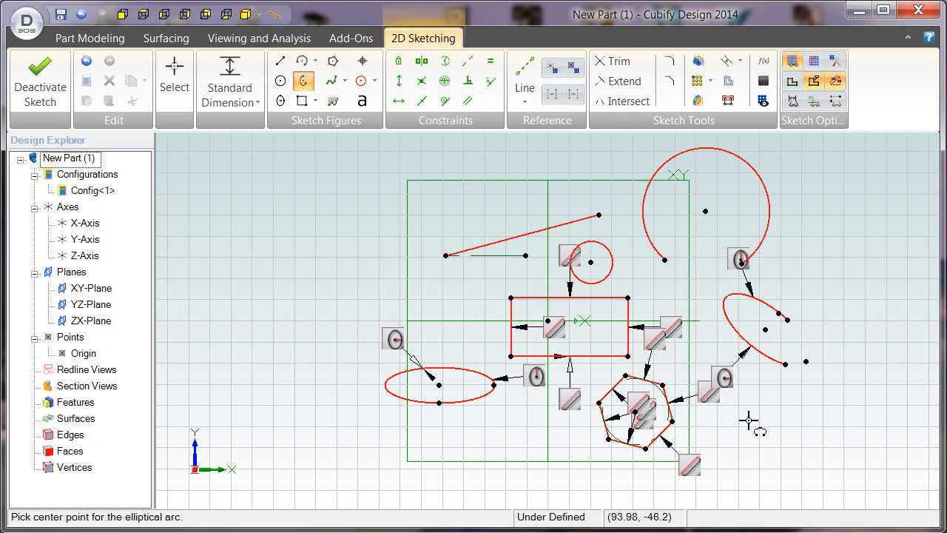
mouse_move(787, 318)
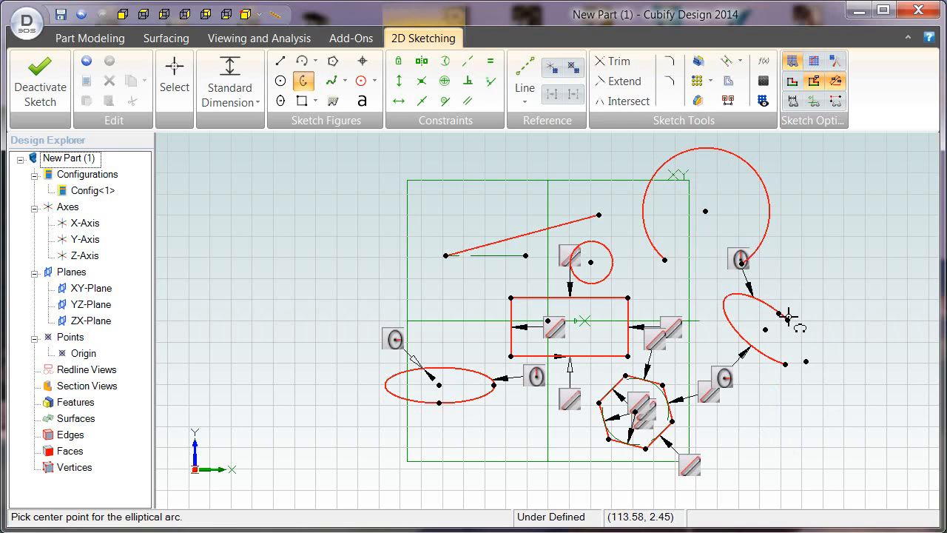
mouse_move(802, 413)
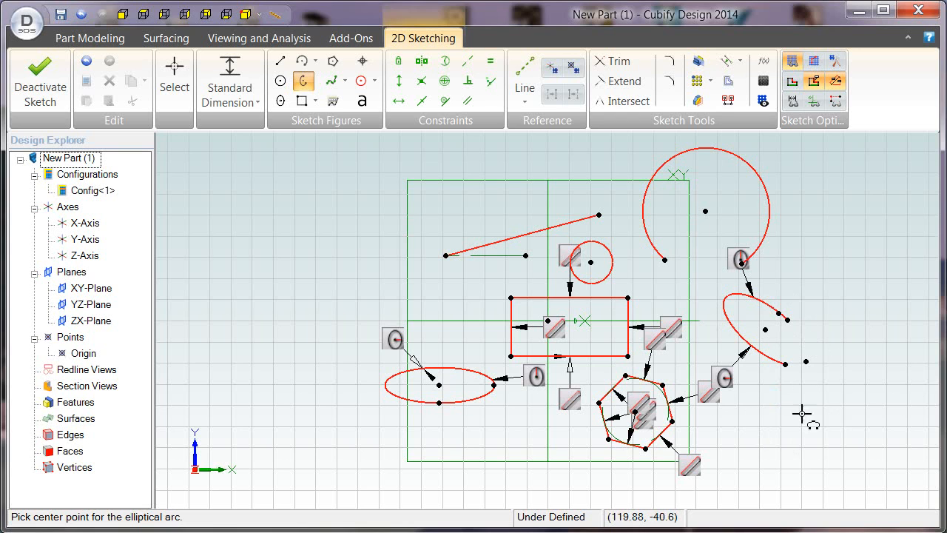
mouse_move(817, 372)
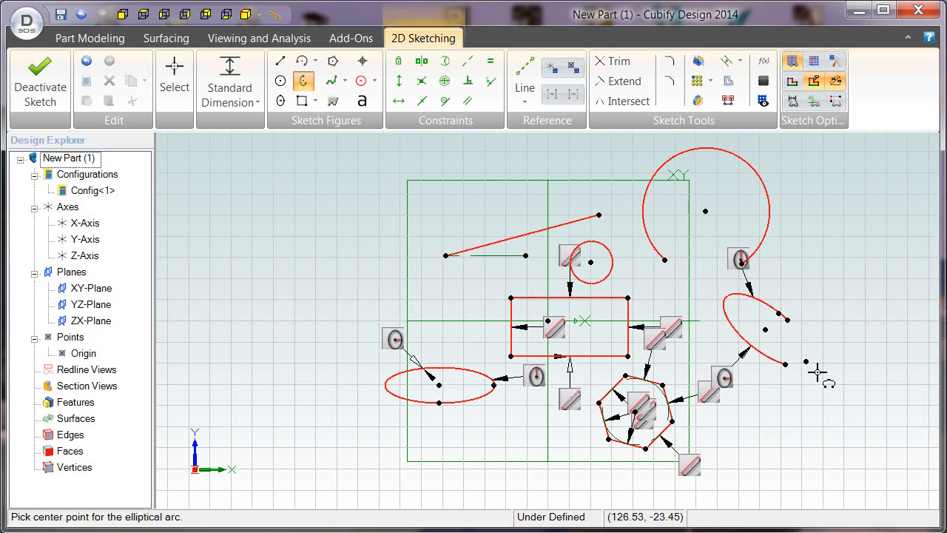
mouse_move(797, 328)
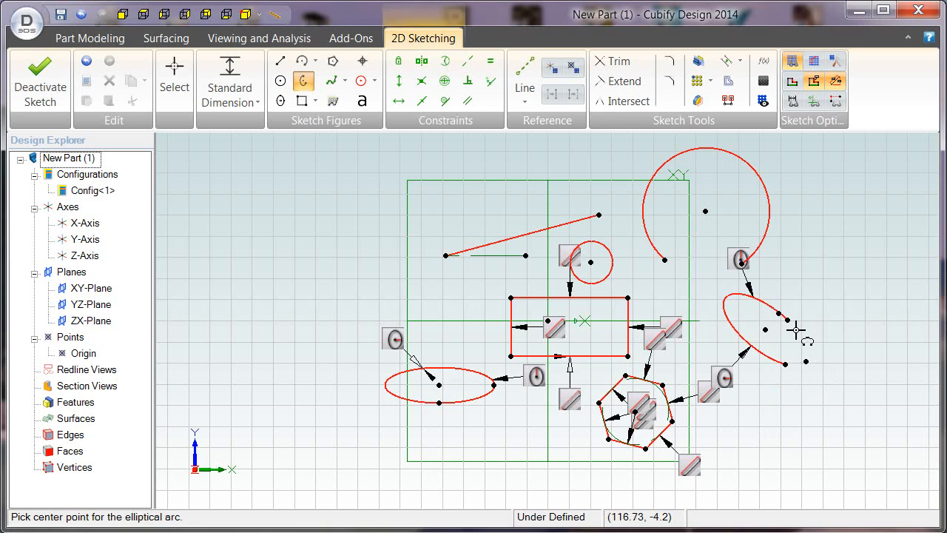
mouse_move(807, 364)
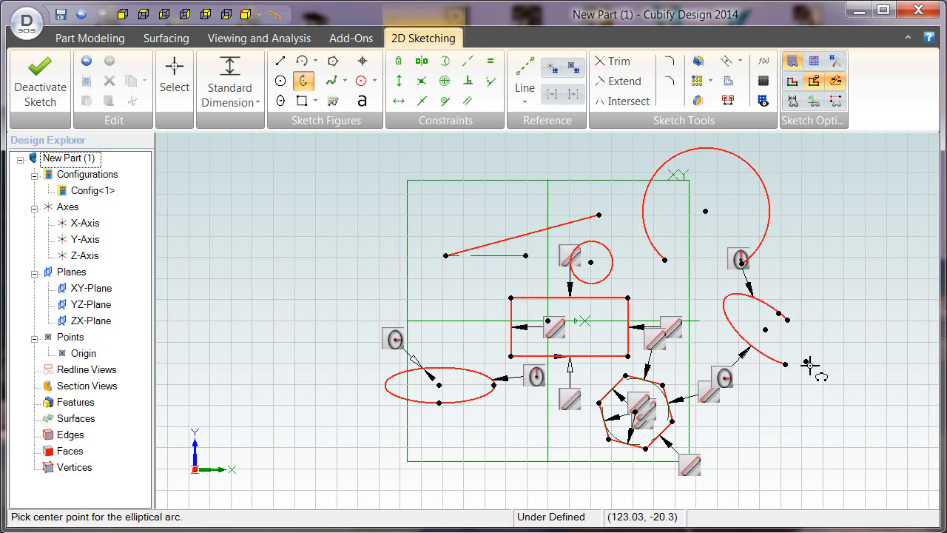
mouse_move(792, 337)
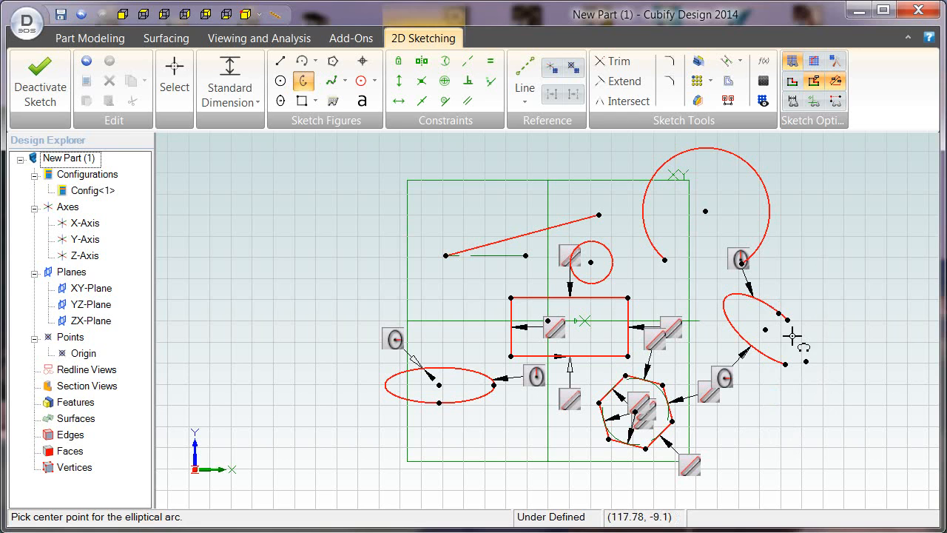
mouse_move(858, 284)
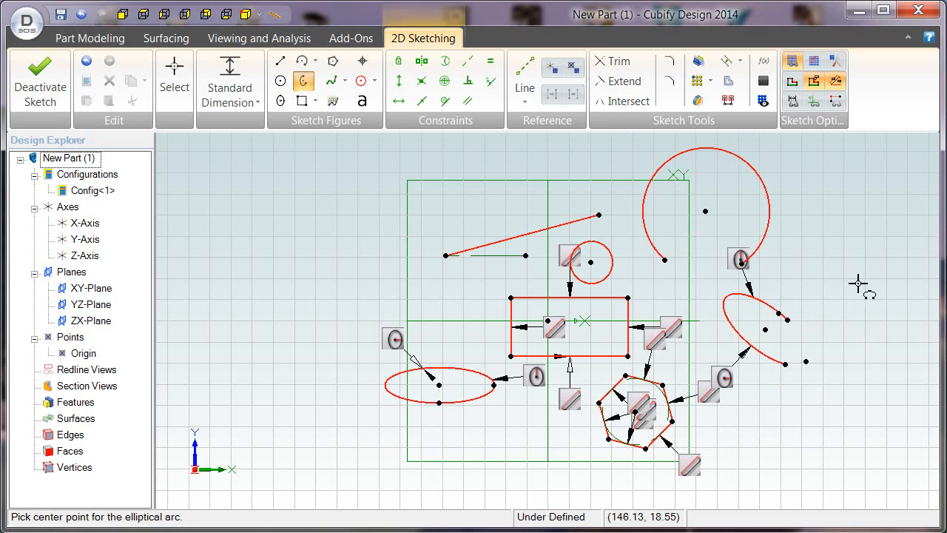
click(175, 74)
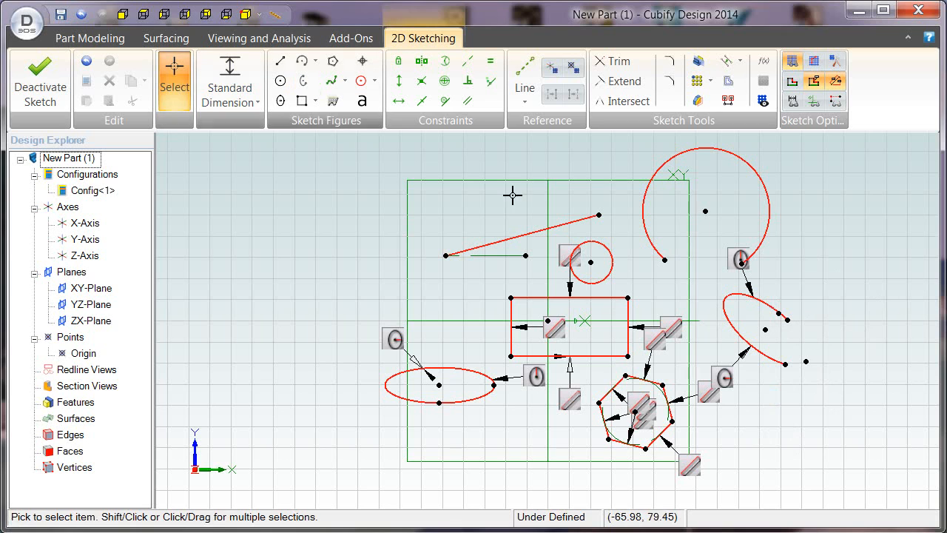
mouse_move(819, 527)
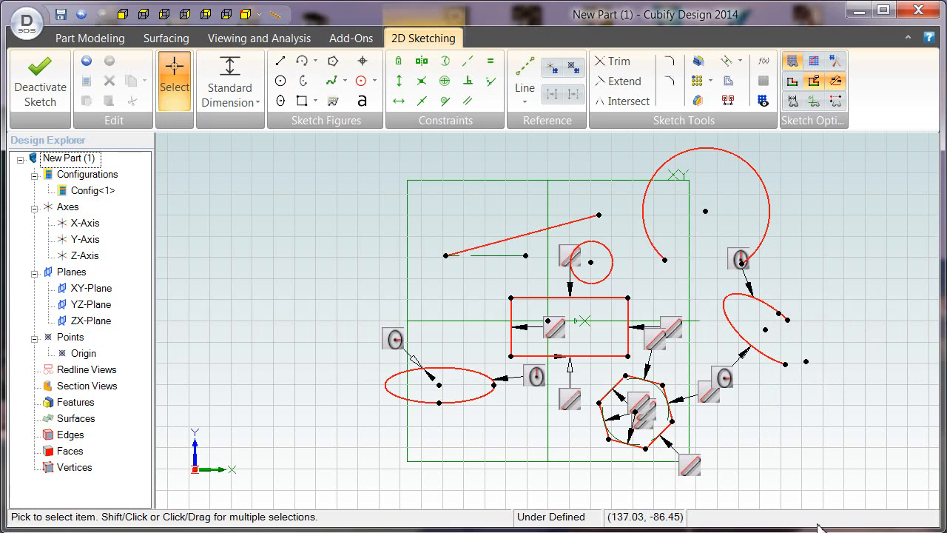
mouse_move(781, 428)
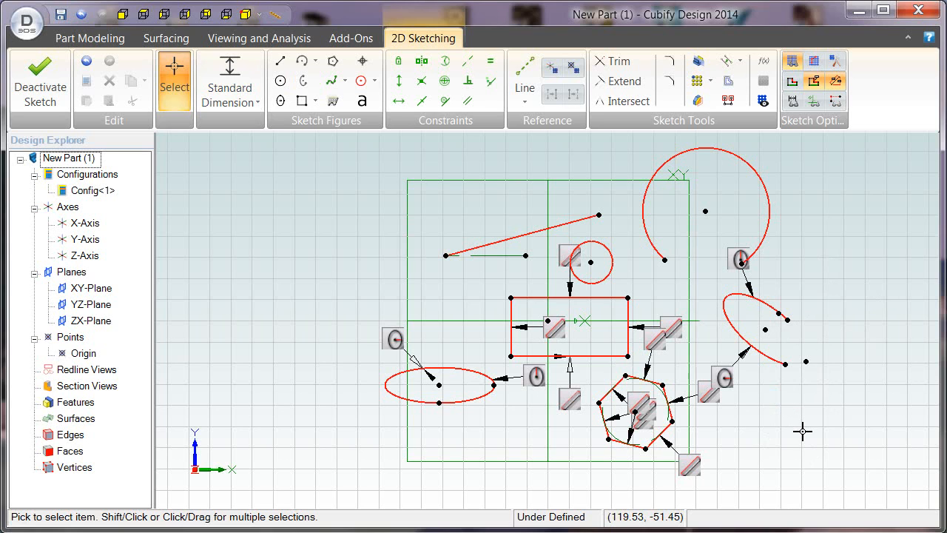
mouse_move(373, 190)
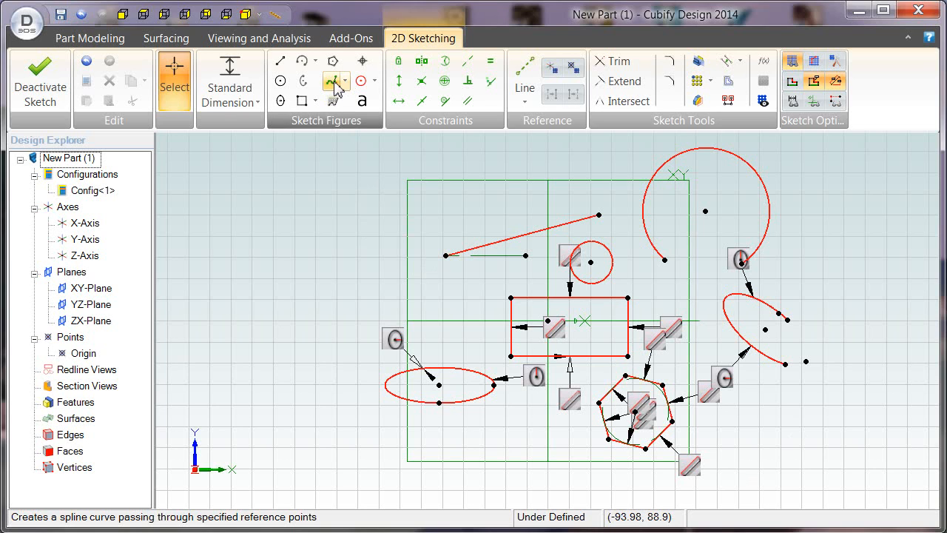
Browse the spline options, then show the predefined Shapes list.
click(347, 80)
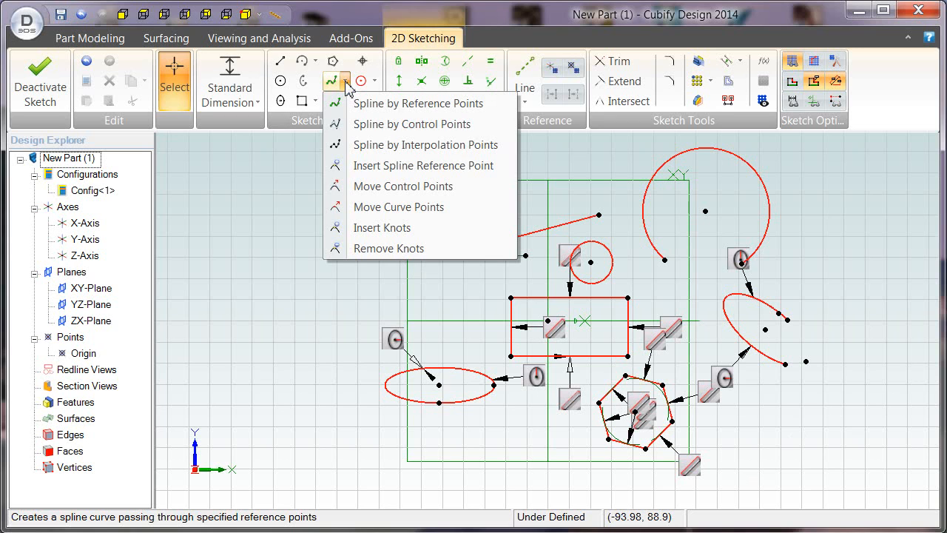
mouse_move(381, 228)
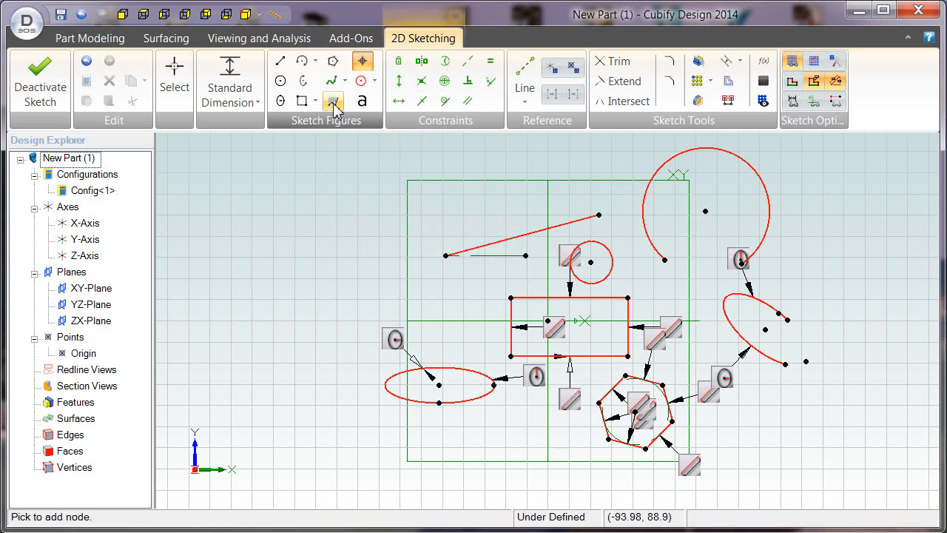
mouse_move(333, 102)
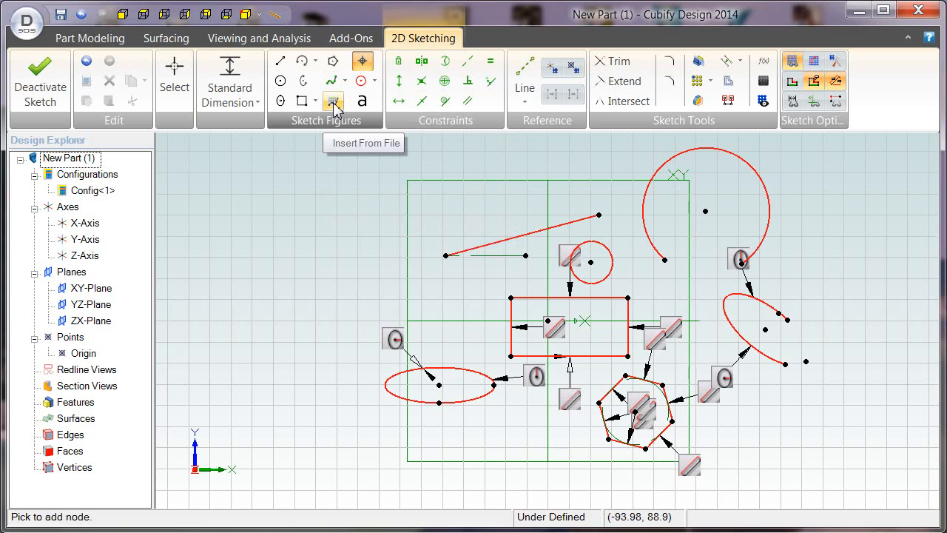
mouse_move(363, 62)
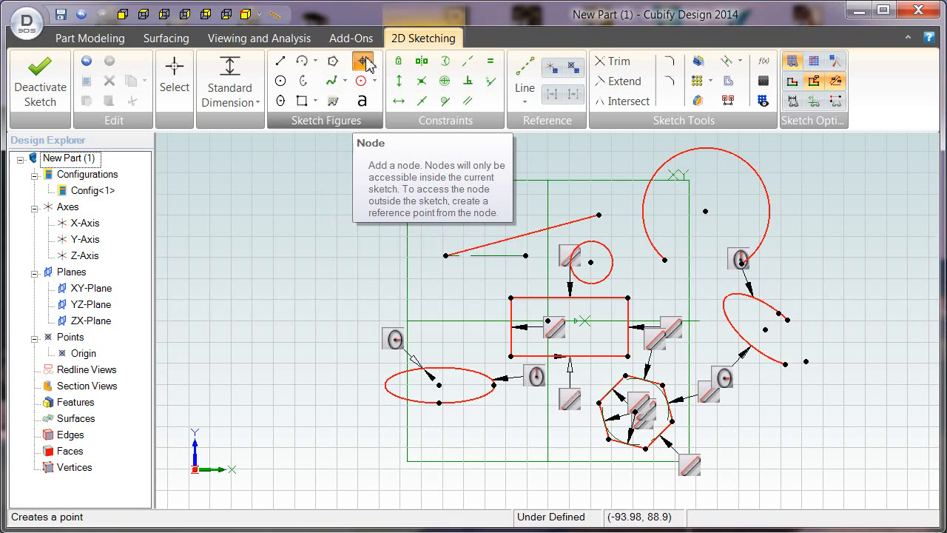
click(376, 82)
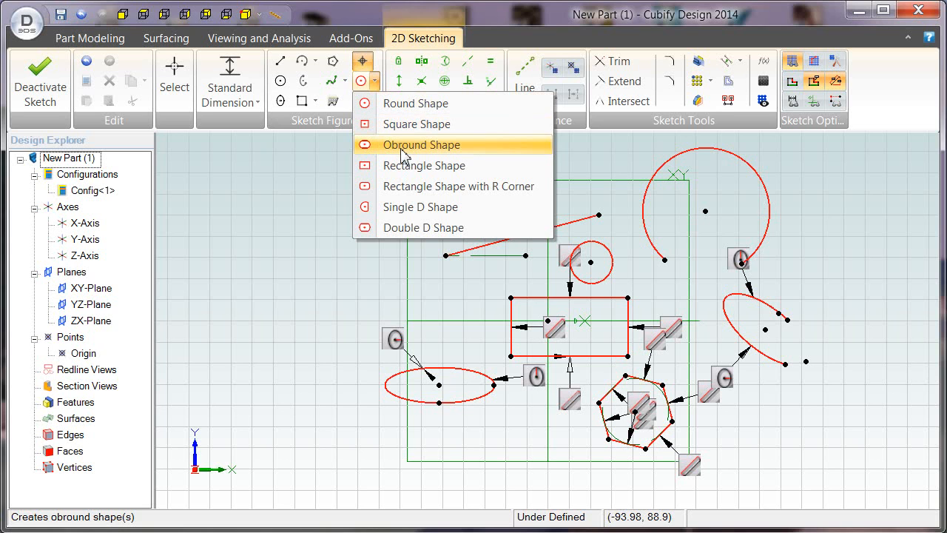
mouse_move(411, 186)
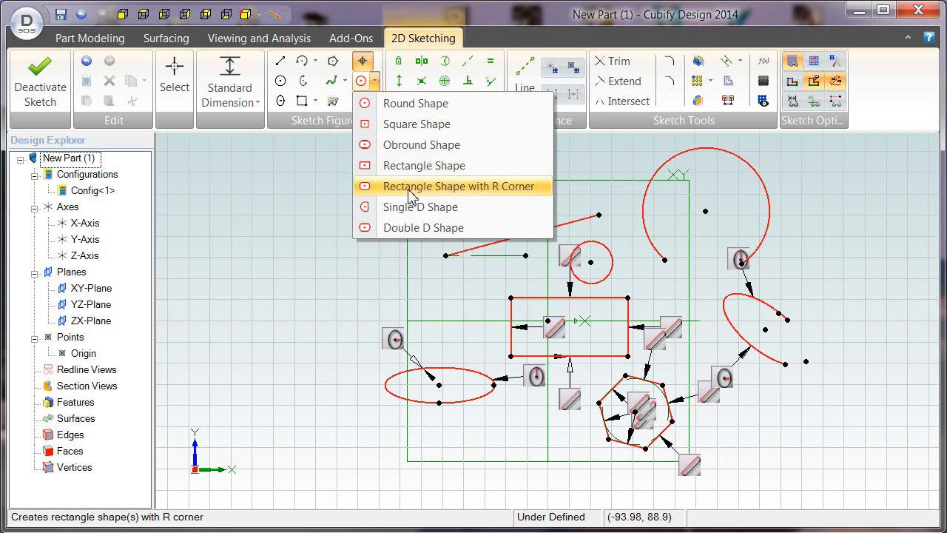
Choose Rectangle Shape with R Corner from the shapes list without placing one.
click(459, 187)
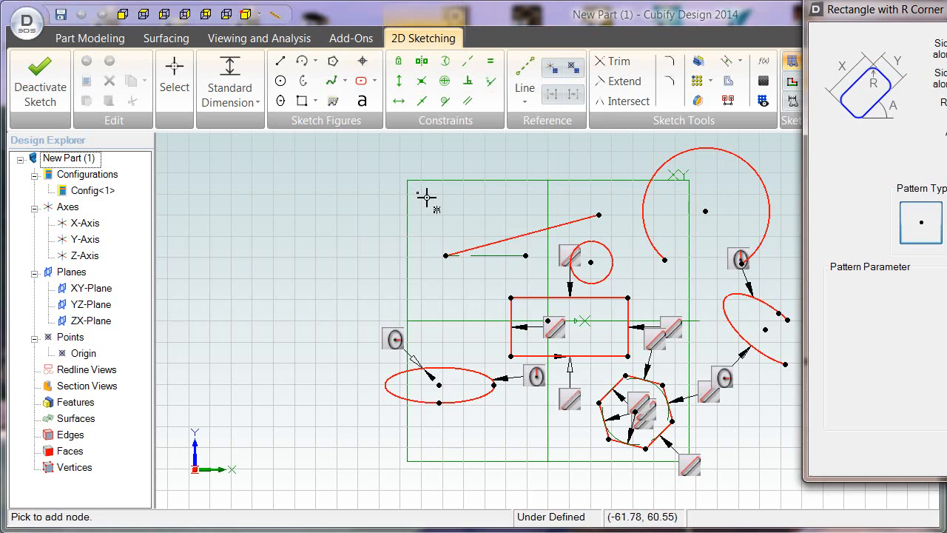
mouse_move(908, 198)
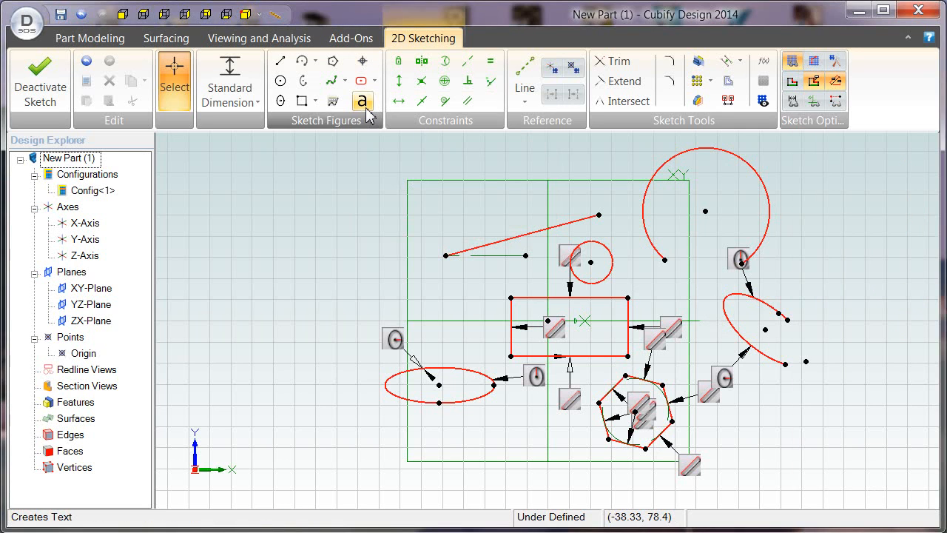
Create a text figure reading 'this is text' and position it above the sketch shapes.
click(361, 100)
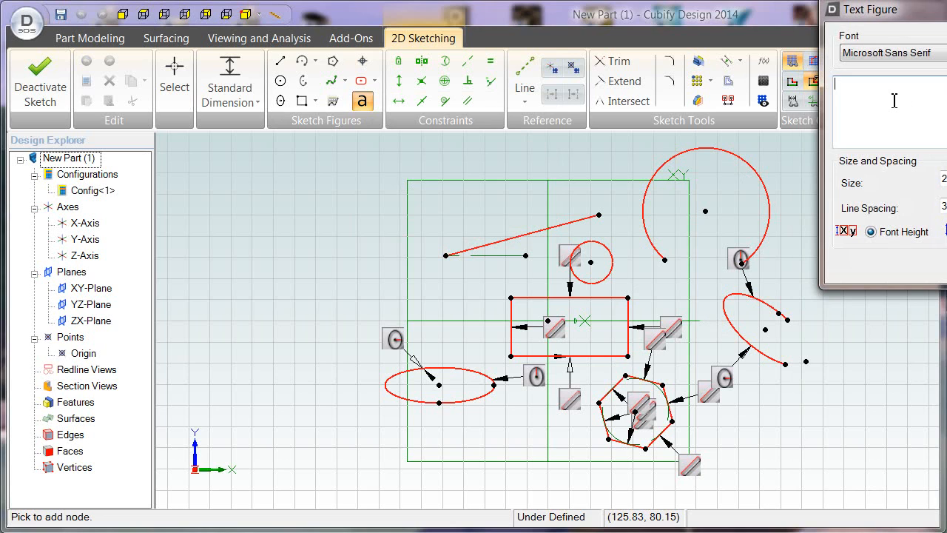
text(this is text)
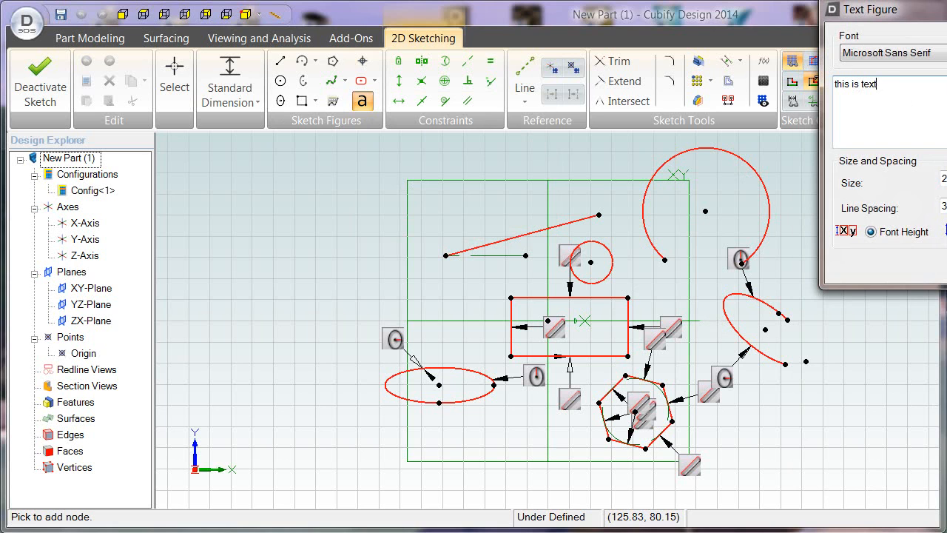
click(323, 230)
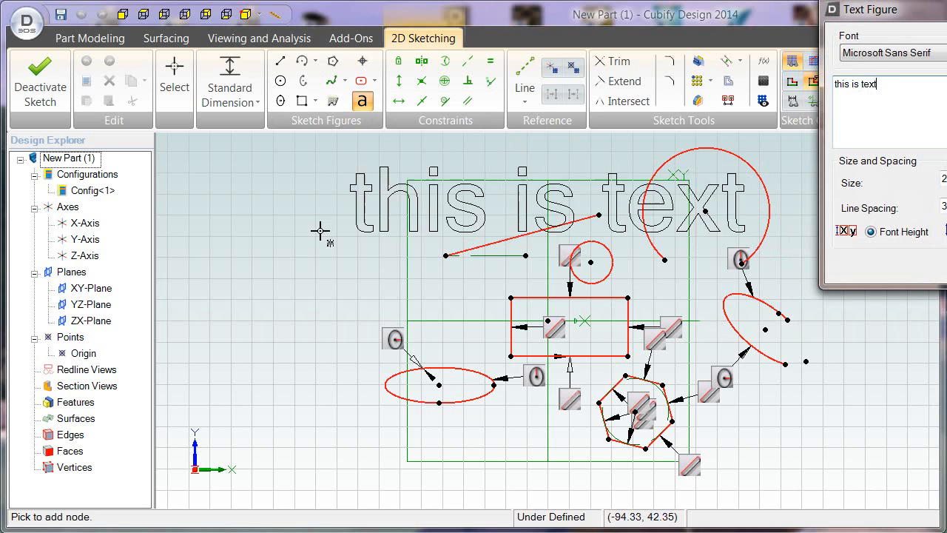
drag(320, 231, 242, 225)
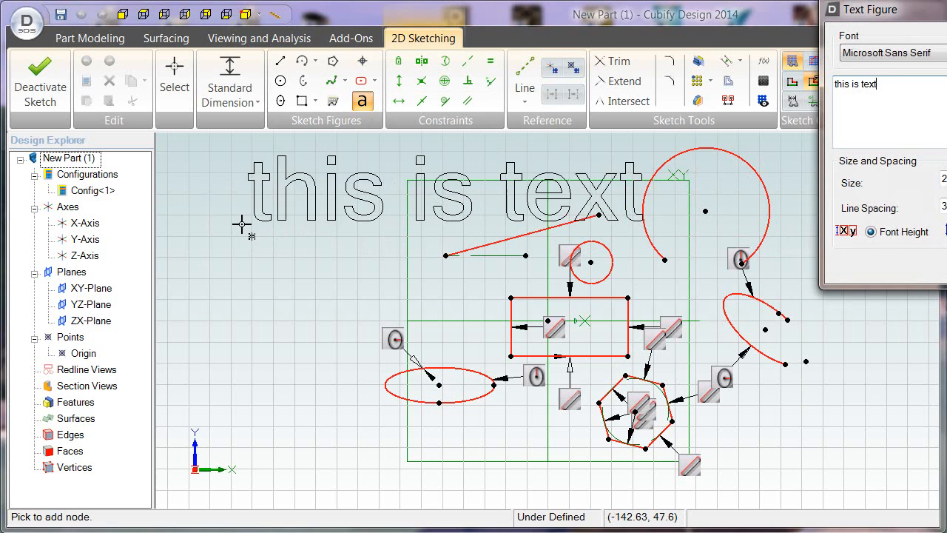